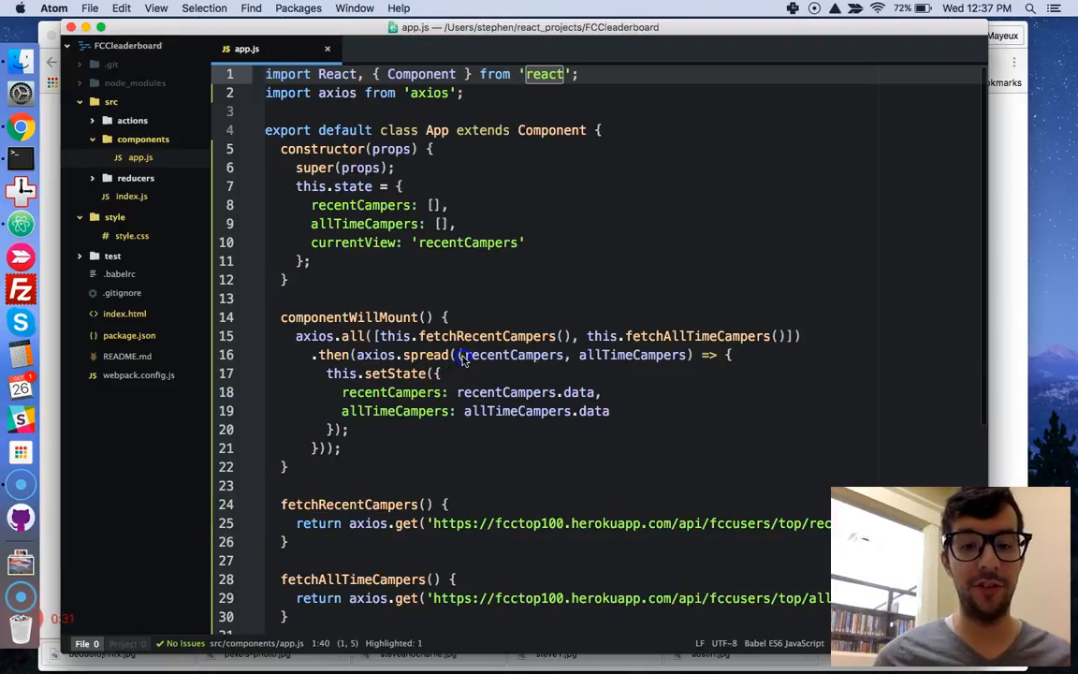
Step: Review the setState call in app.js while explaining it
click(393, 374)
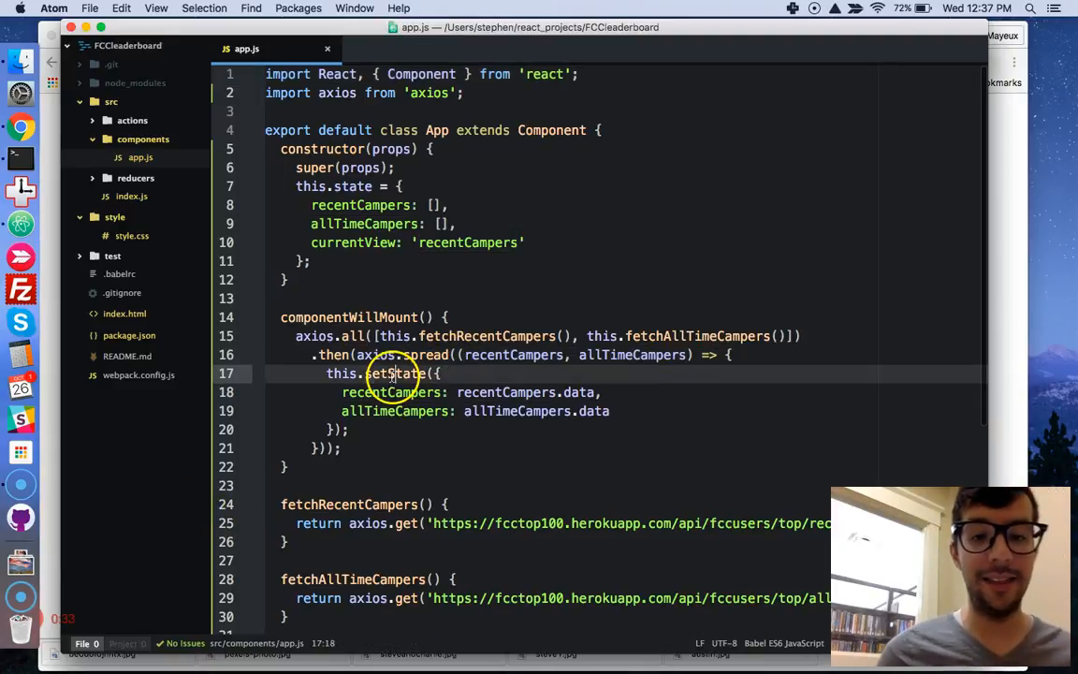
double_click(393, 374)
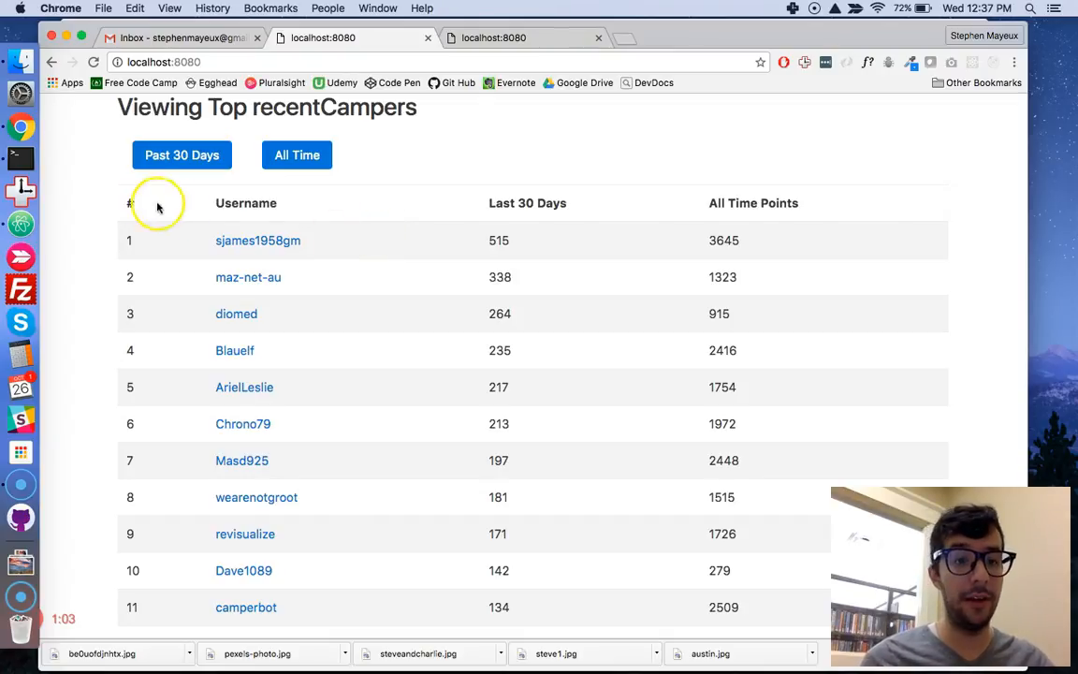
mouse_move(183, 483)
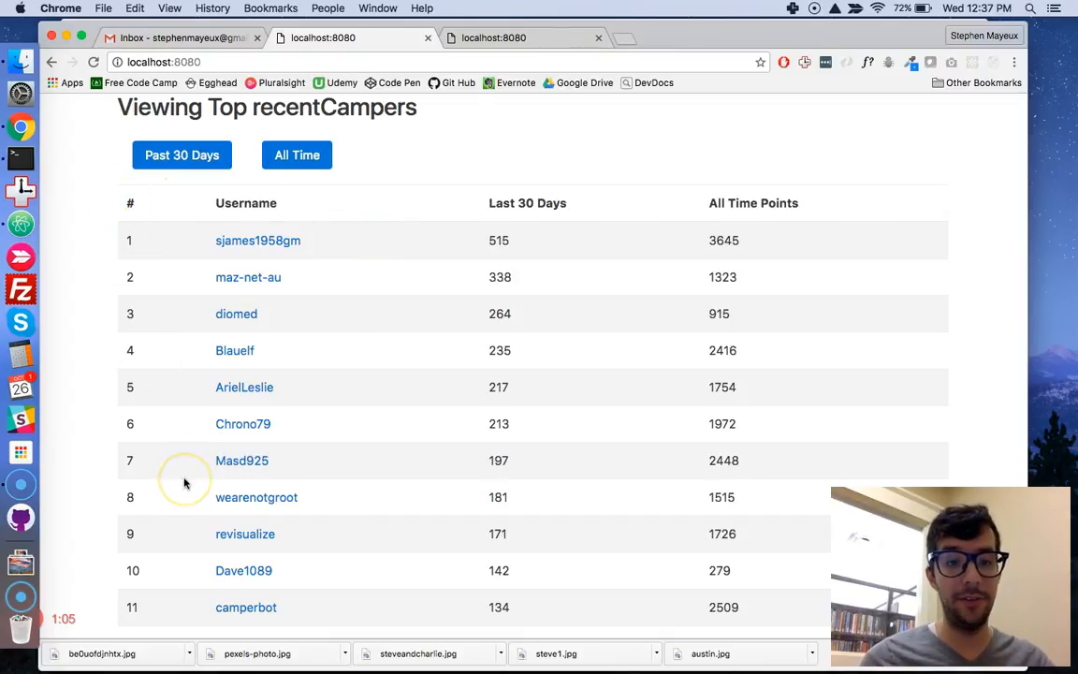
scroll(down, 3)
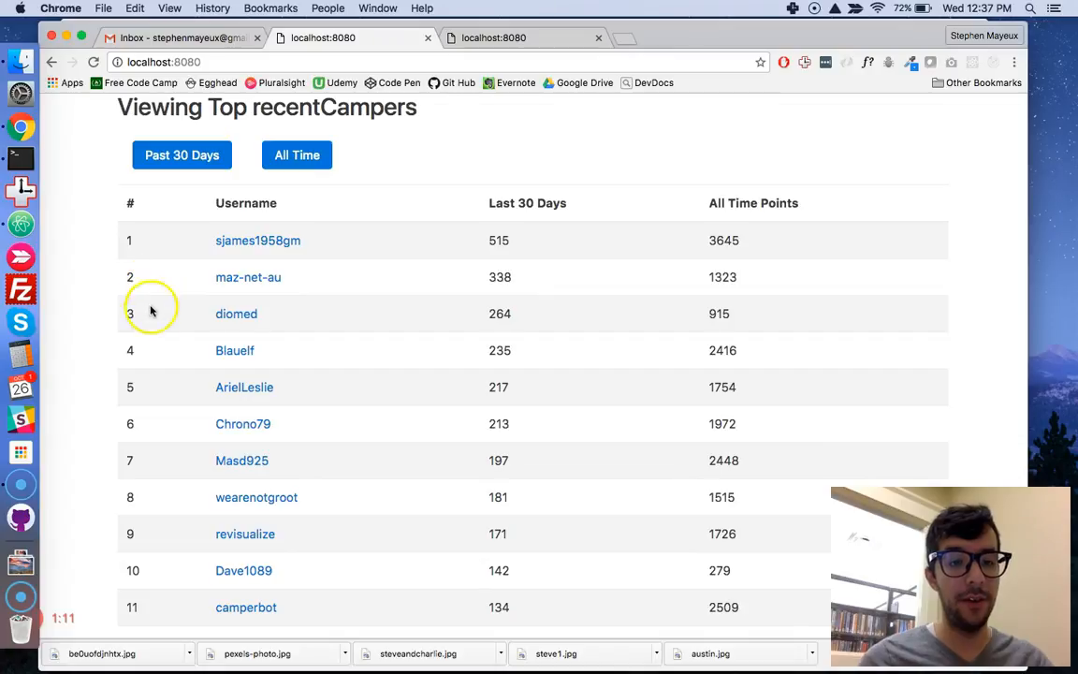
mouse_move(158, 239)
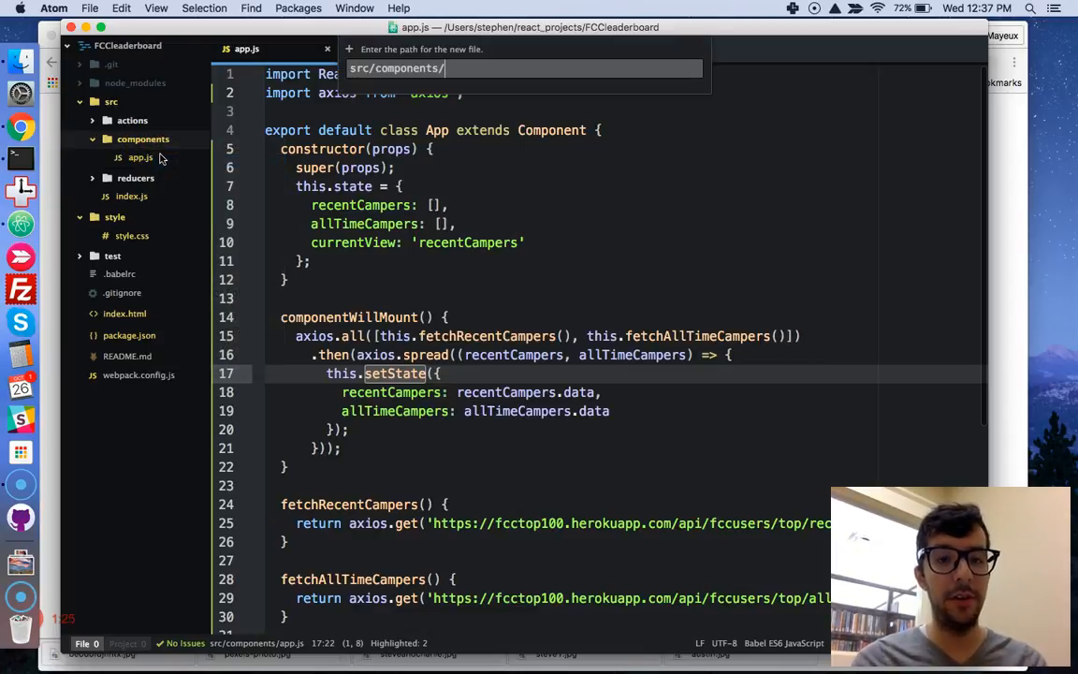
Step: Create a new empty camper_list.js file under src/components
text(cam)
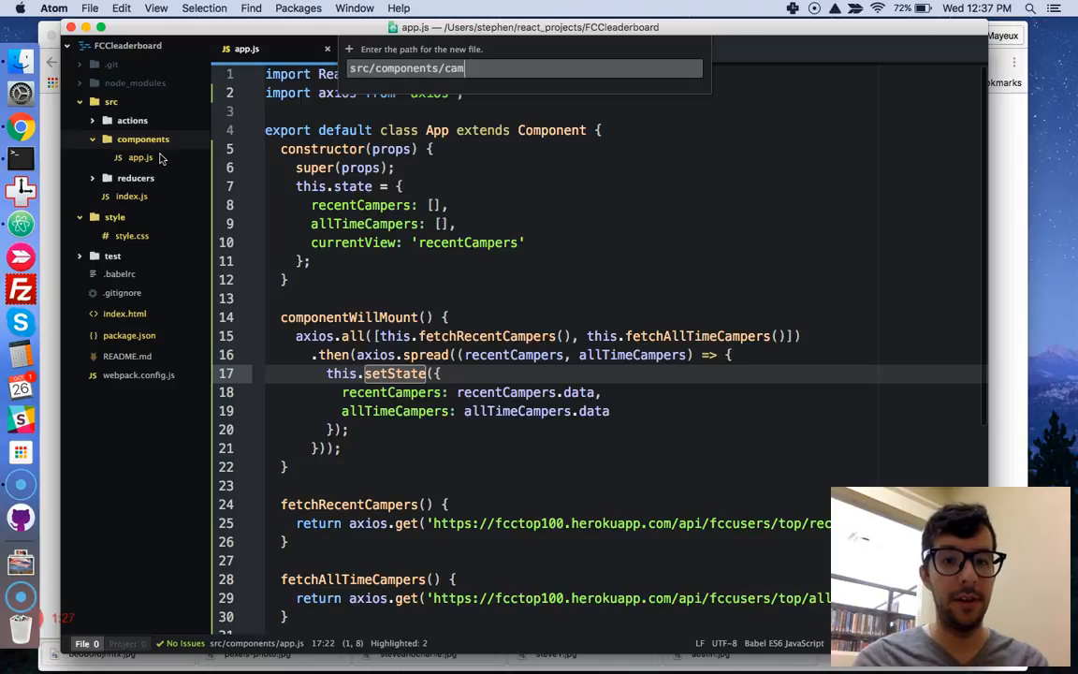
text(per_)
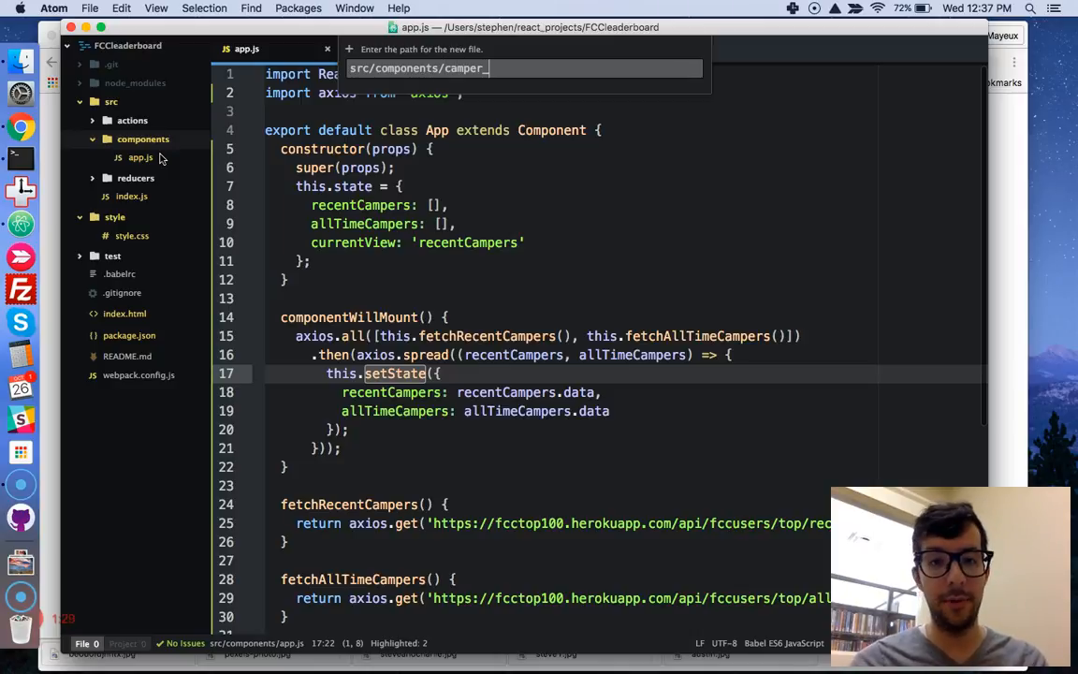
key(enter)
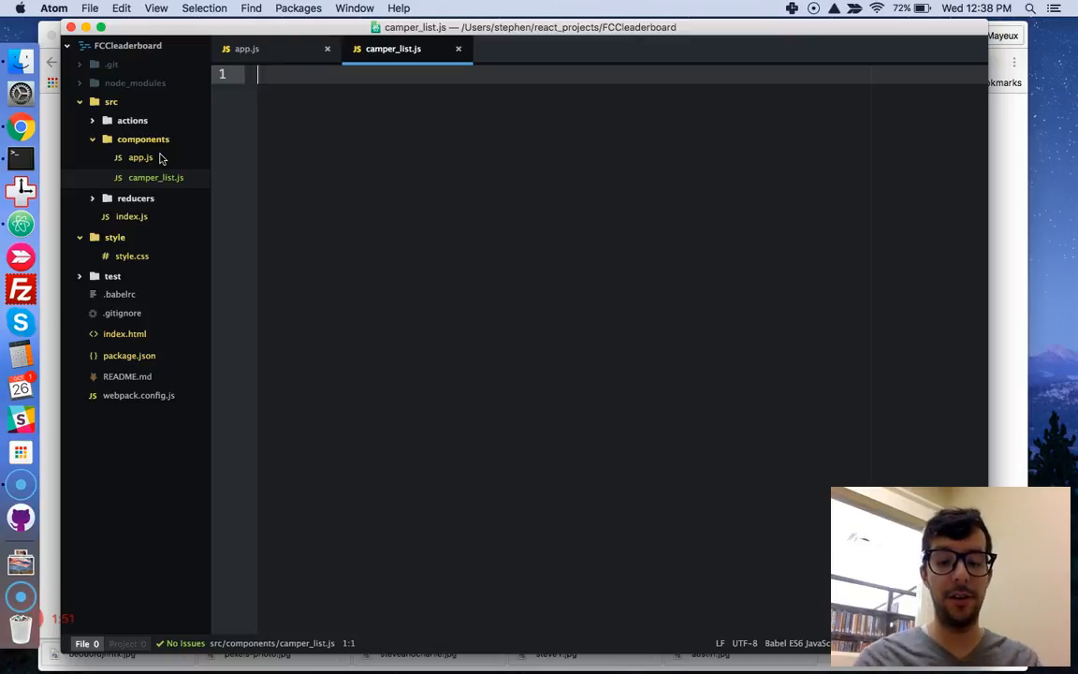
Step: Import React and declare const CamperList = (props) => arrow function
text(import React from 'rea)
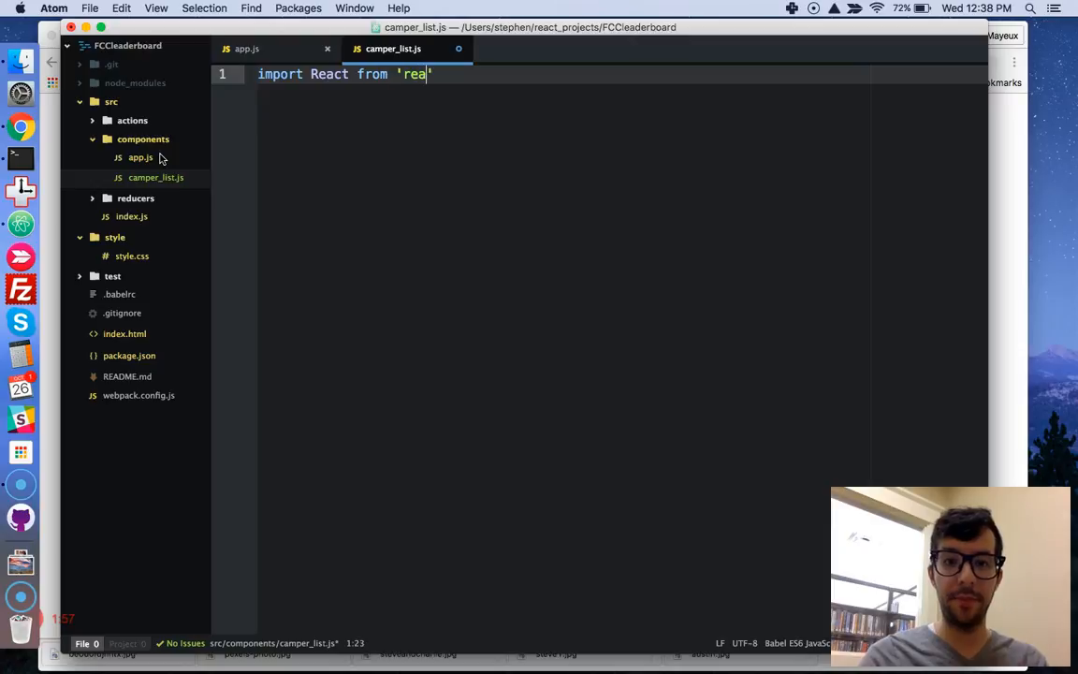
text(ct';)
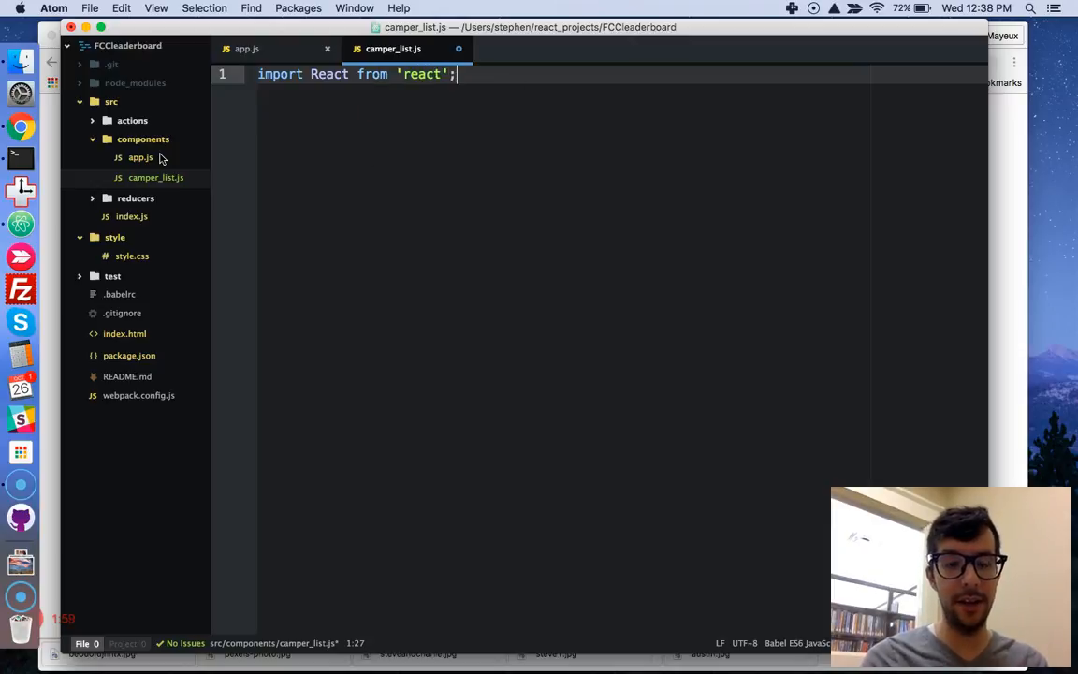
key(enter)
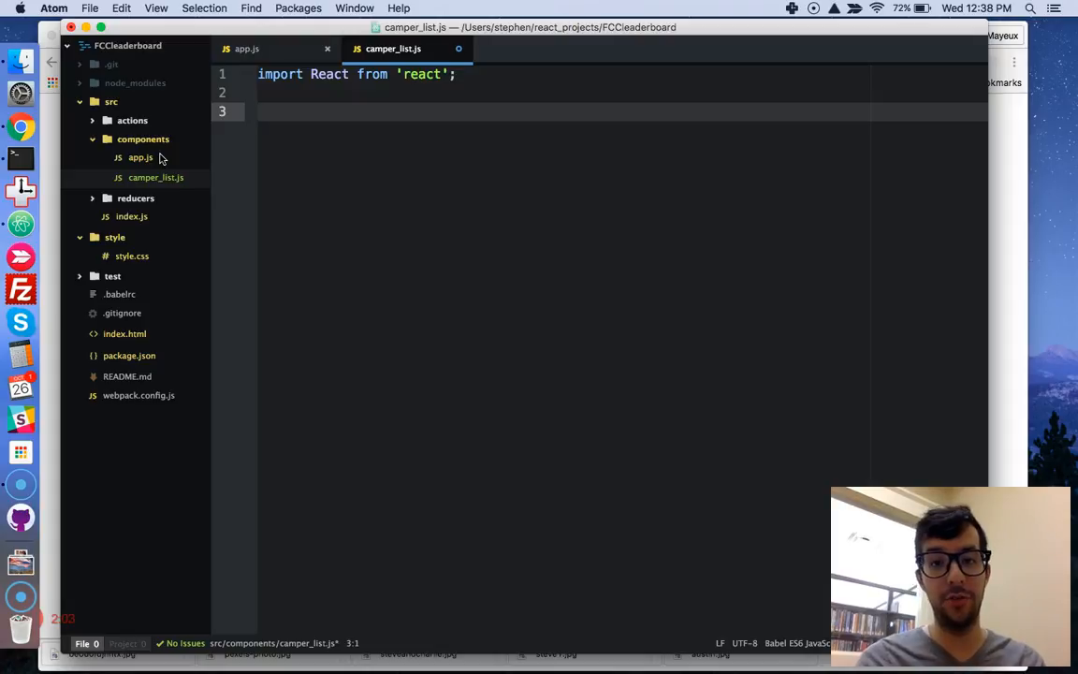
text(const)
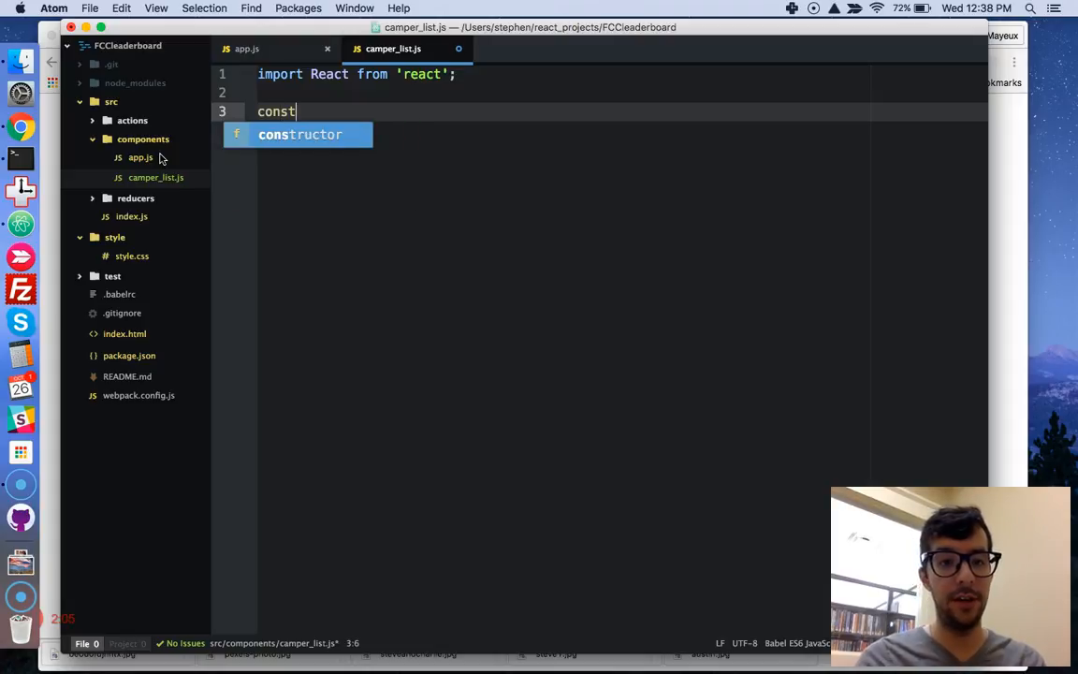
text(CamperList)
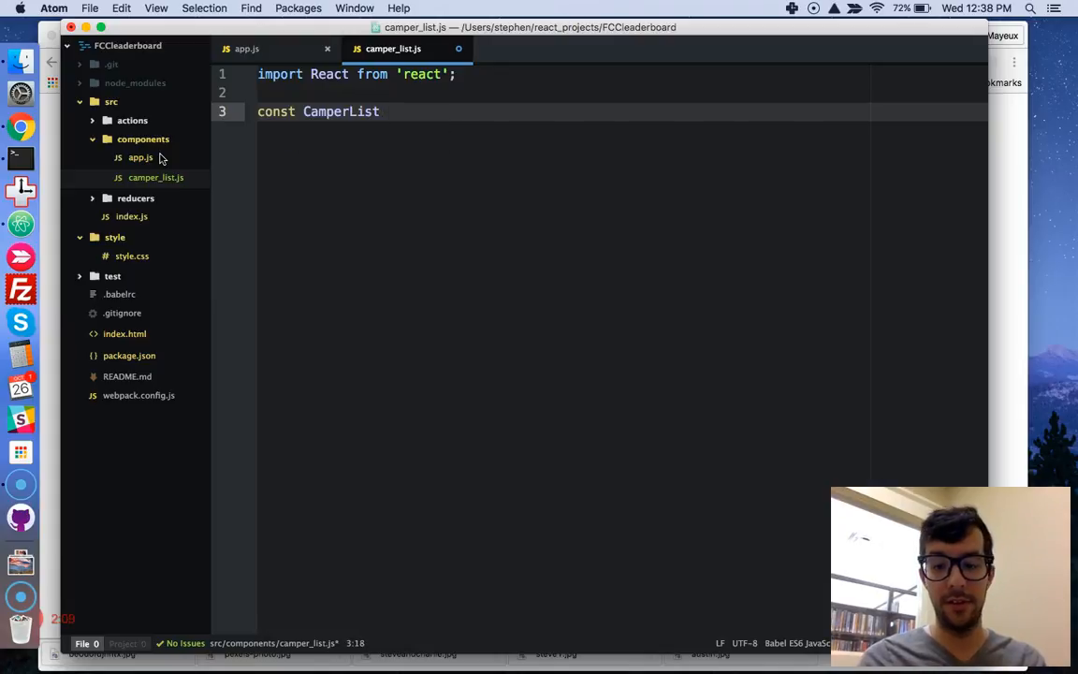
text(=)
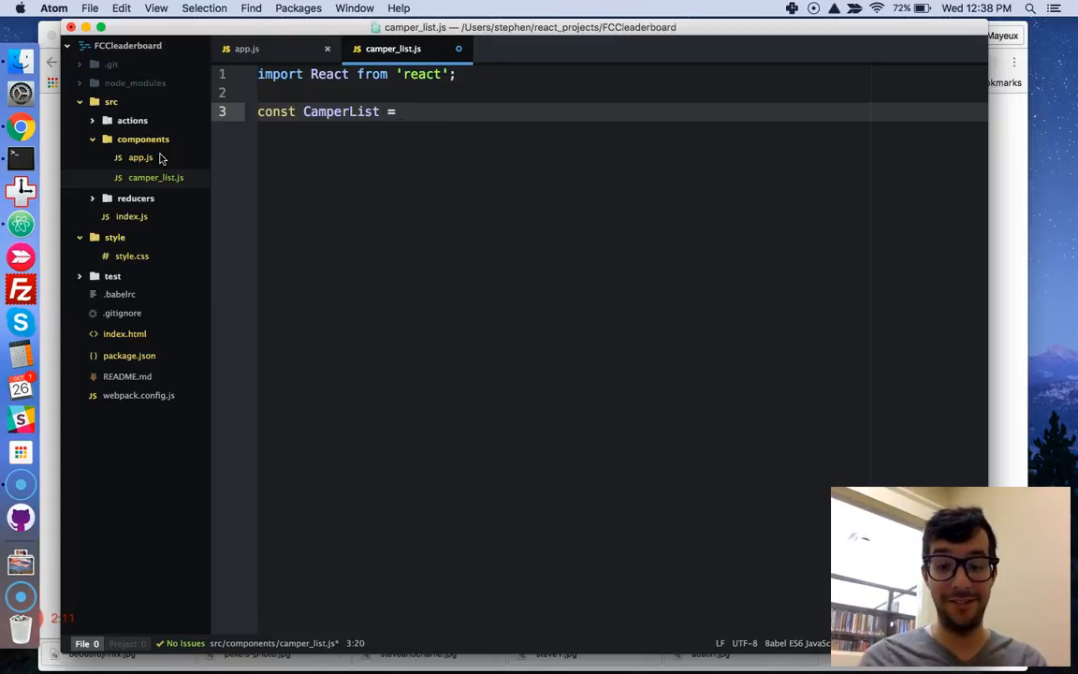
text(())
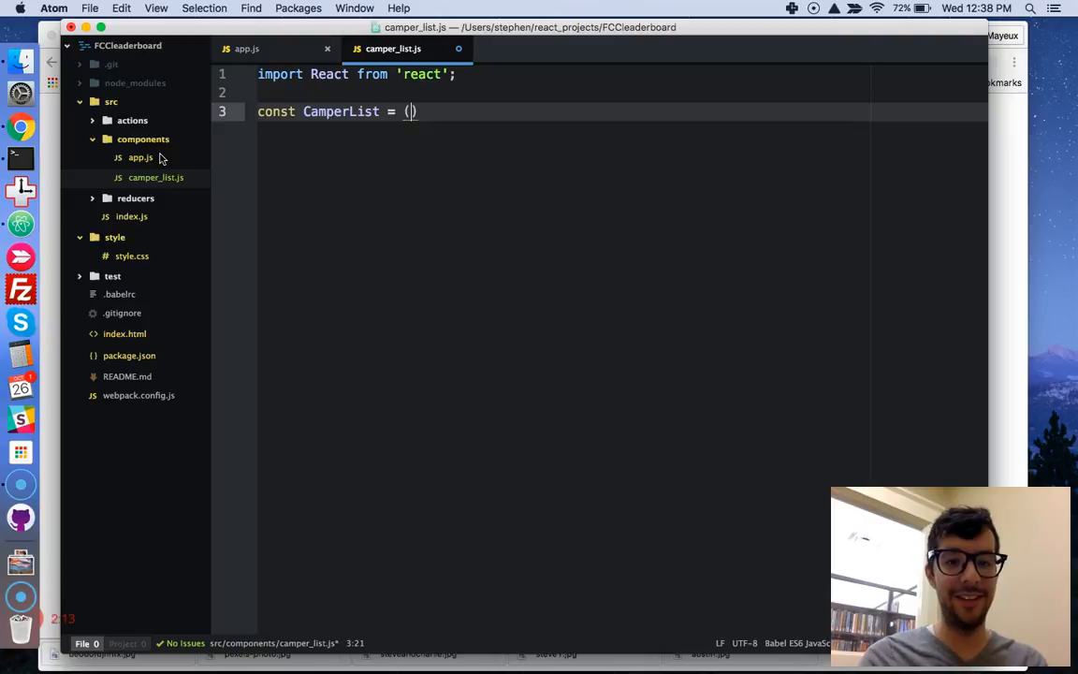
text(props)
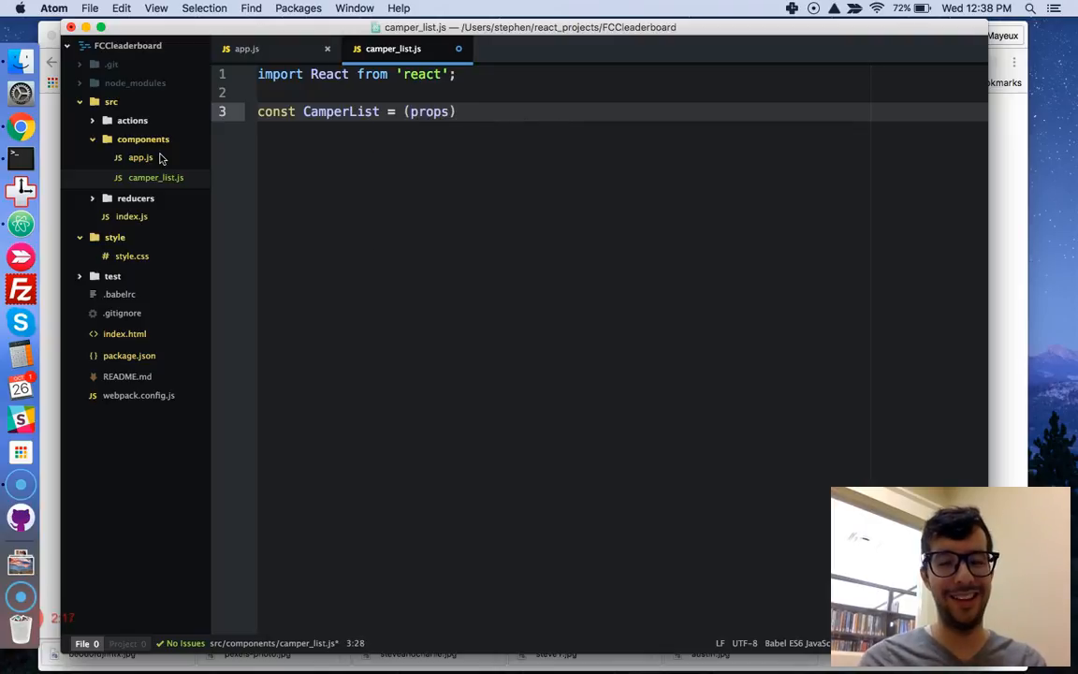
text(=> {)
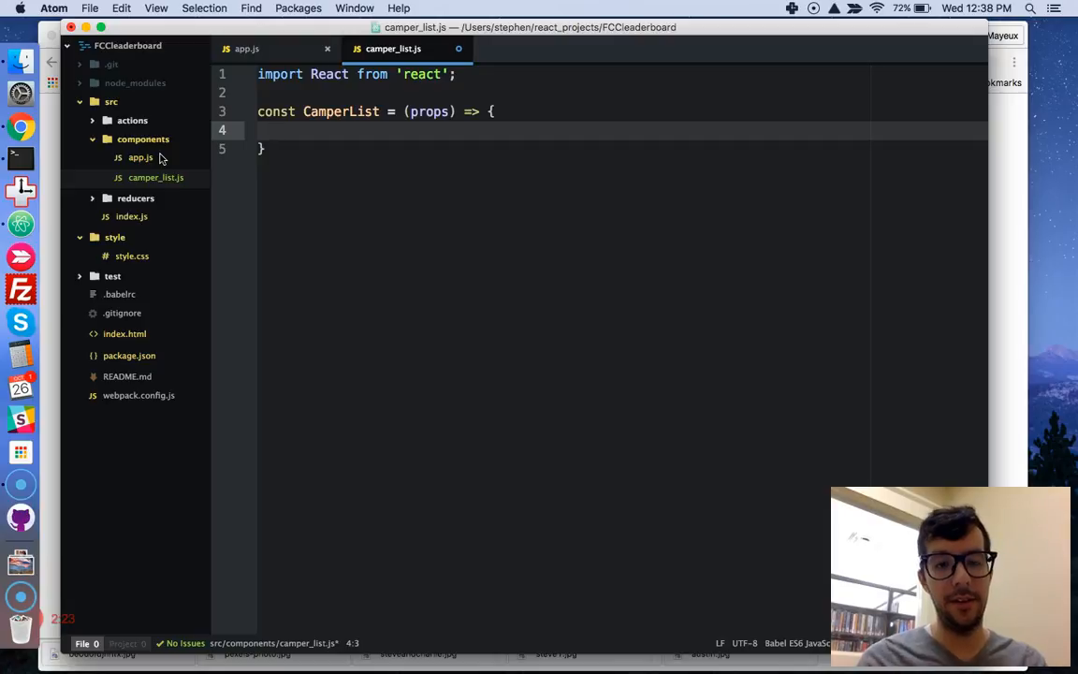
Step: Return a div reading 'This is the camper list' from CamperList
text(return)
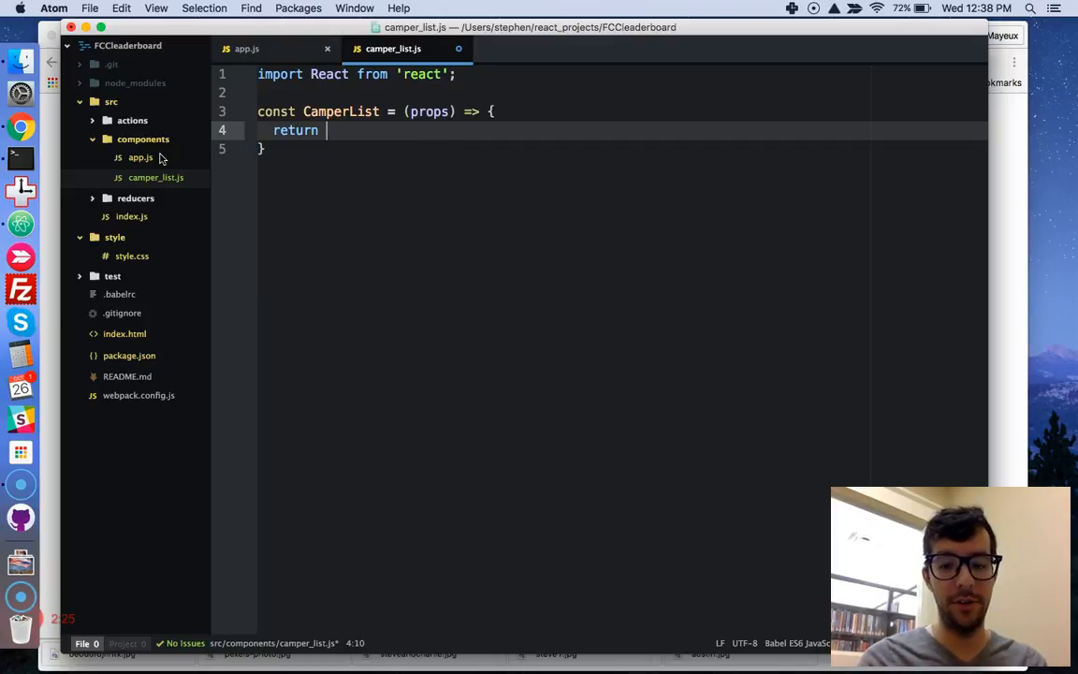
text(()
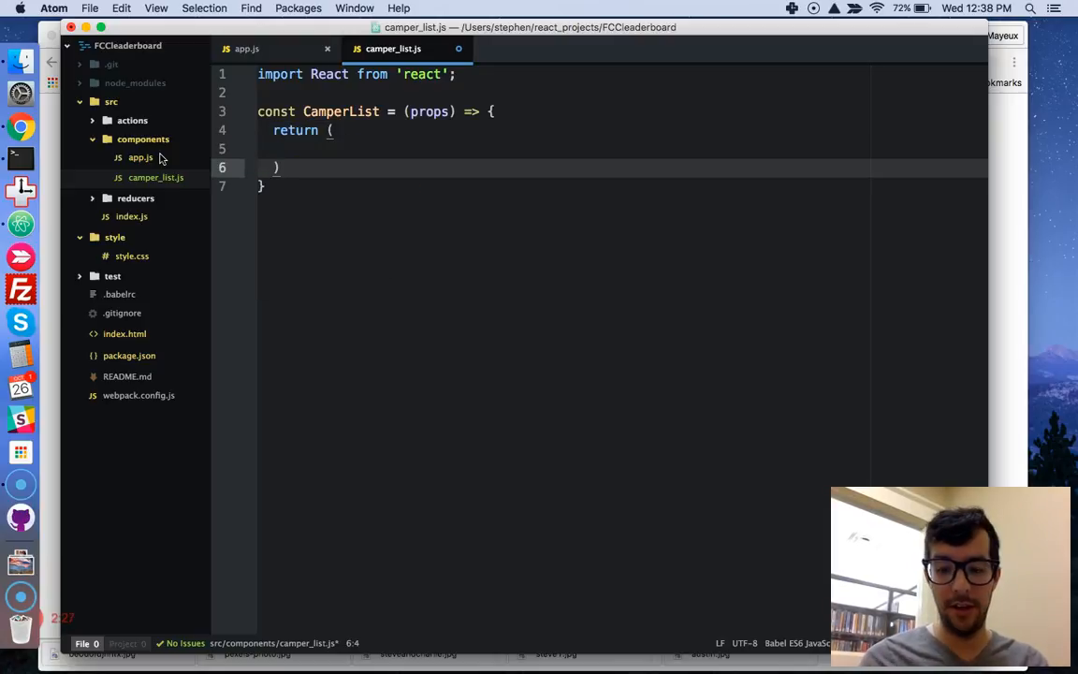
text(<div>)
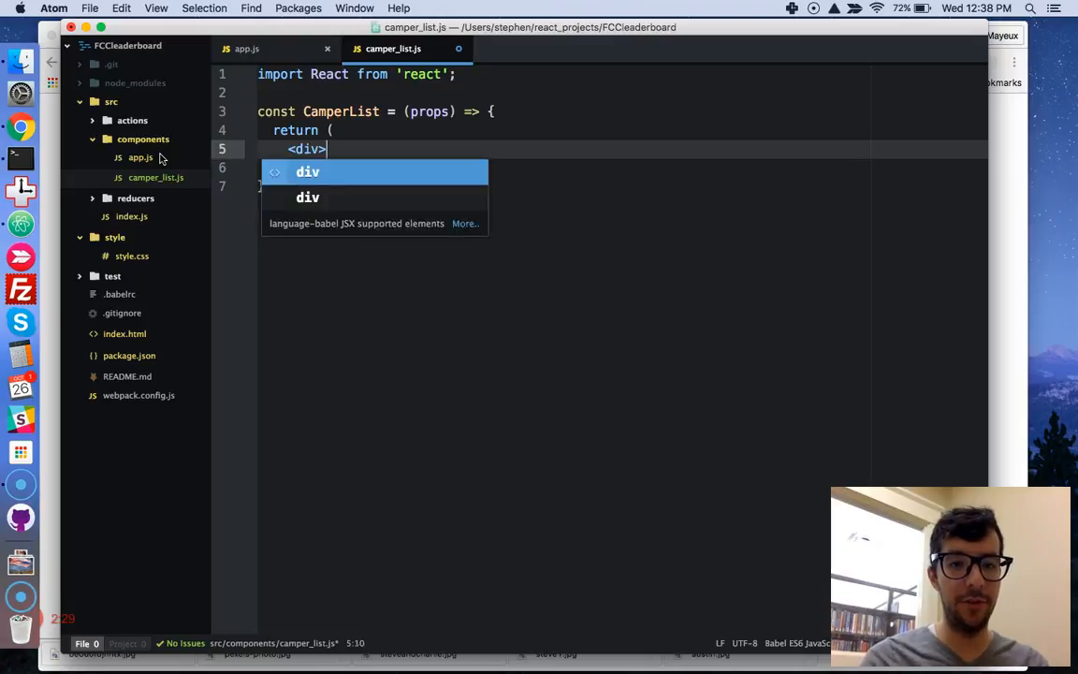
key(tab)
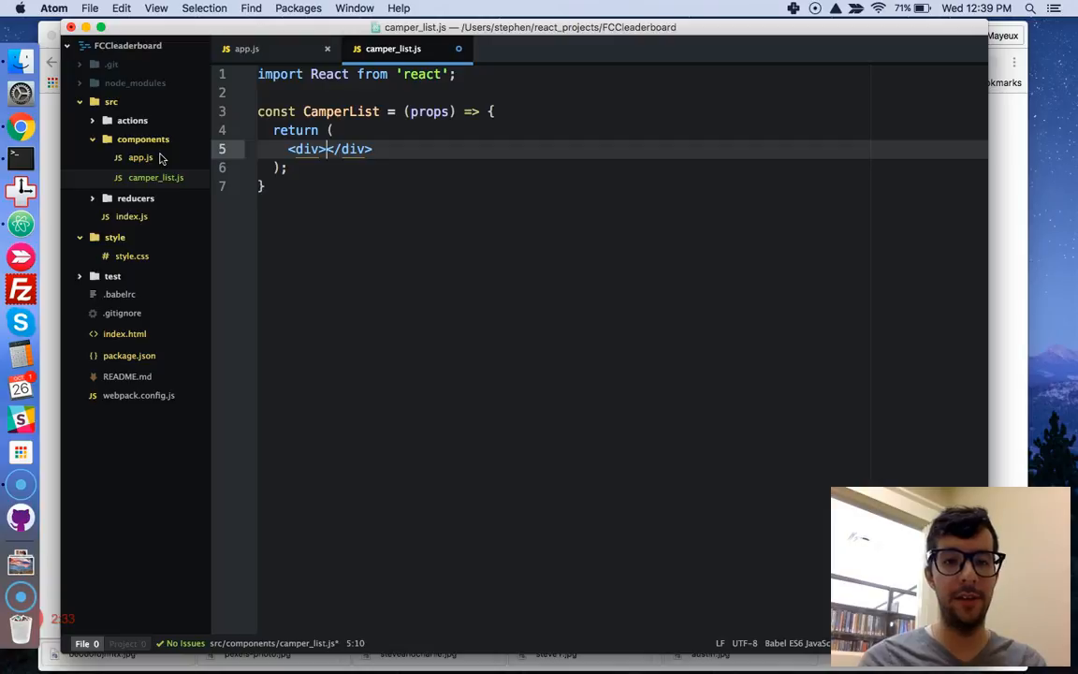
text(This is the camper list)
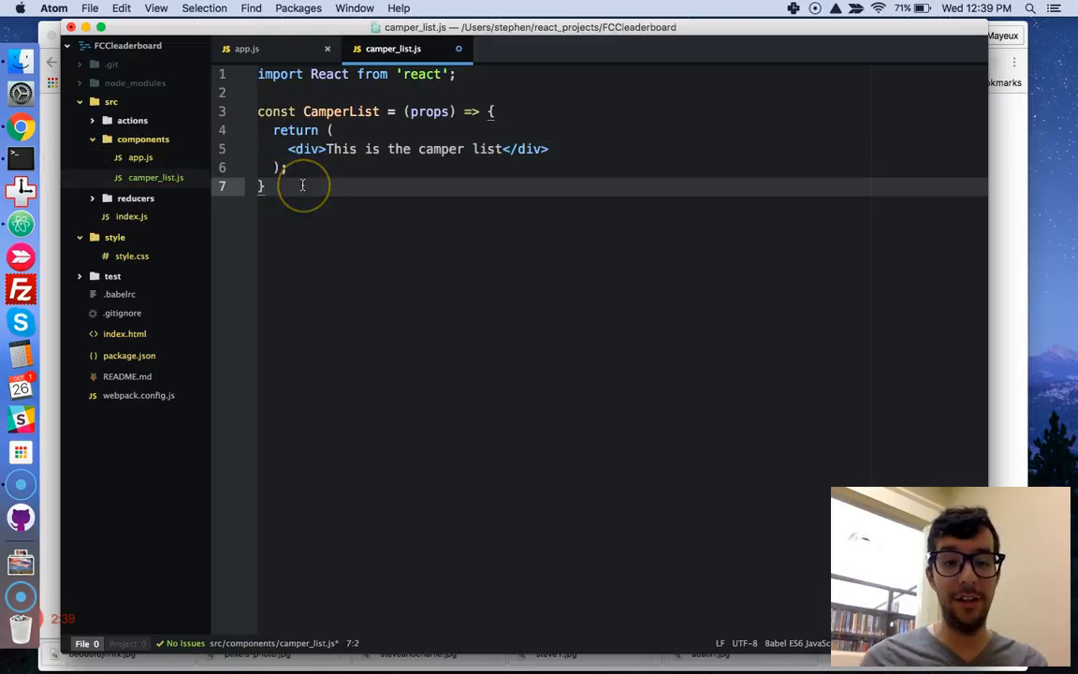
Step: Add export default CamperList; at the bottom of the file
text(e)
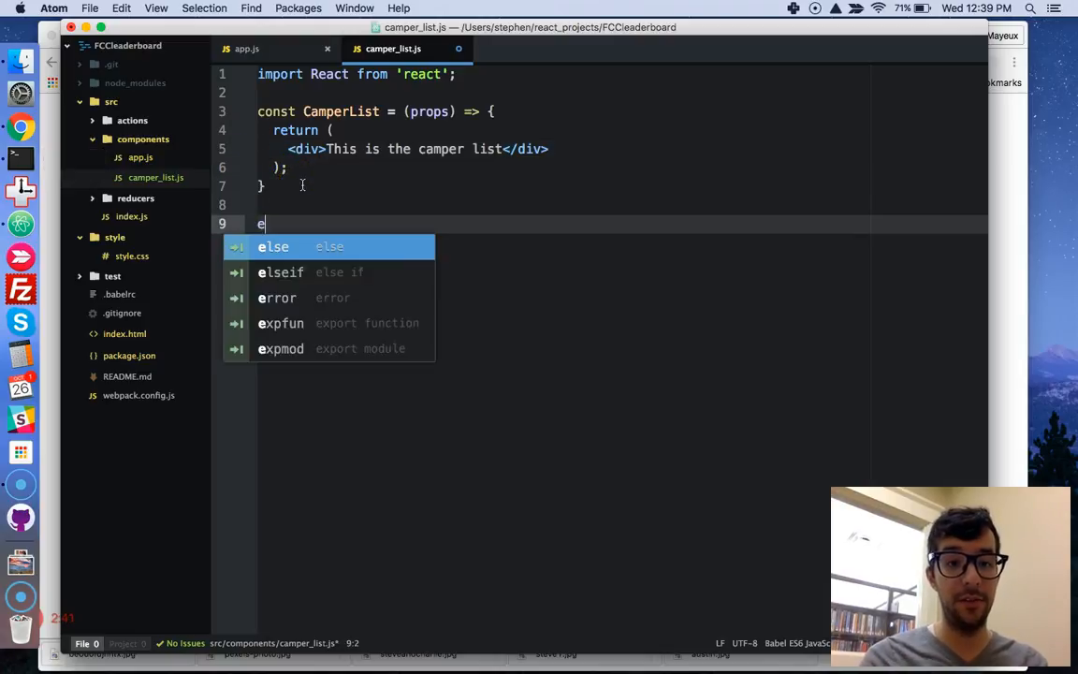
text(xport default)
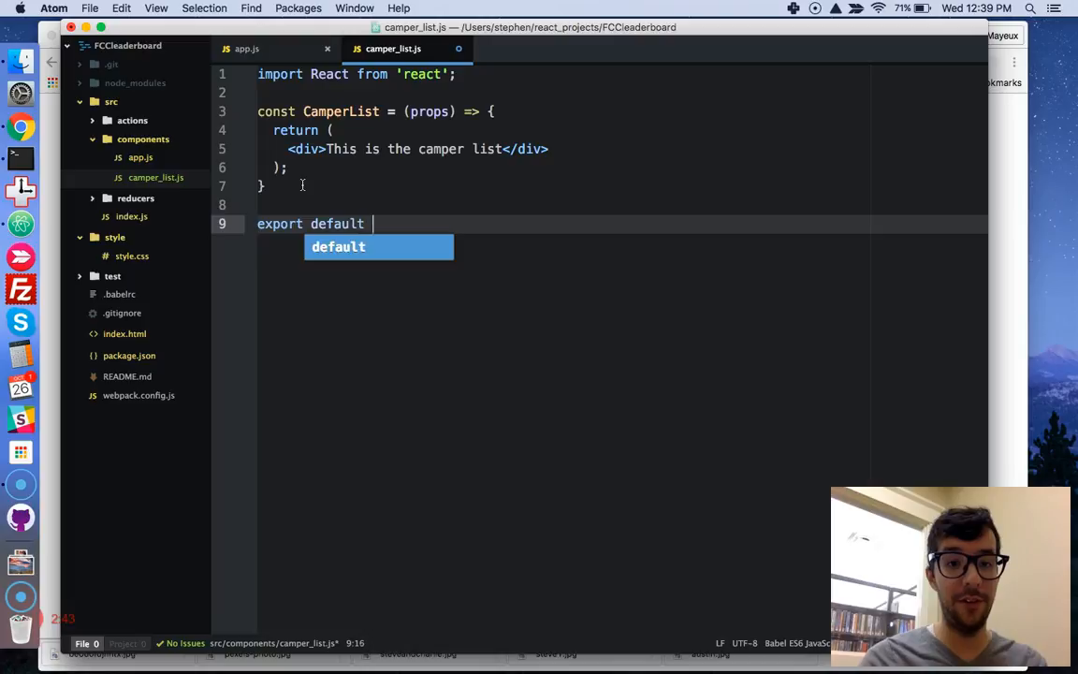
text(CamperList;)
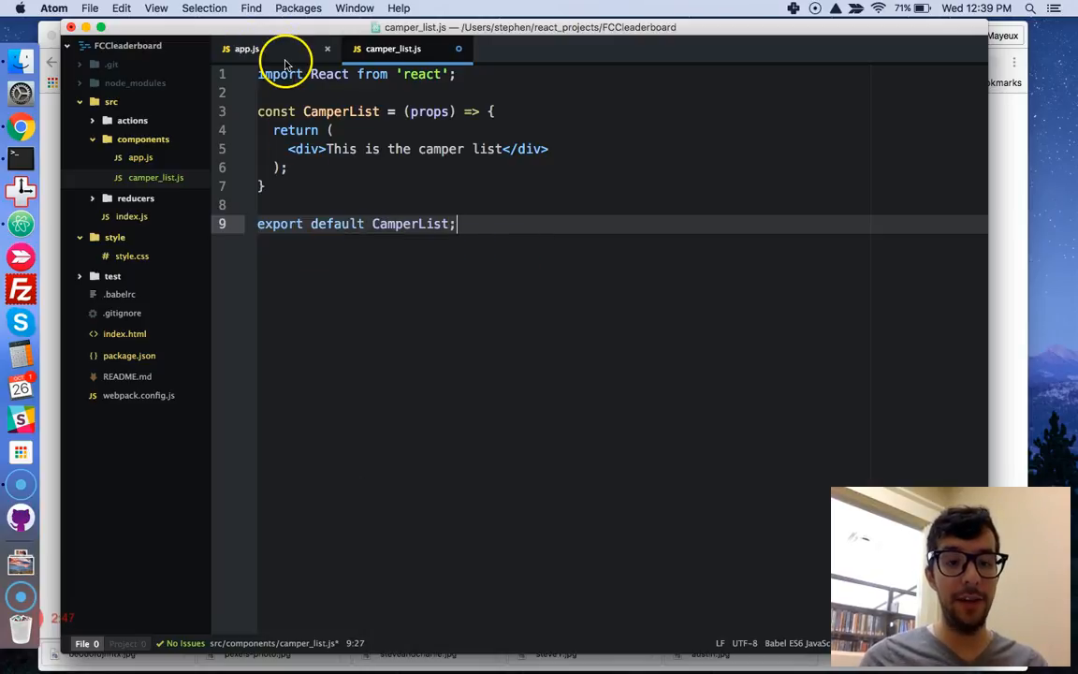
Step: In app.js add import CamperList from './camper_list'; below the existing imports
click(247, 48)
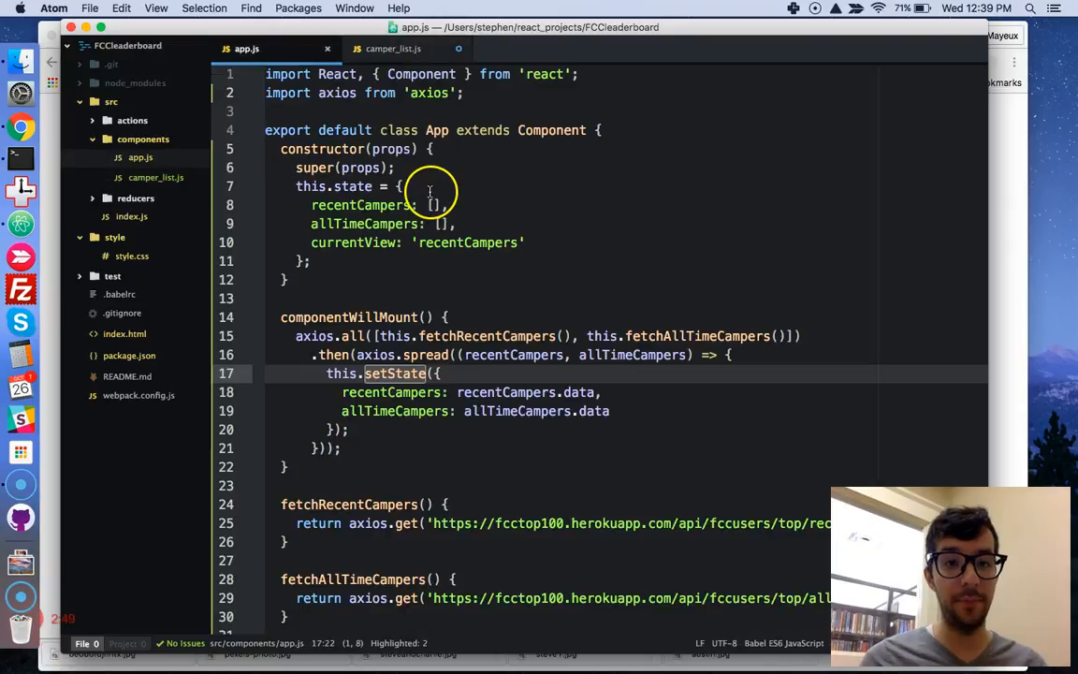
click(391, 48)
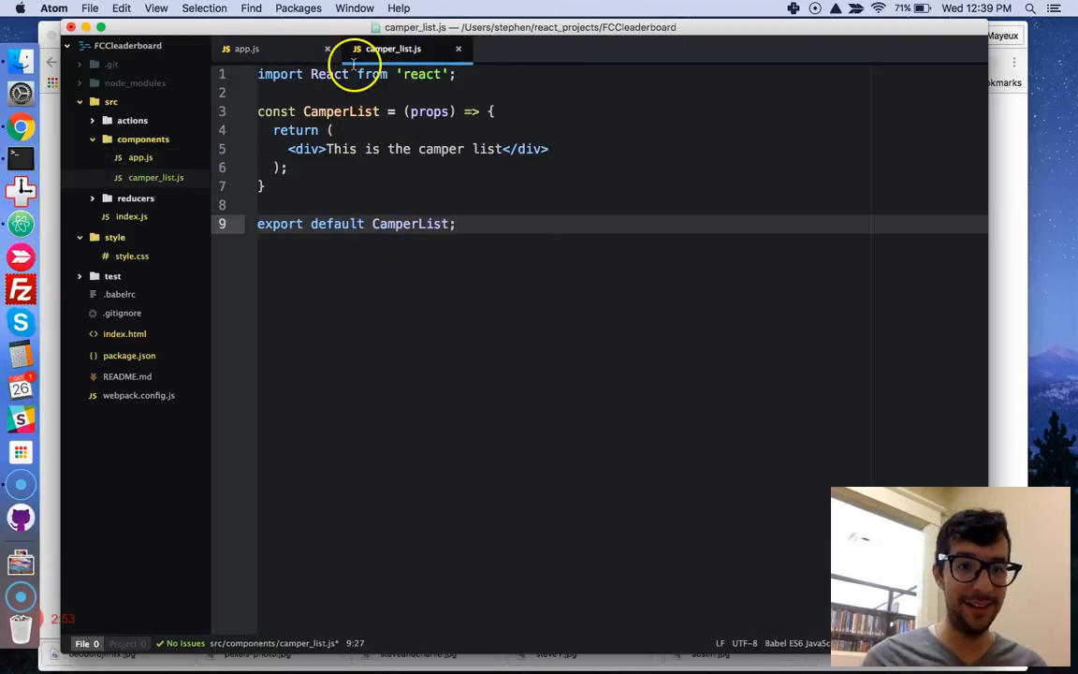
click(247, 49)
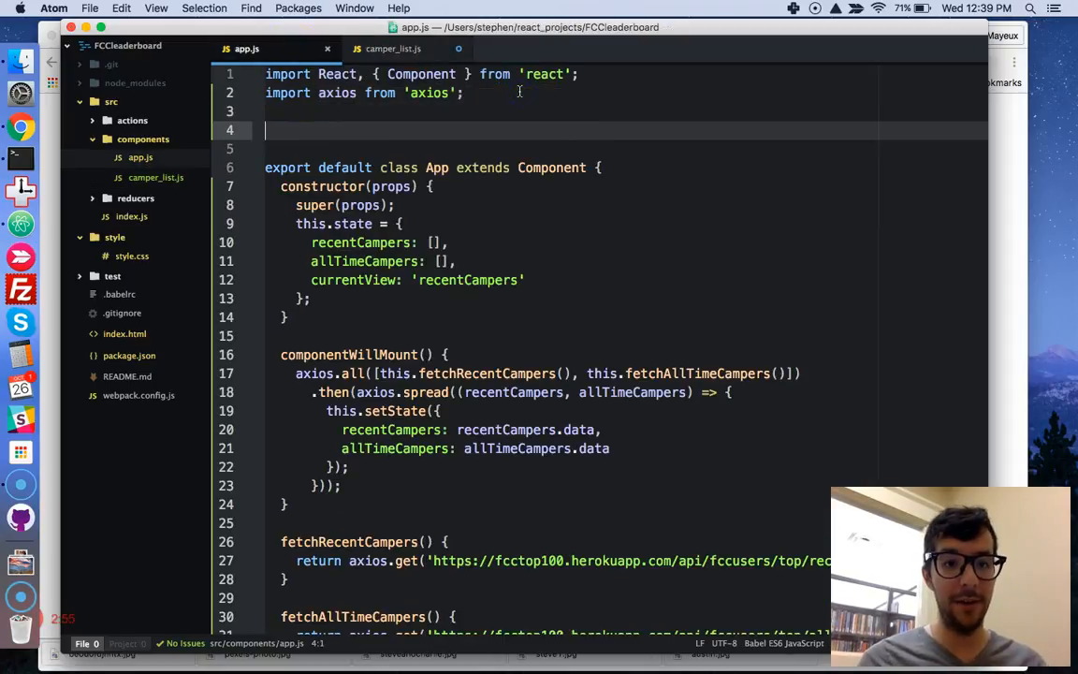
text(import Cam)
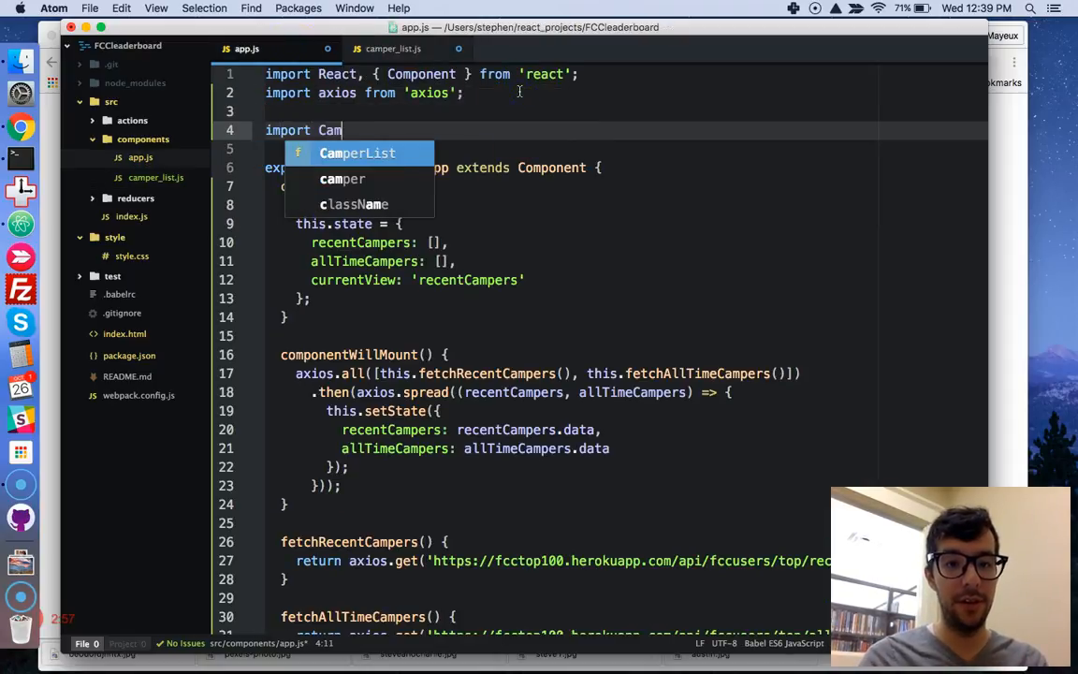
text(CamperList from ')
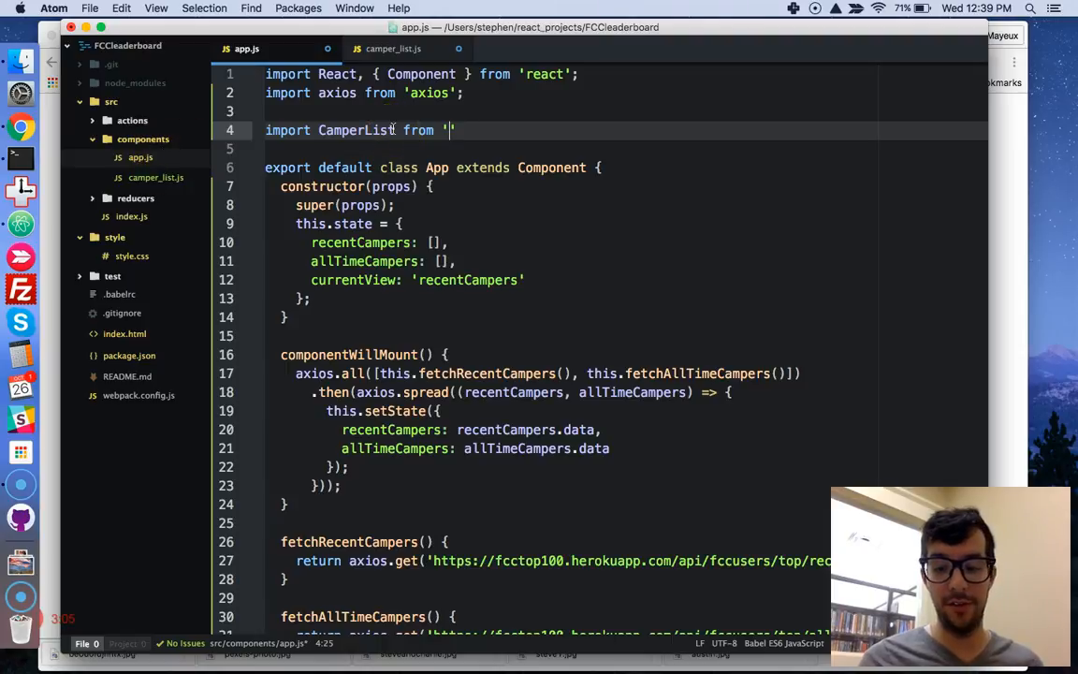
text(./)
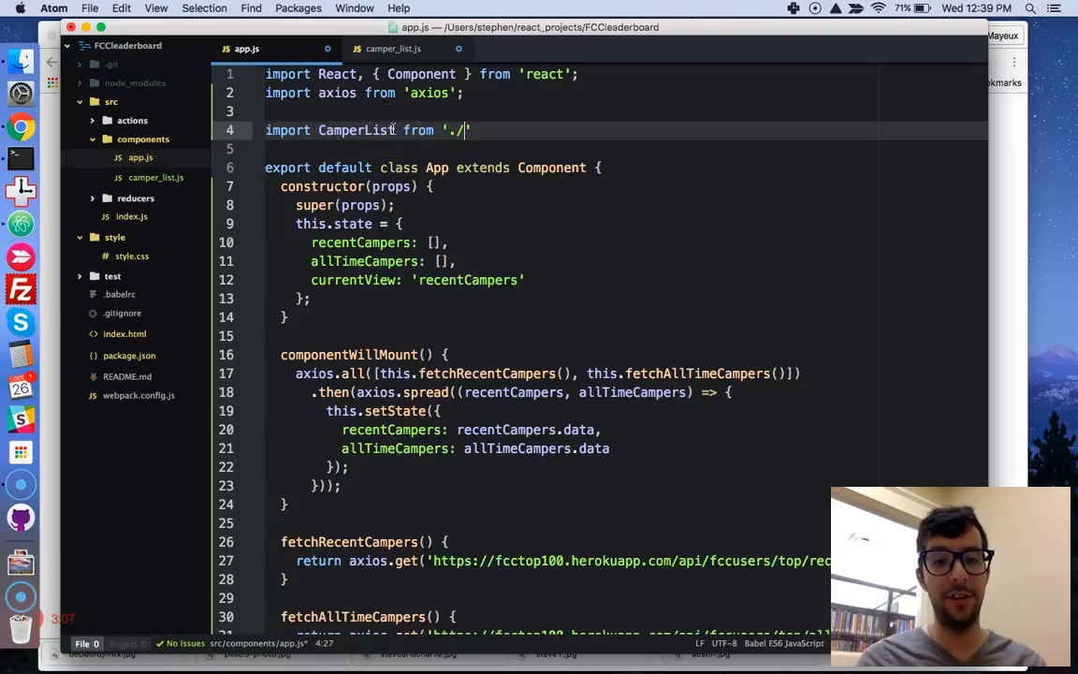
text(camper)
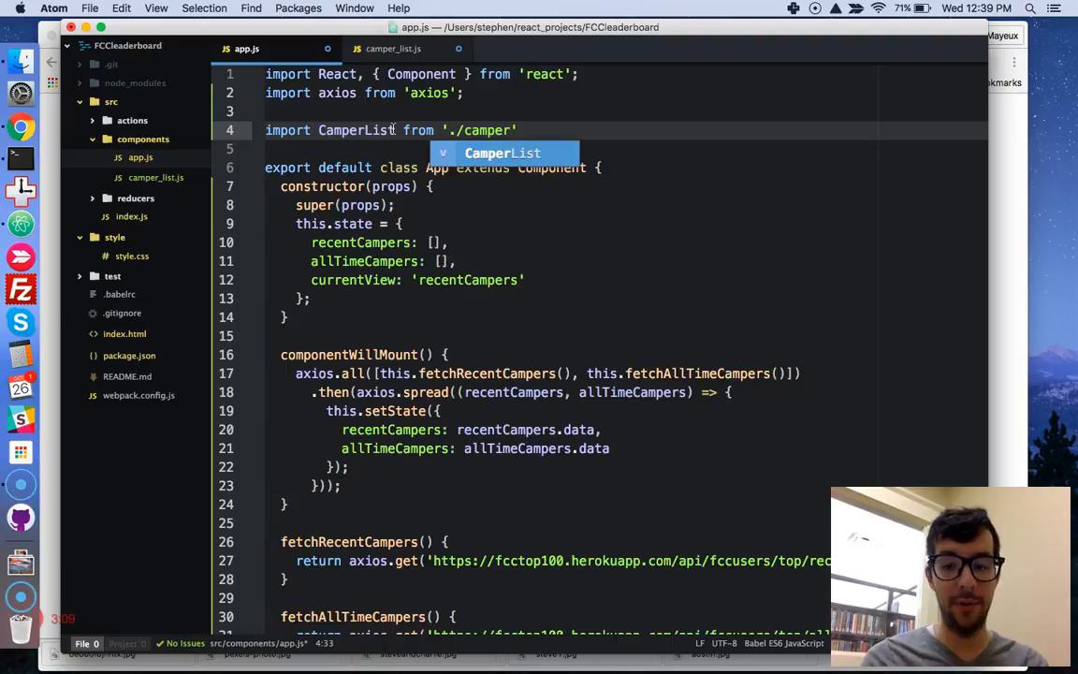
text(_list)
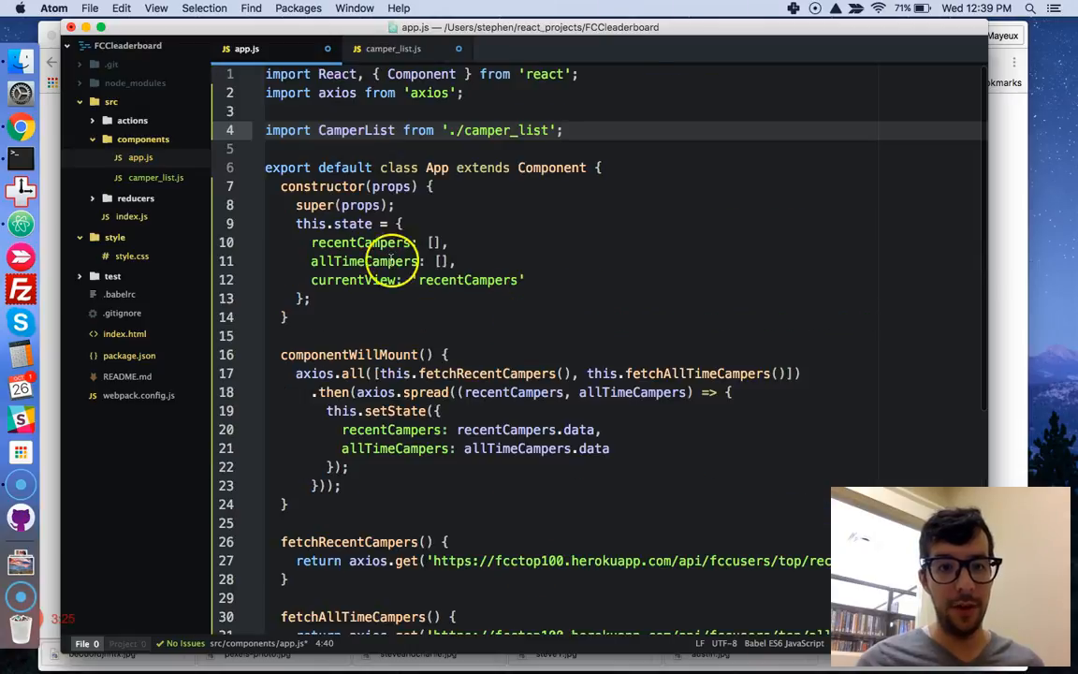
Step: Add a <CamperList /> element in render after the two view buttons
double_click(356, 131)
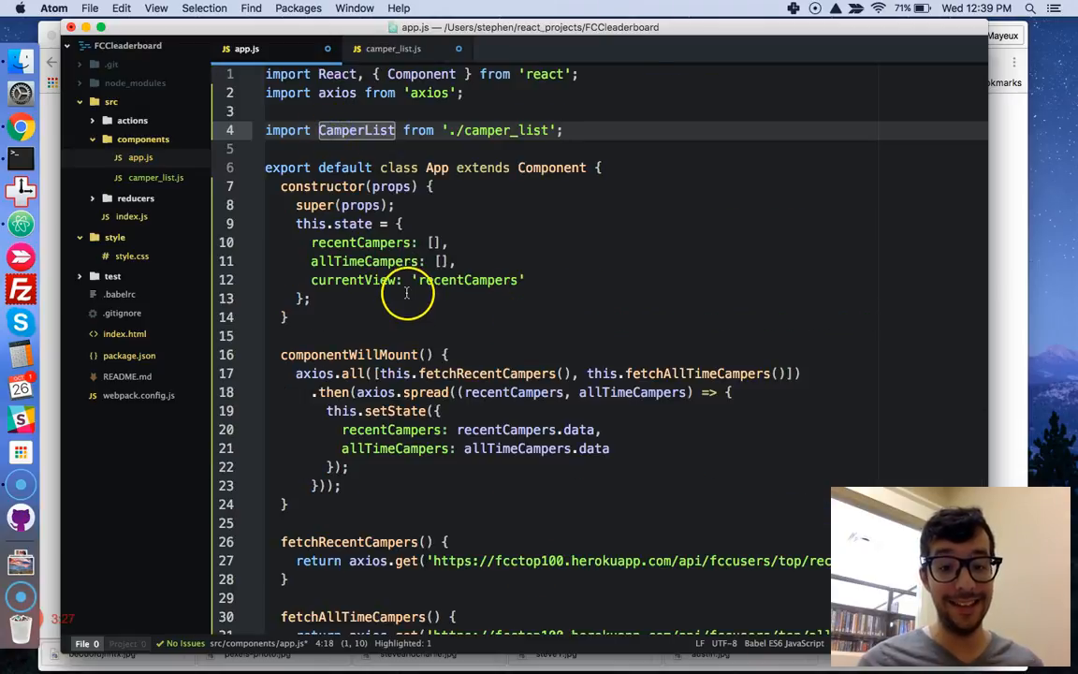
scroll(down, 3)
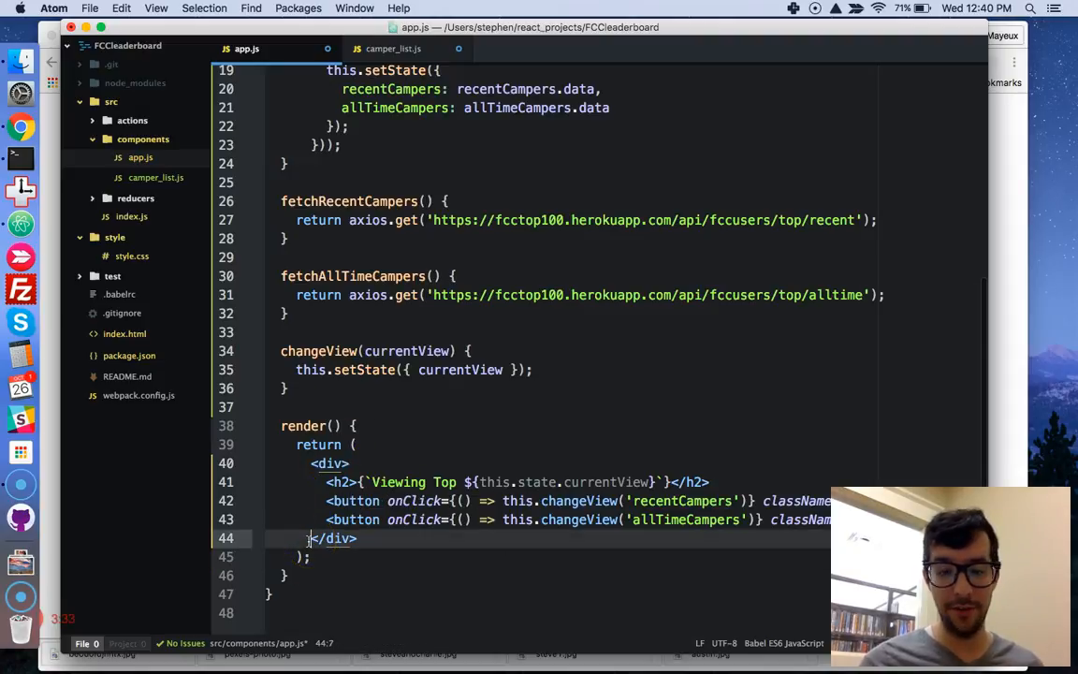
key(enter)
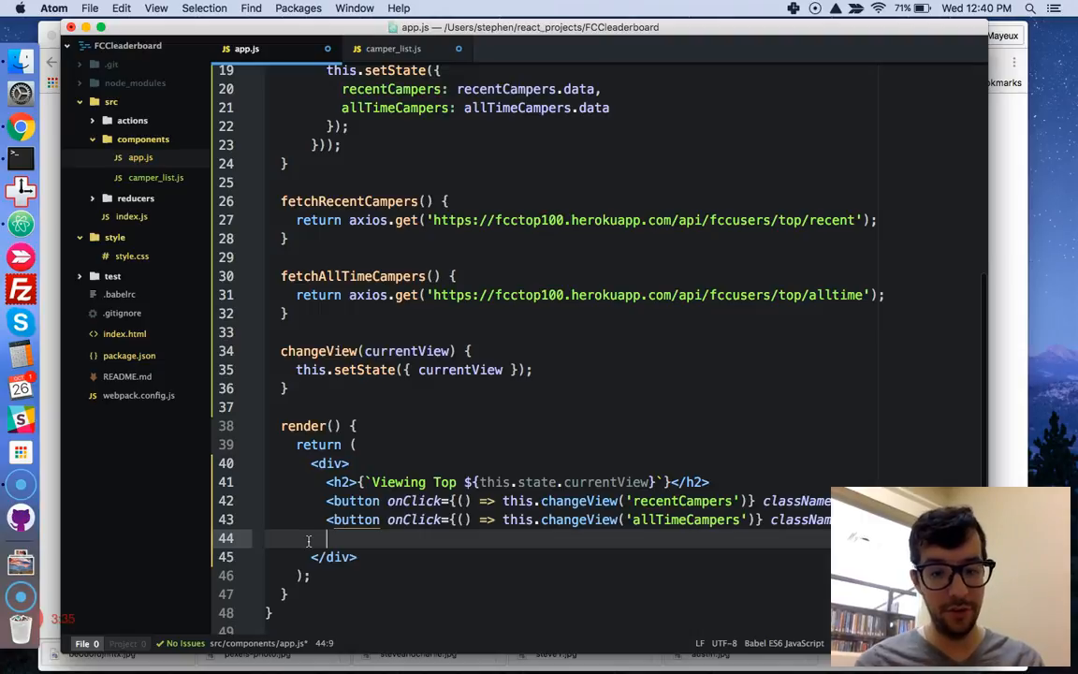
text(<)
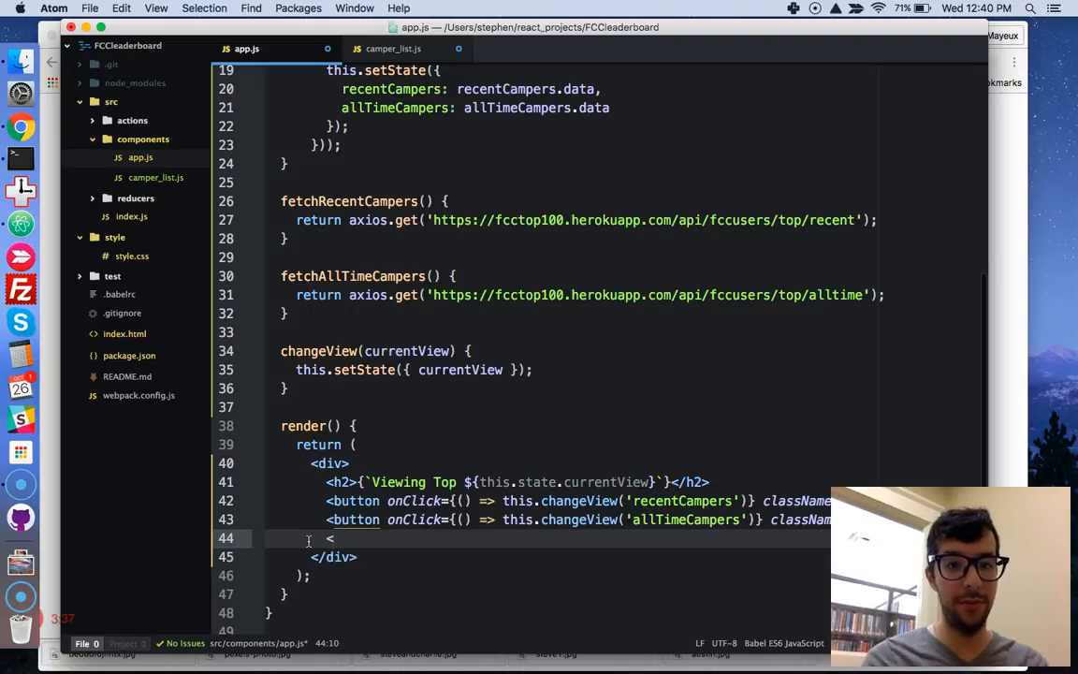
text(CamperList)
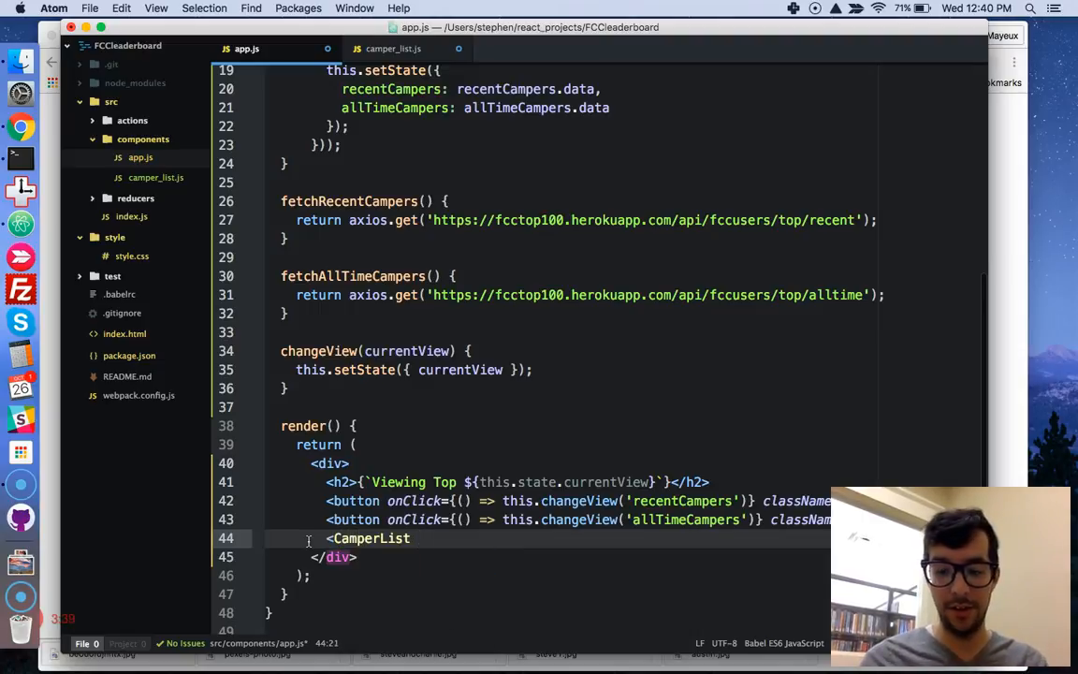
text(/>)
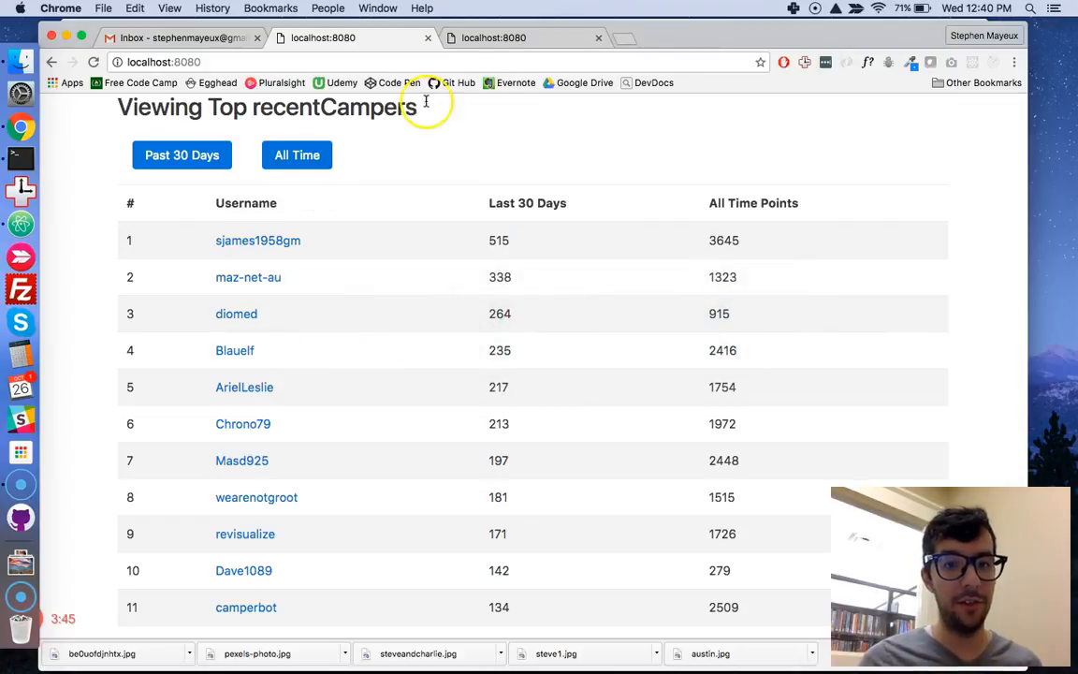
Step: Switch to Chrome and reload the leaderboard page at localhost:8080
click(93, 62)
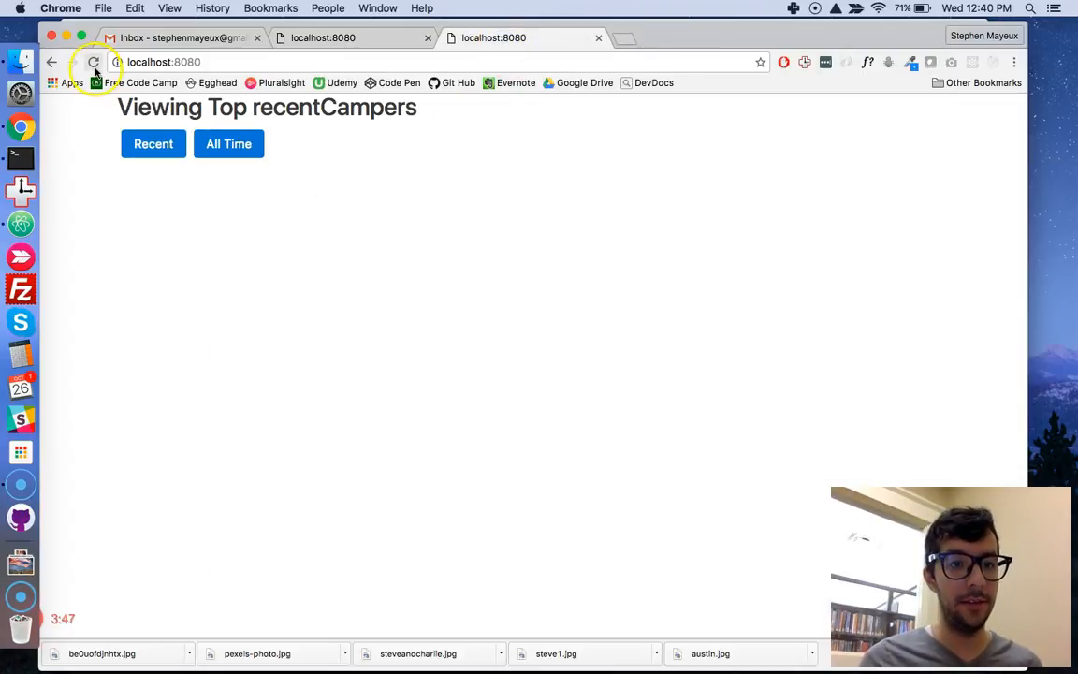
click(93, 62)
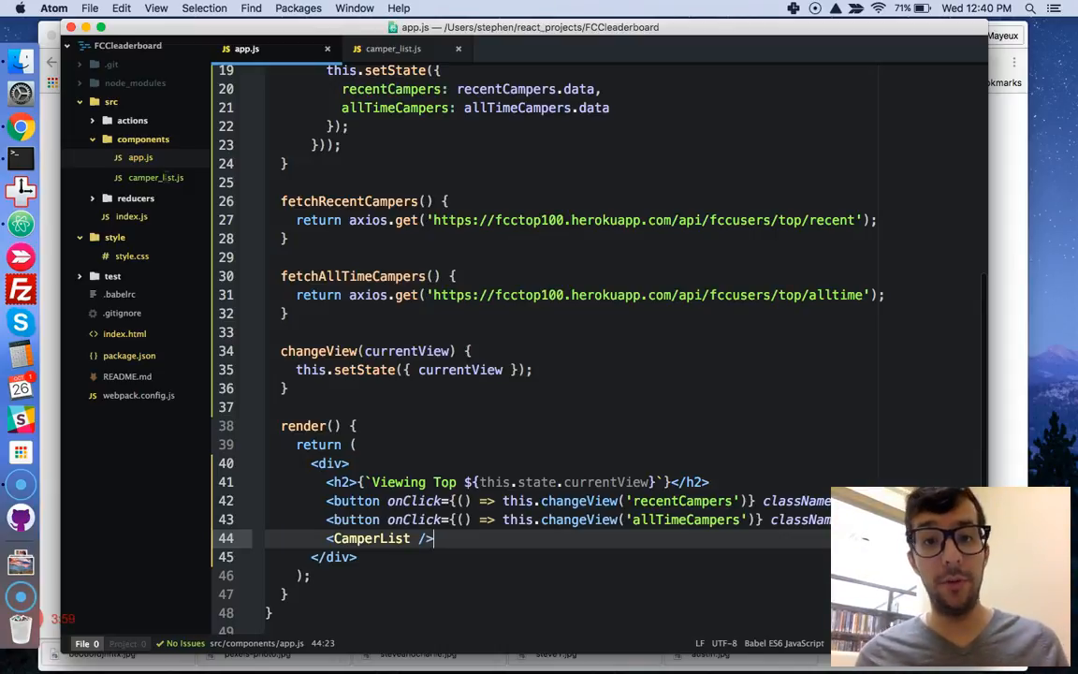
key(cmd+tab)
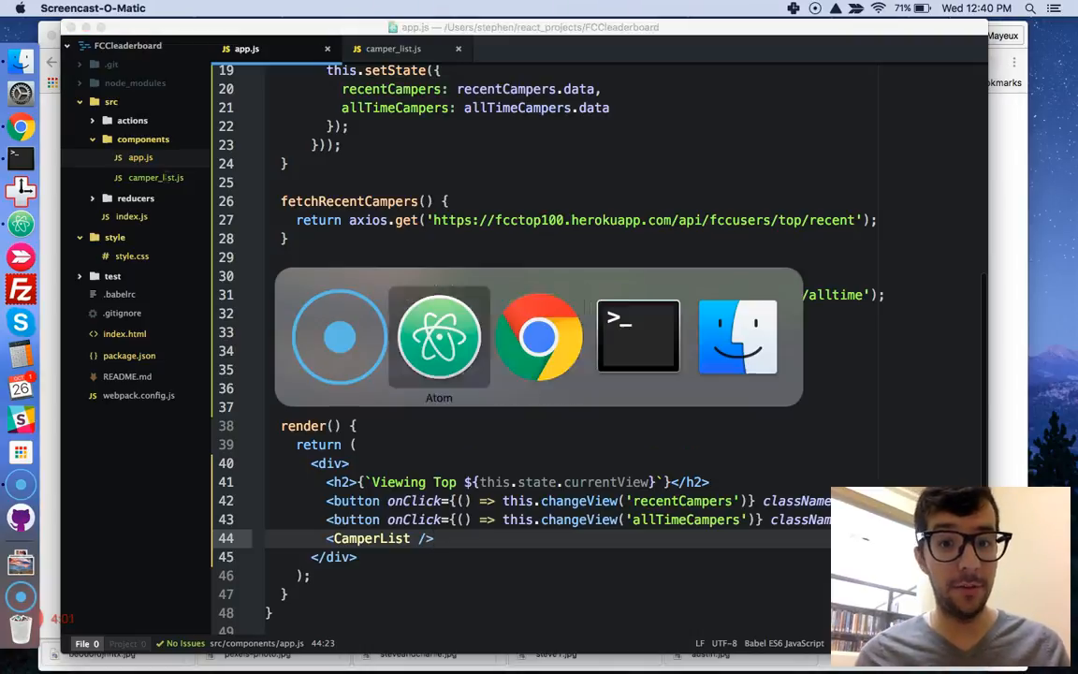
click(540, 337)
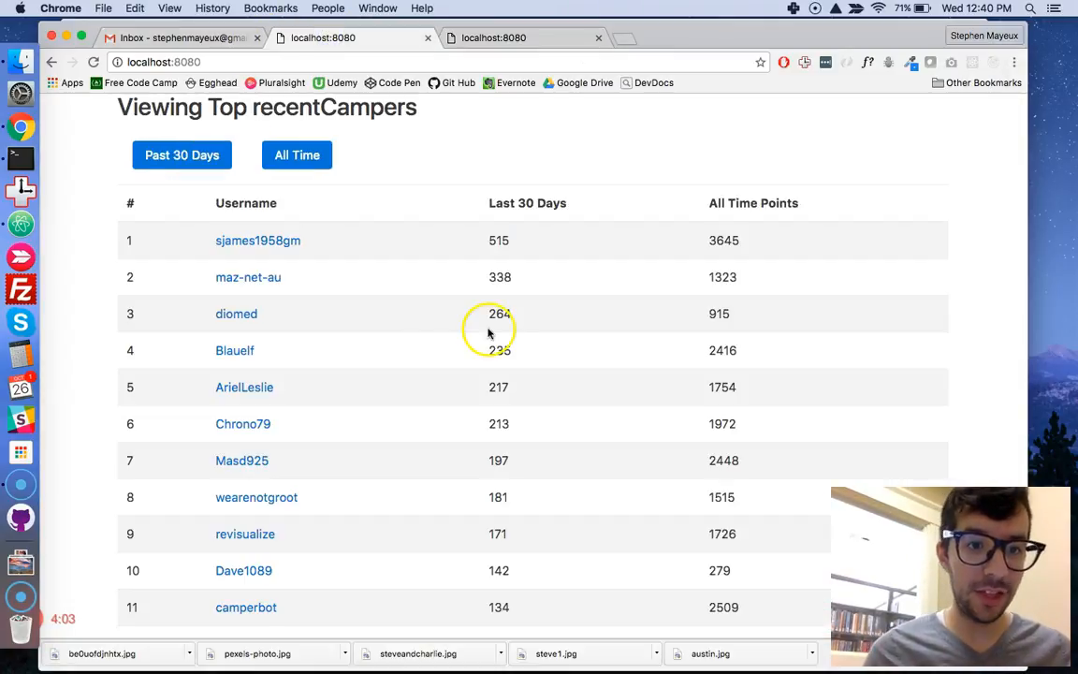
mouse_move(371, 221)
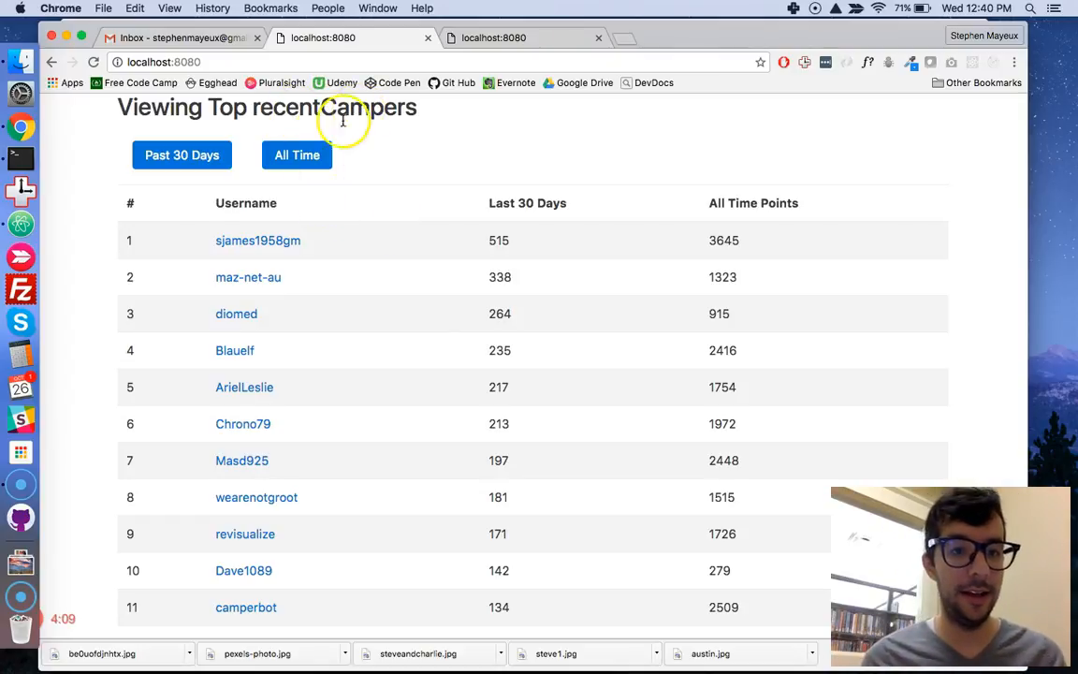
Step: Toggle the leaderboard between All Time and Past 30 Days rankings
scroll(down, 3)
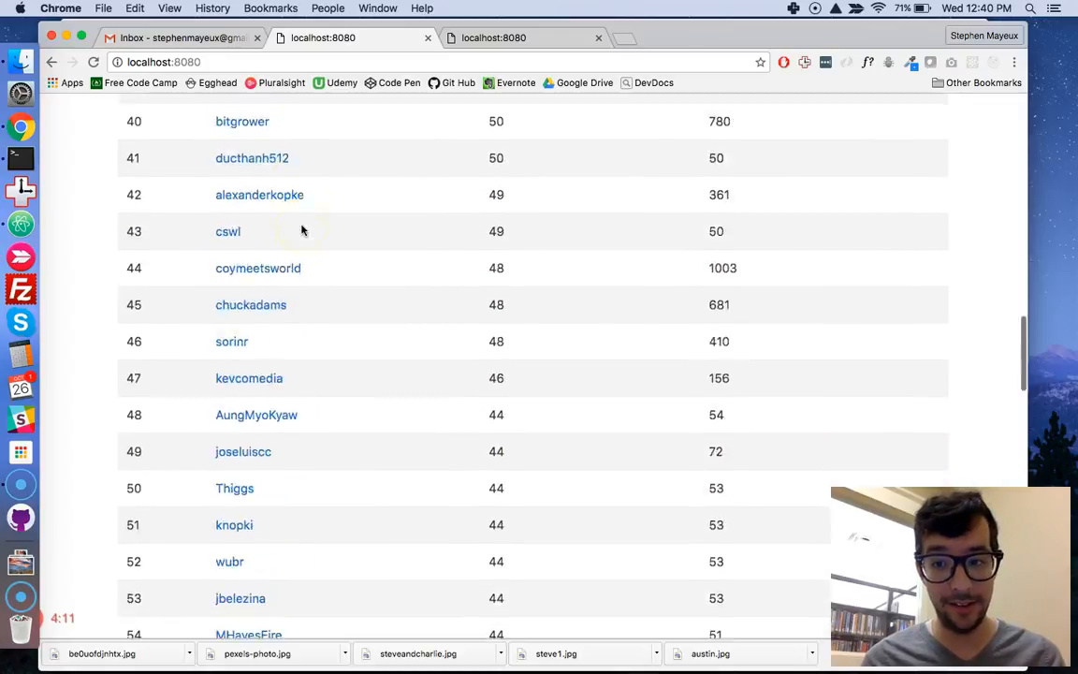
click(297, 154)
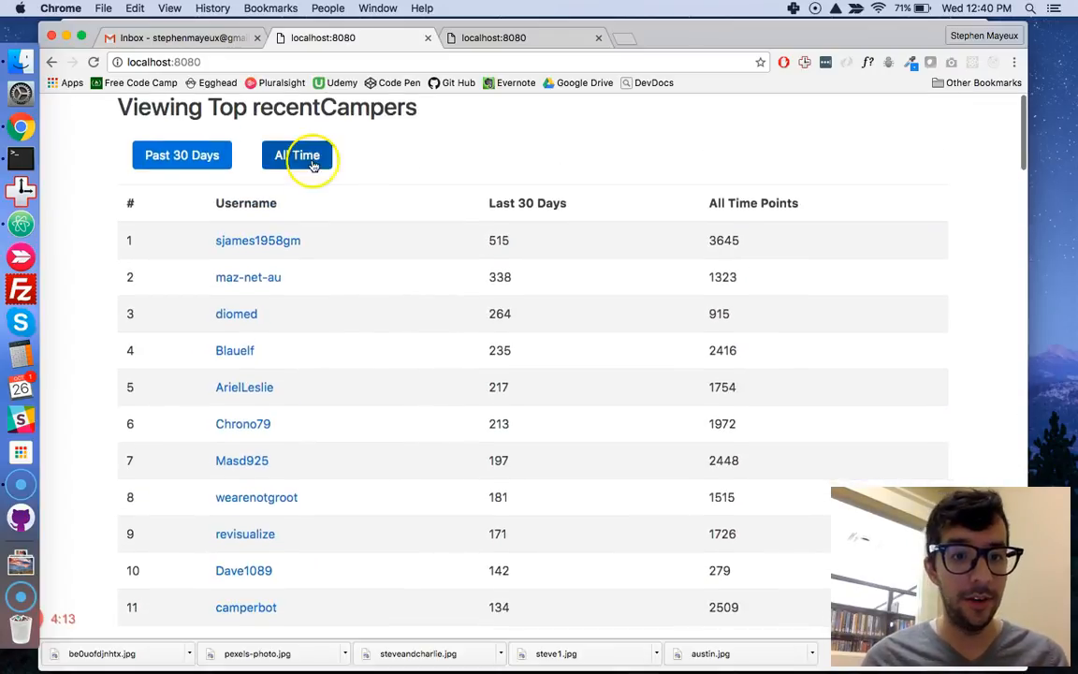
click(296, 154)
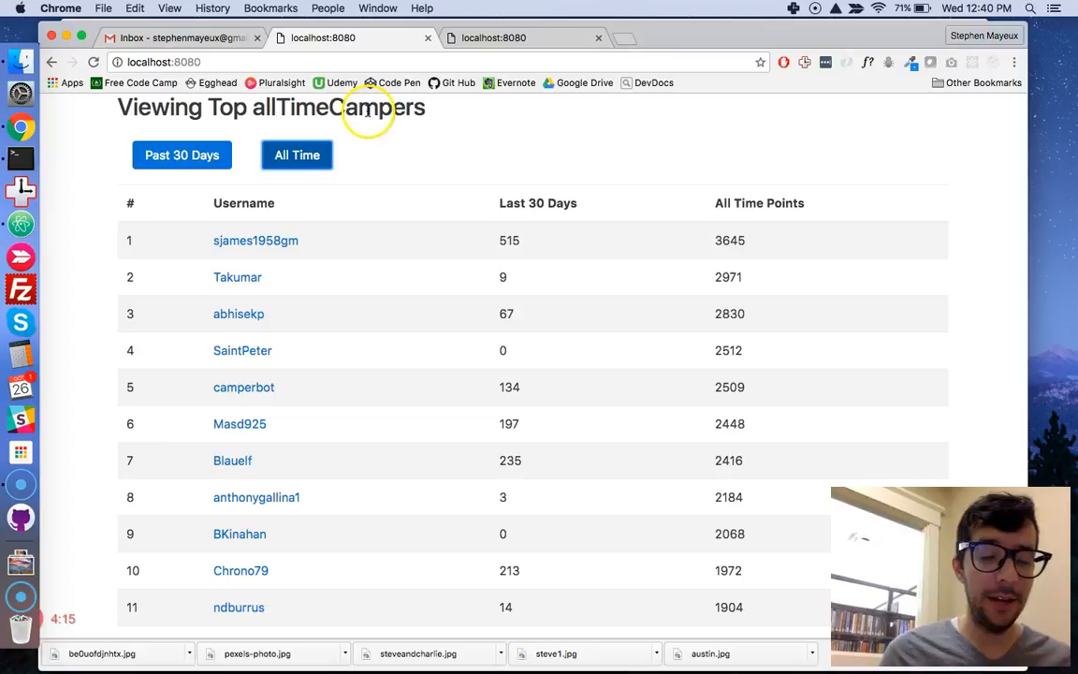
click(182, 153)
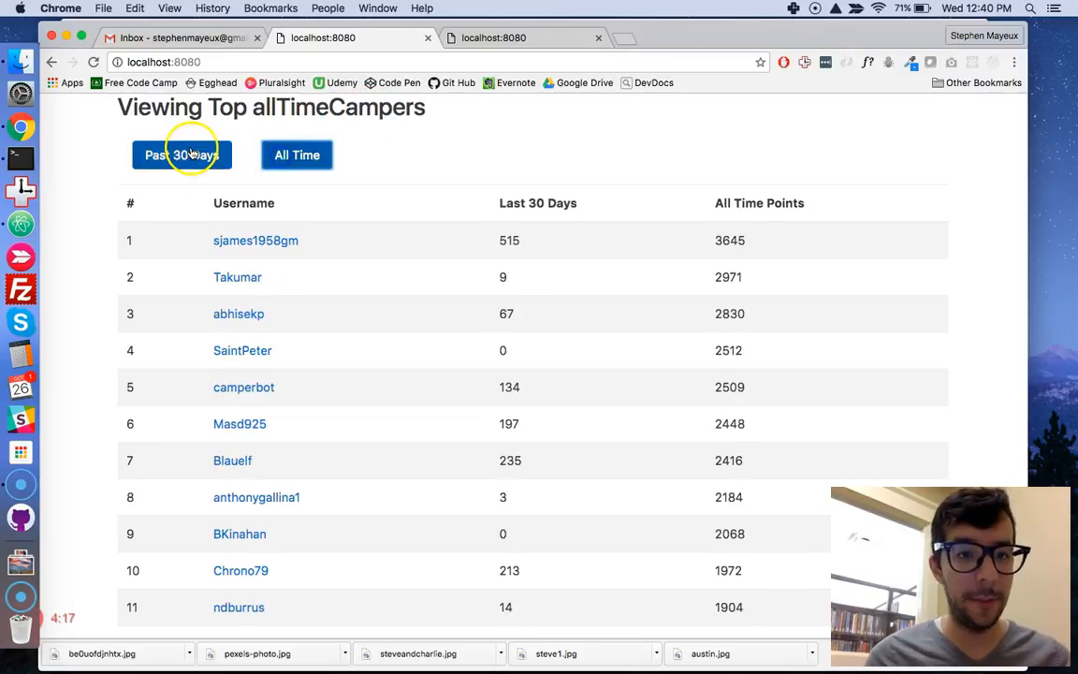
click(181, 155)
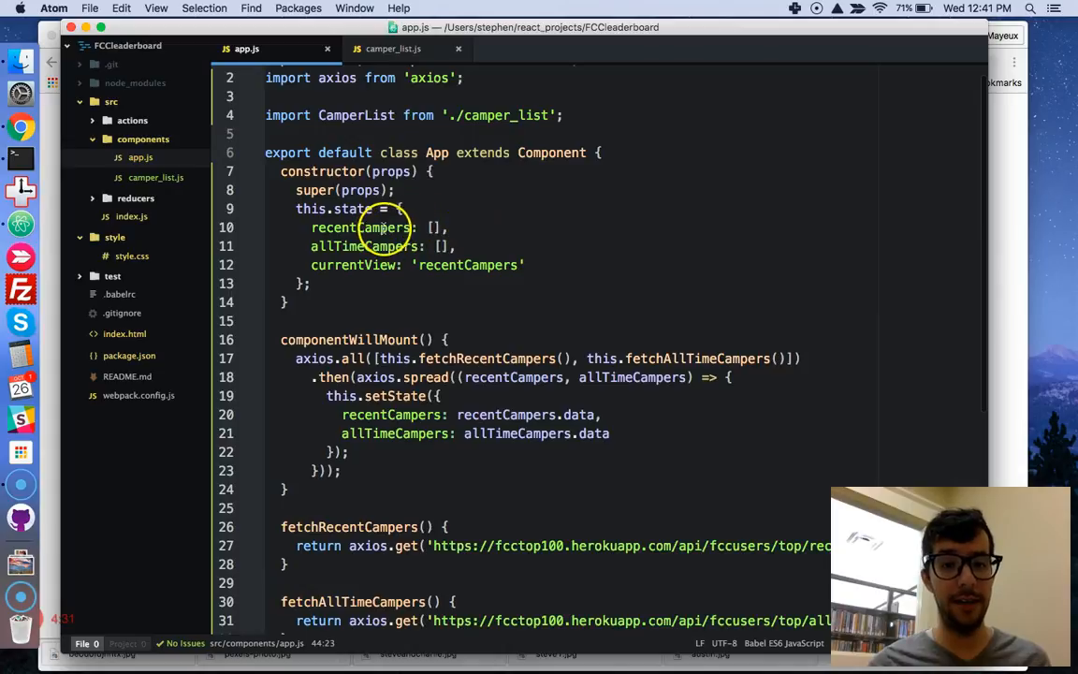
double_click(364, 247)
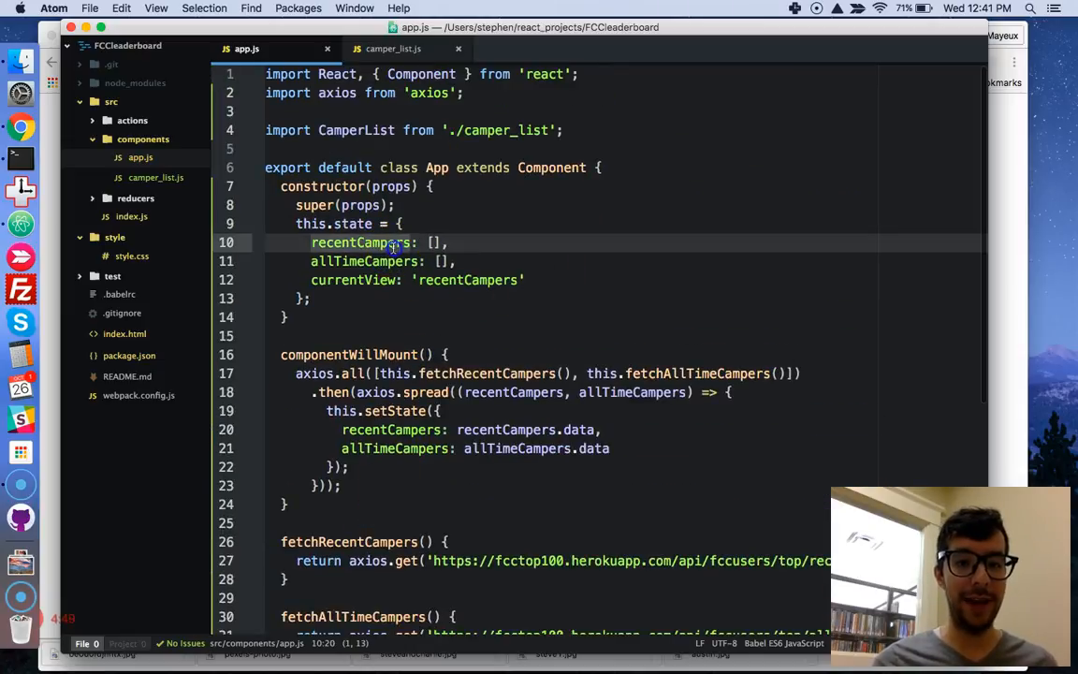
double_click(360, 243)
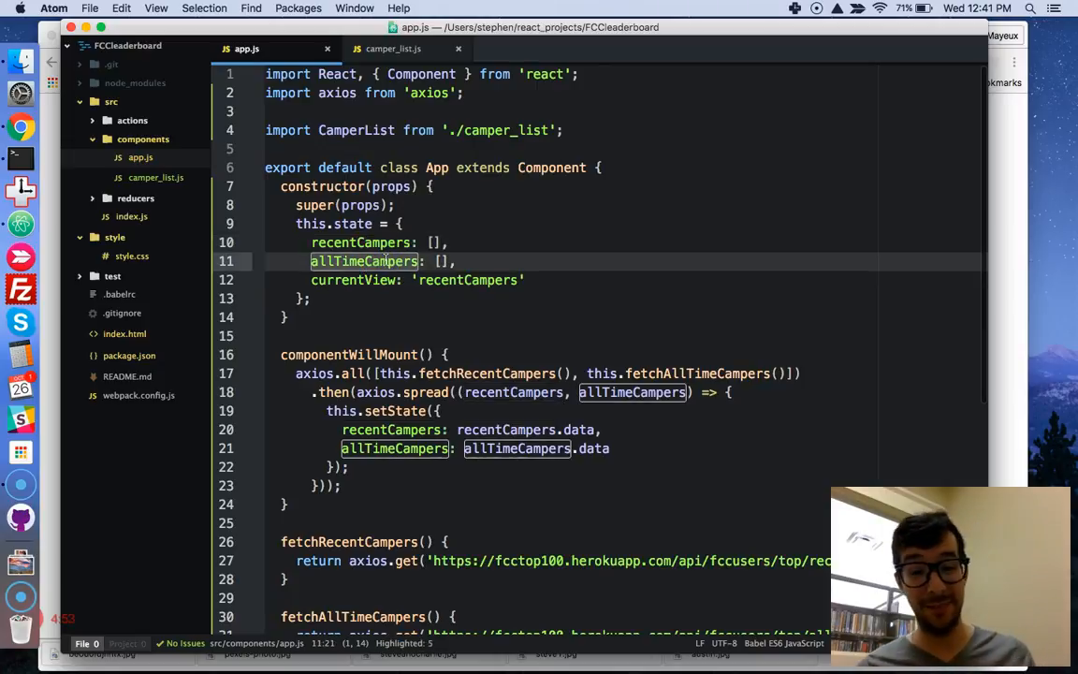
scroll(down, 3)
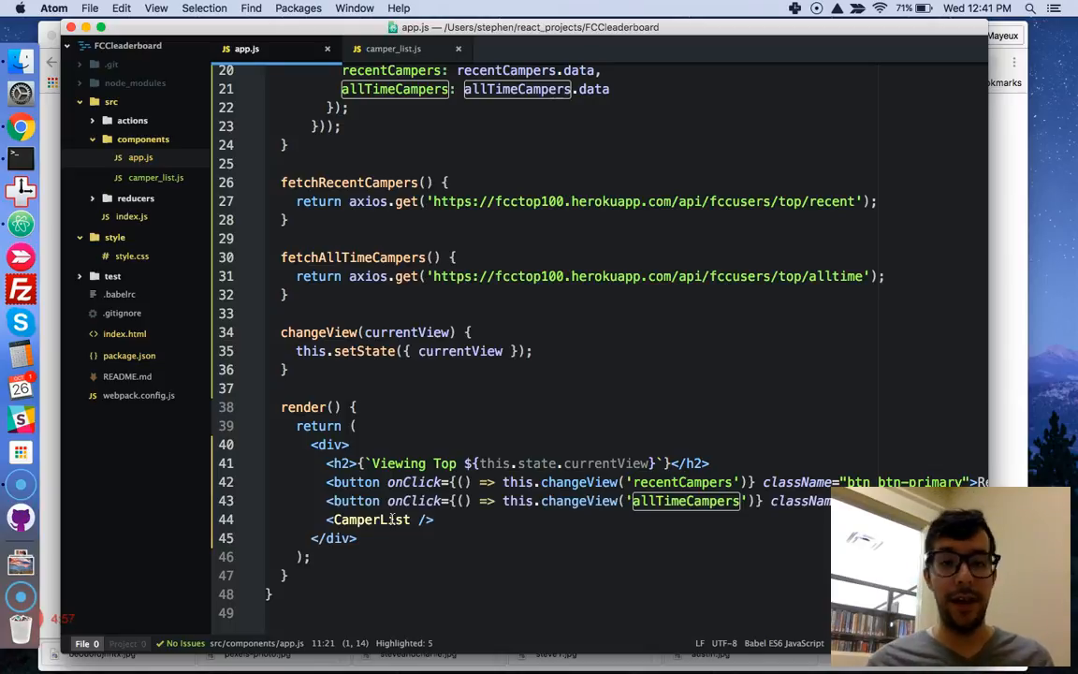
mouse_move(522, 28)
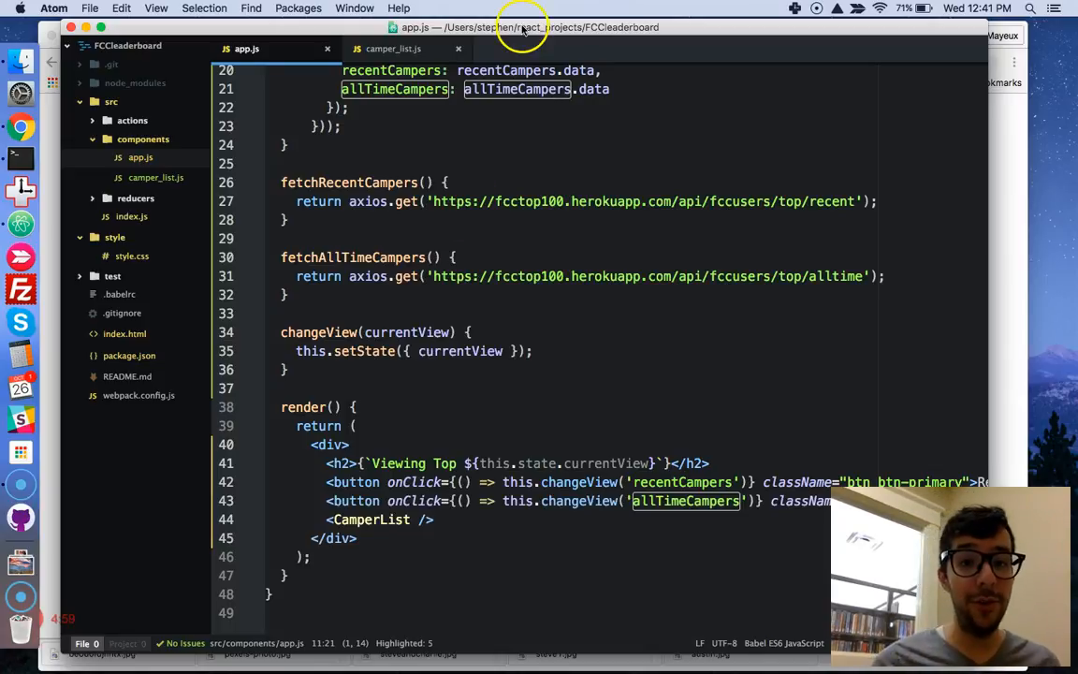
click(393, 49)
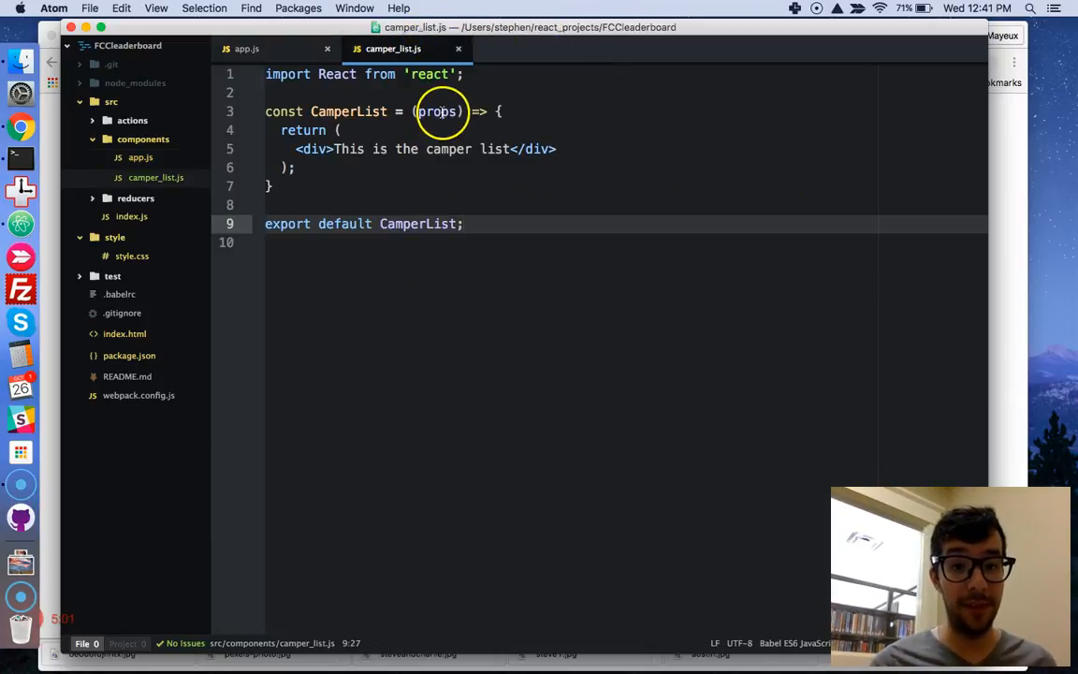
double_click(436, 112)
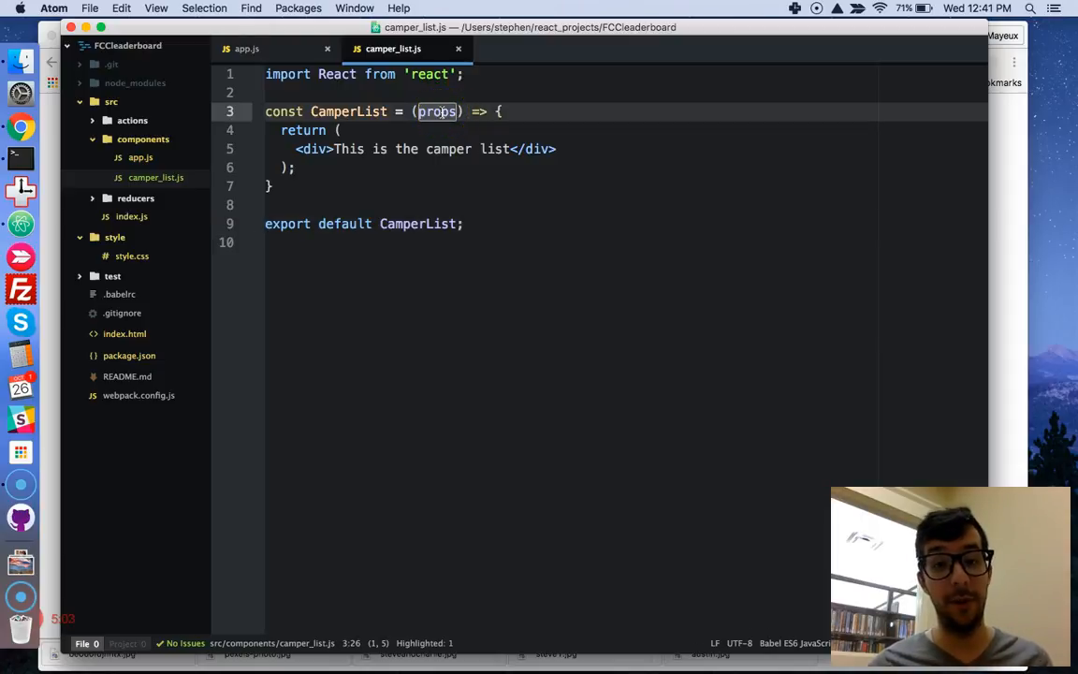
click(247, 48)
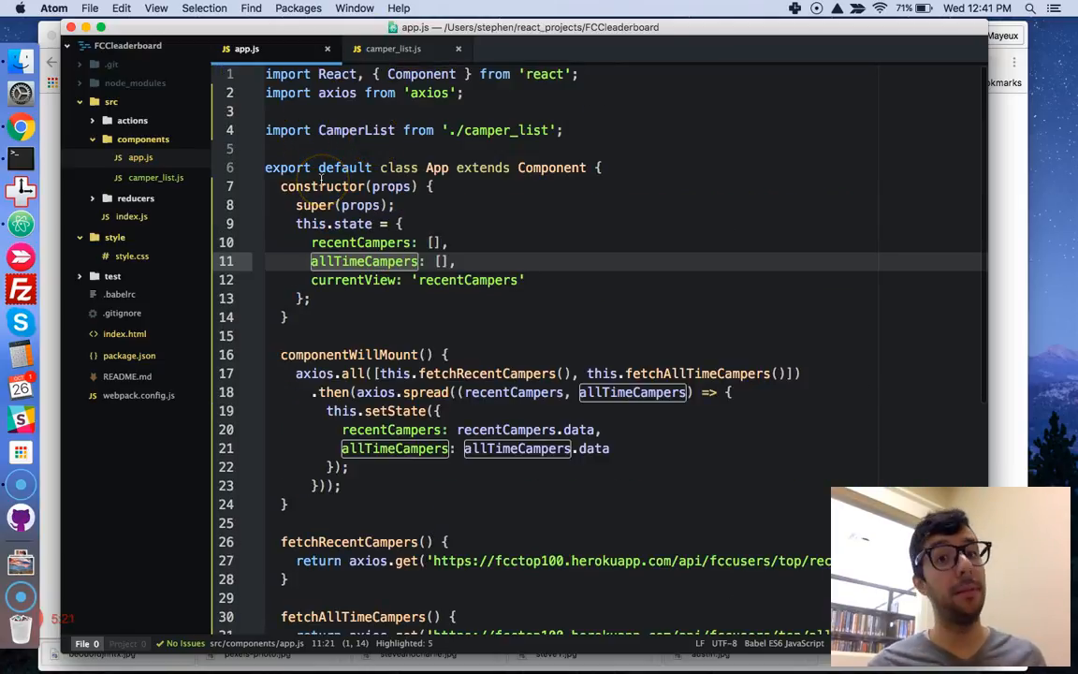
scroll(down, 3)
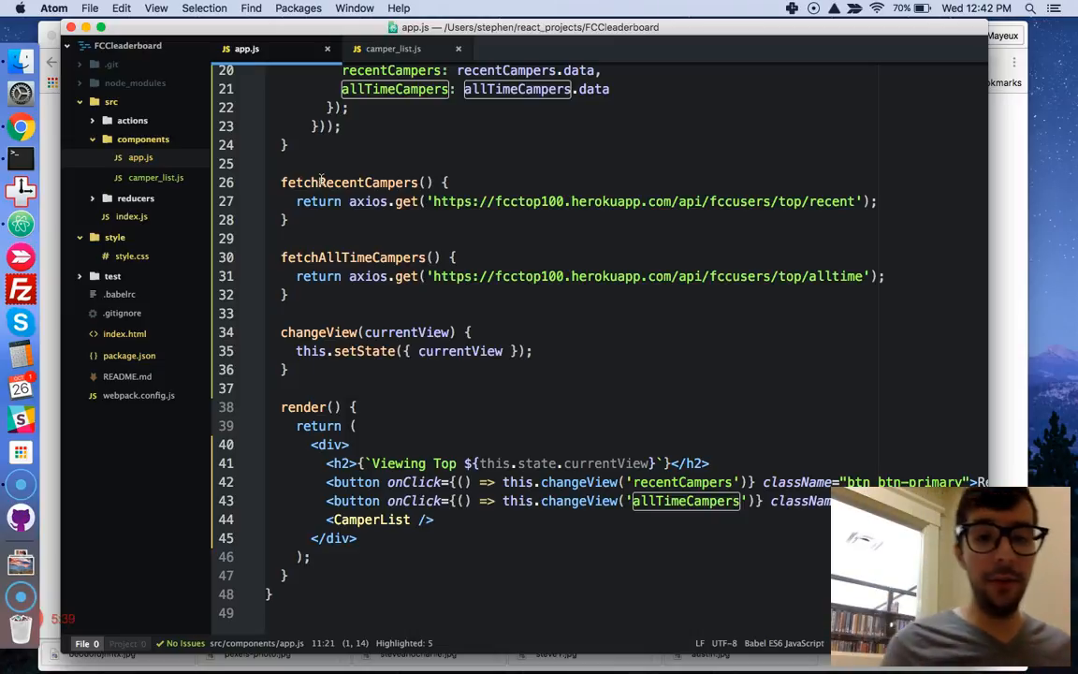
mouse_move(438, 311)
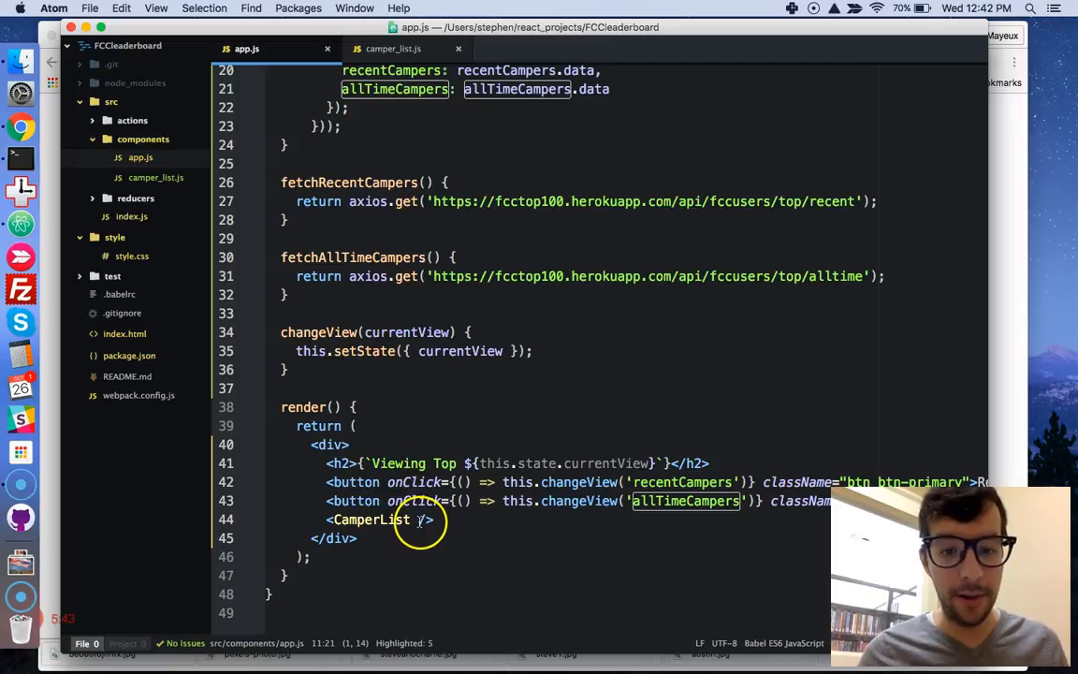
Step: Start a campers={} prop on the CamperList element referencing this.state
click(423, 520)
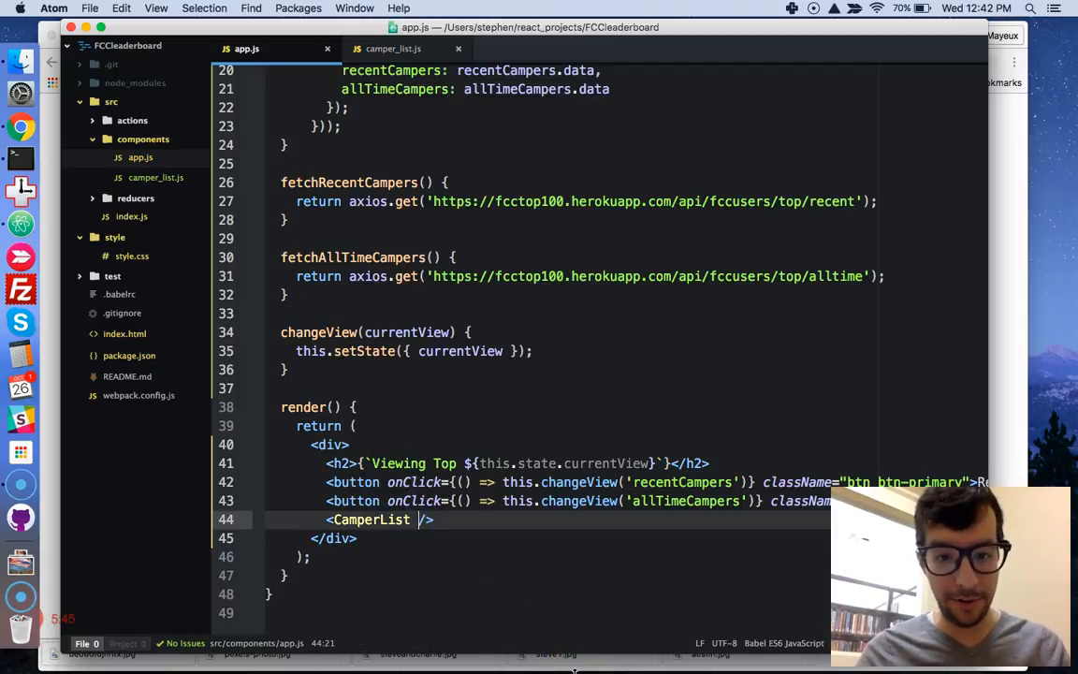
text(campers=)
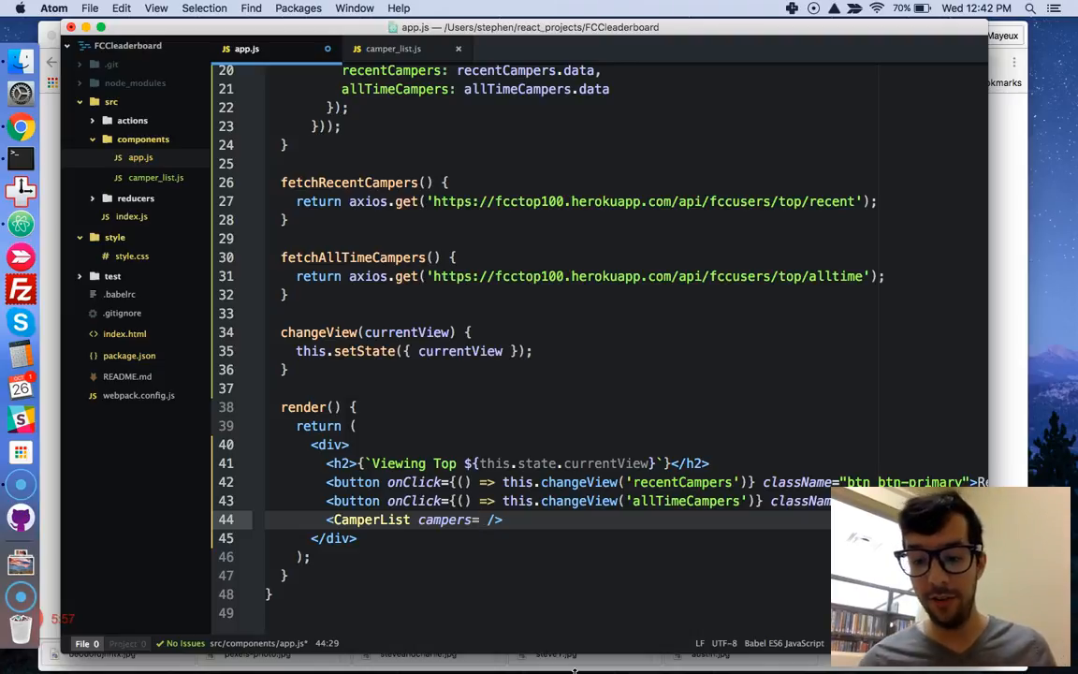
text({})
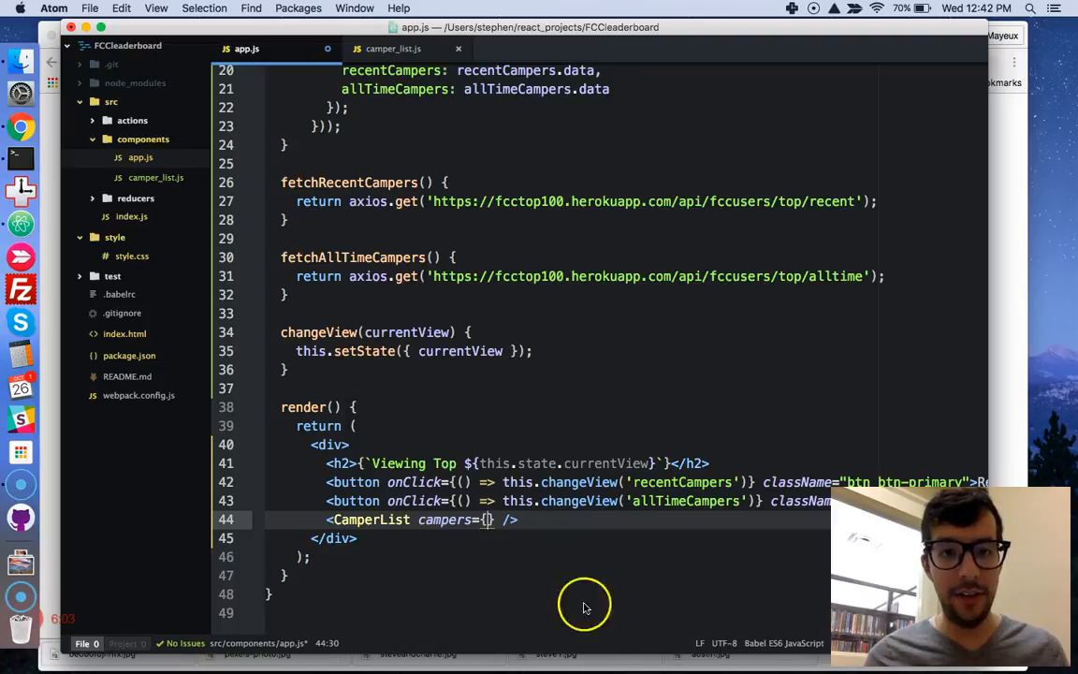
scroll(down, 3)
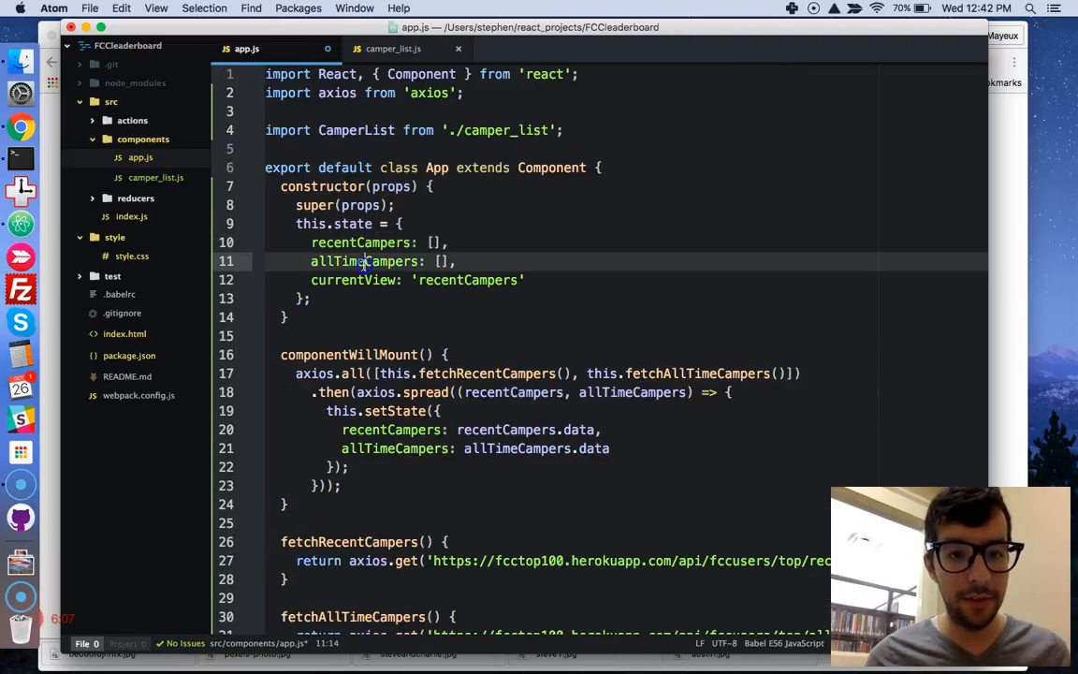
scroll(down, 3)
text(<CamperList campers={} />)
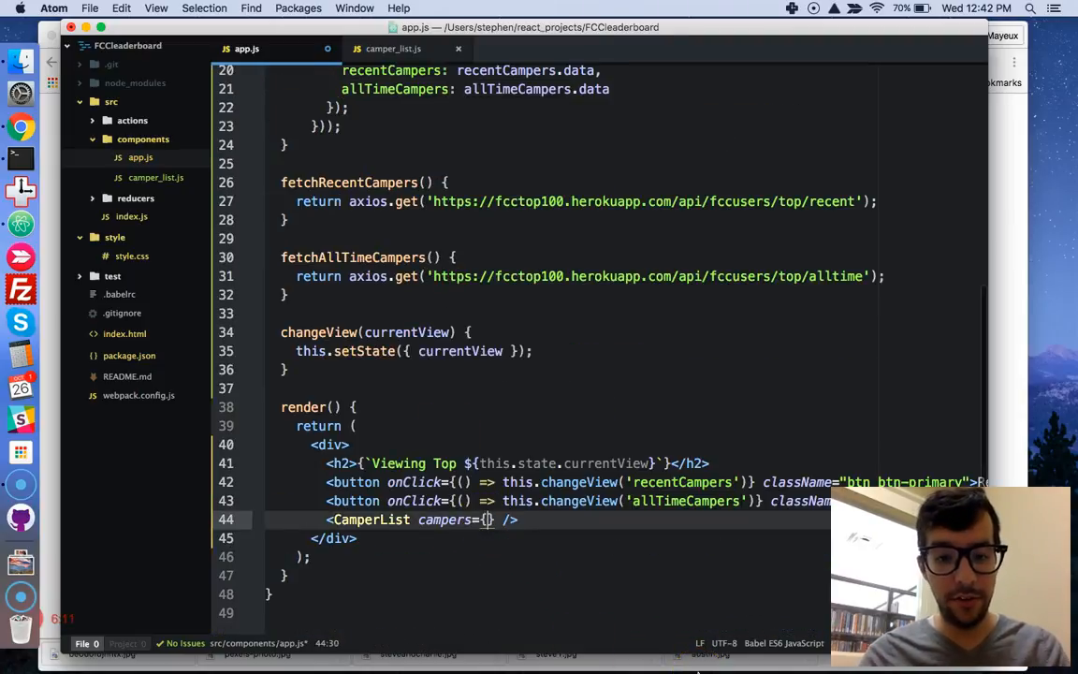
text(this.state[)
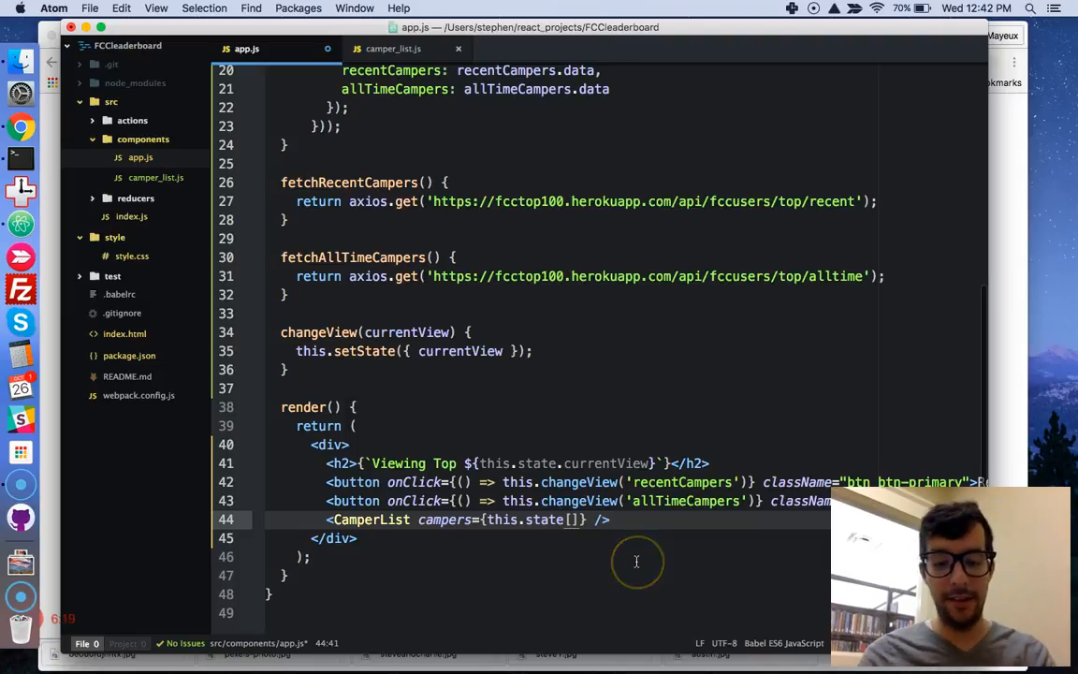
Step: Complete the prop as campers={this.state[this.state.currentView]}
text(this.state.)
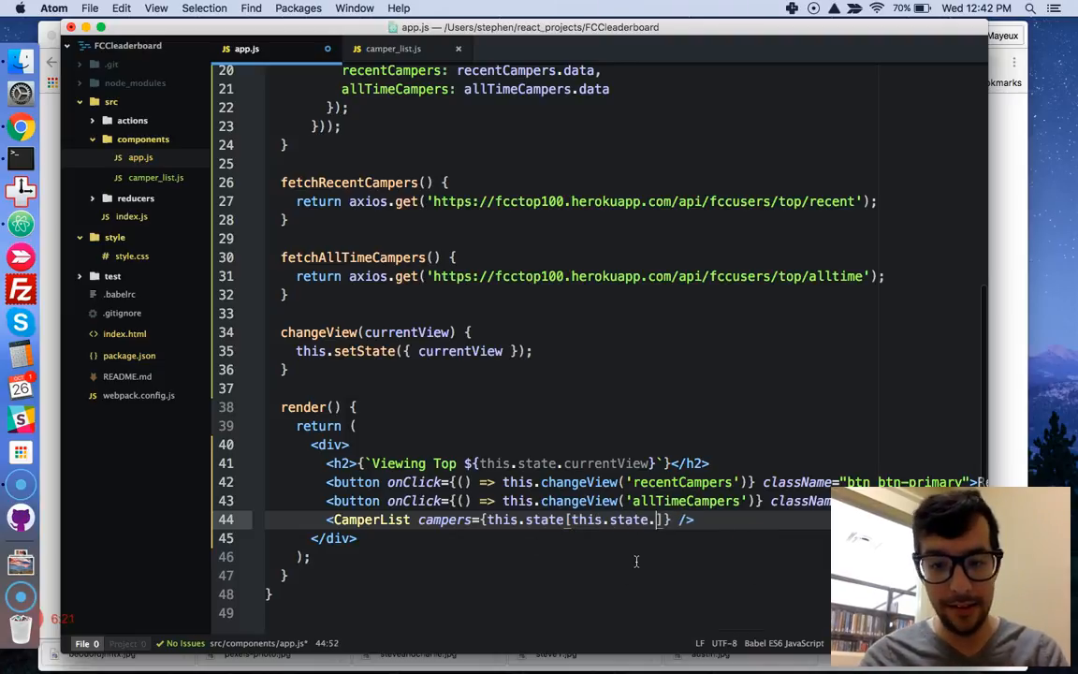
text(currentView)
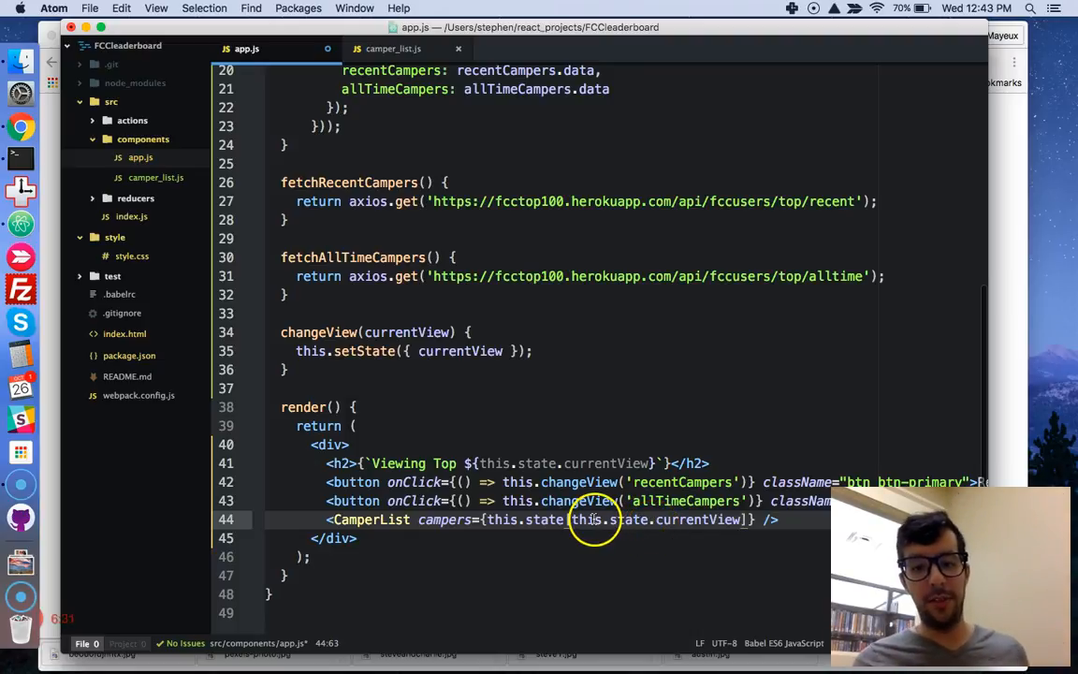
double_click(696, 520)
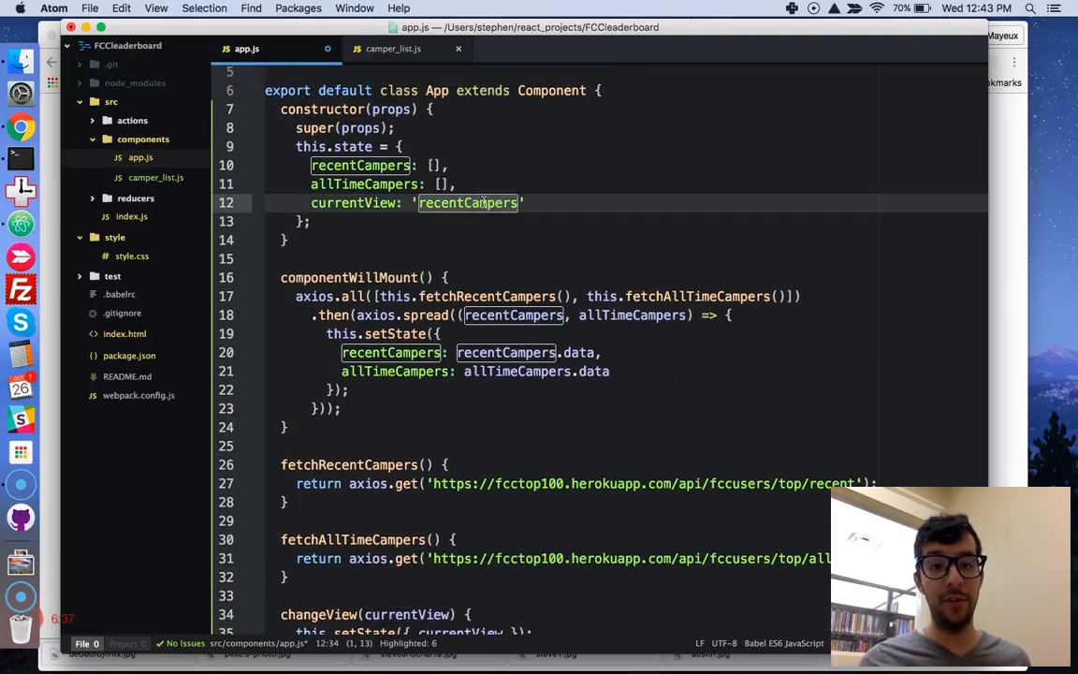
scroll(down, 3)
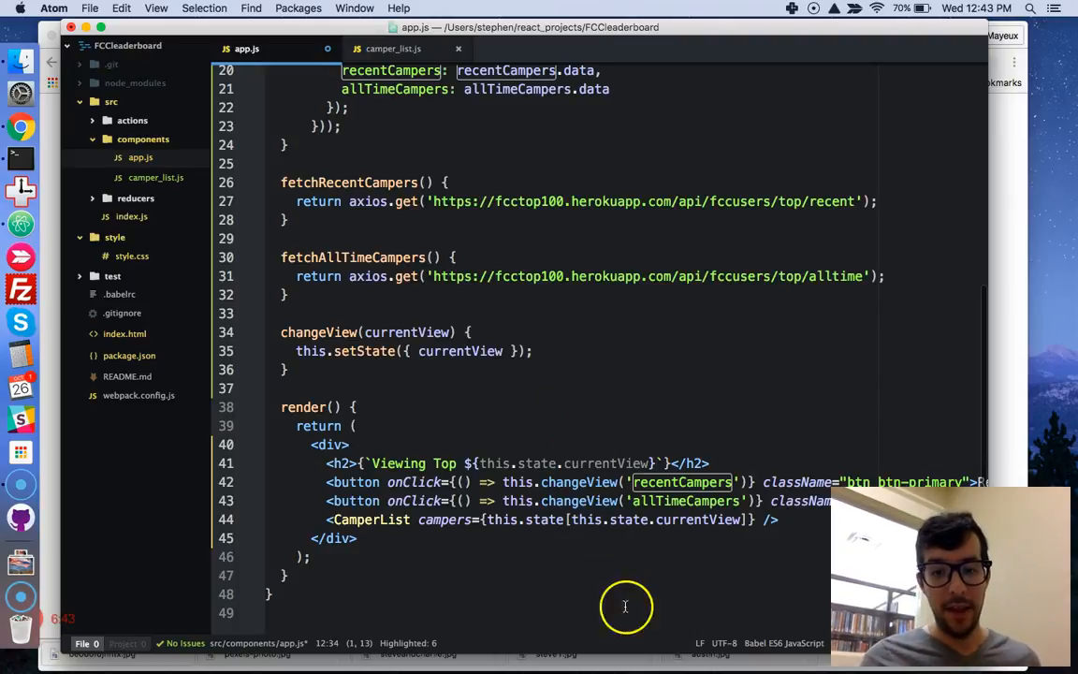
click(701, 521)
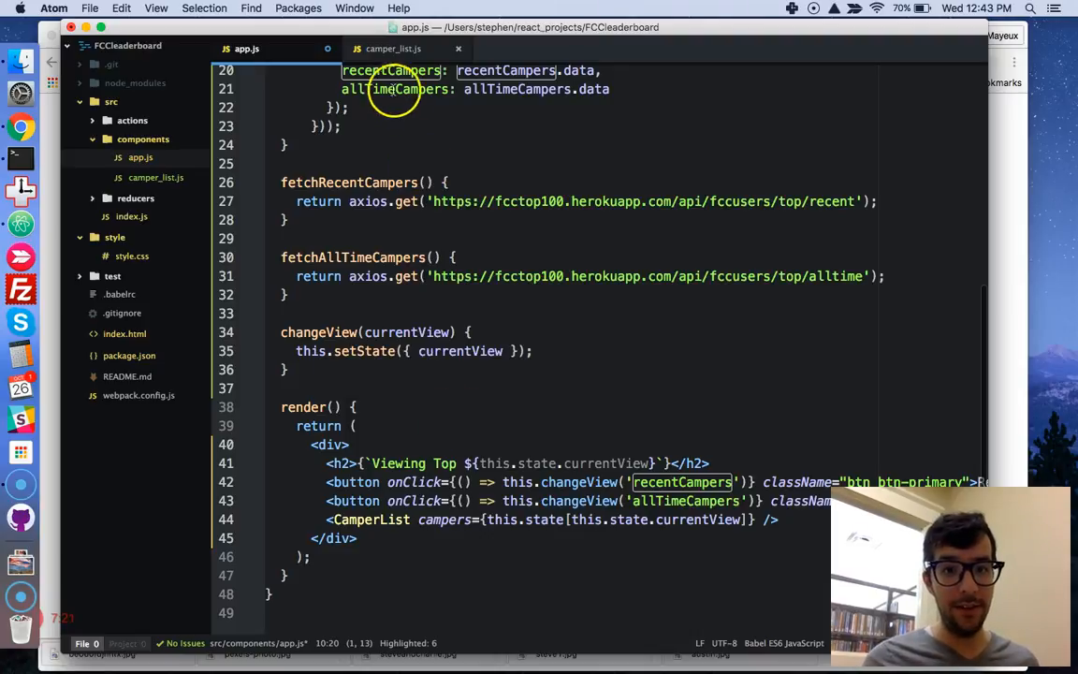
Step: Add console.log('These are the props', props) above CamperList's return and save
click(393, 48)
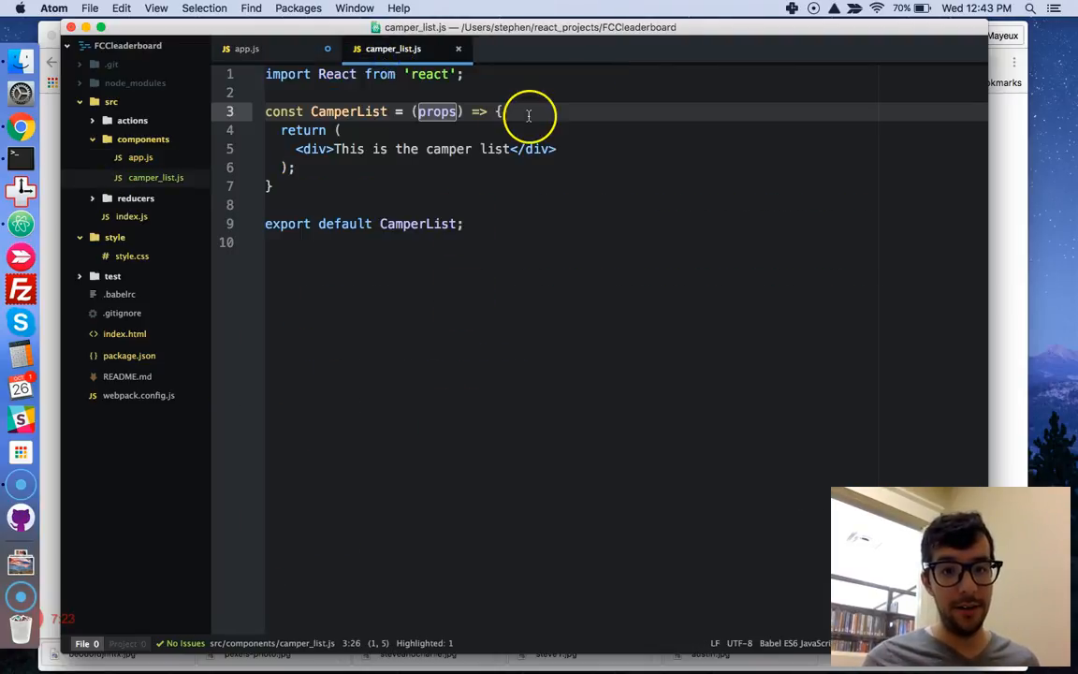
key(enter)
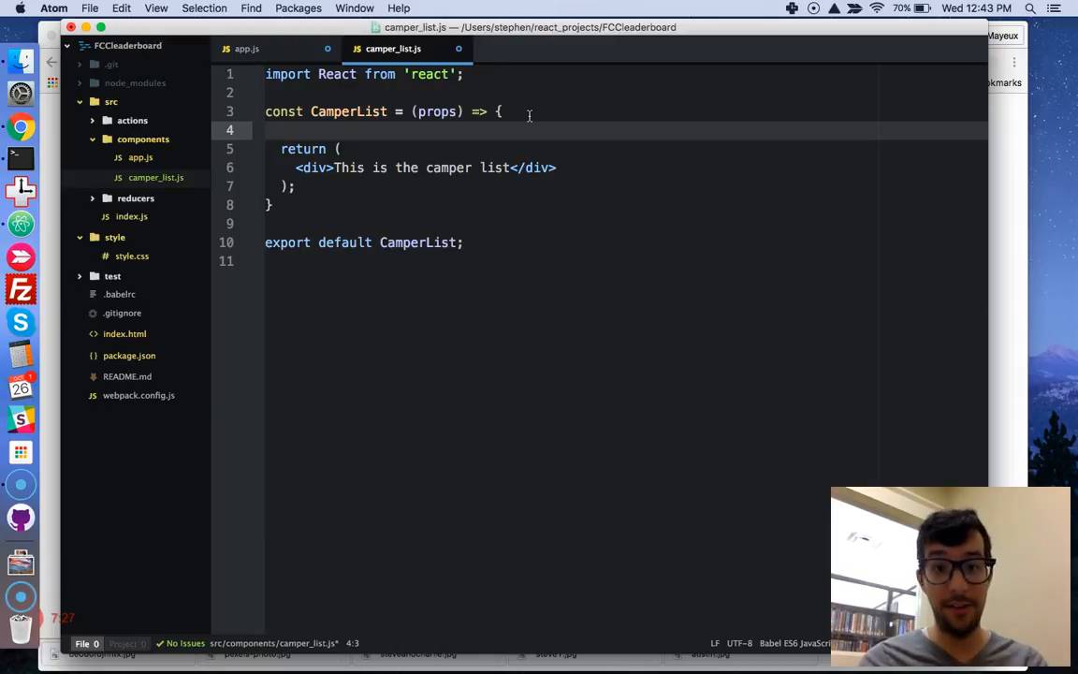
text(console)
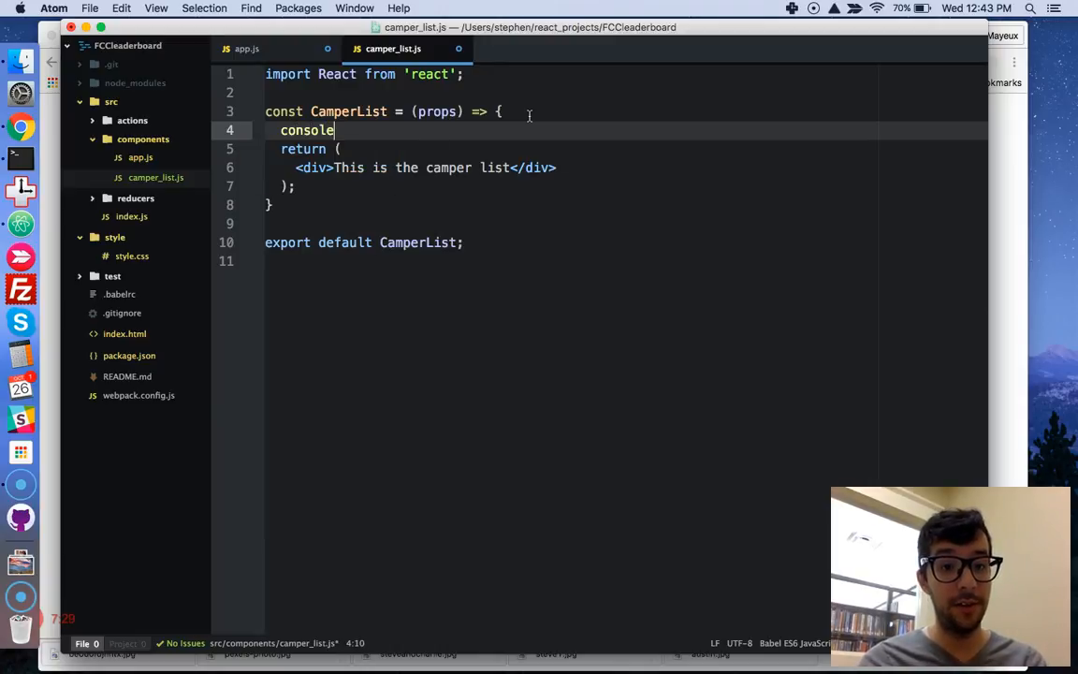
text(.log(''))
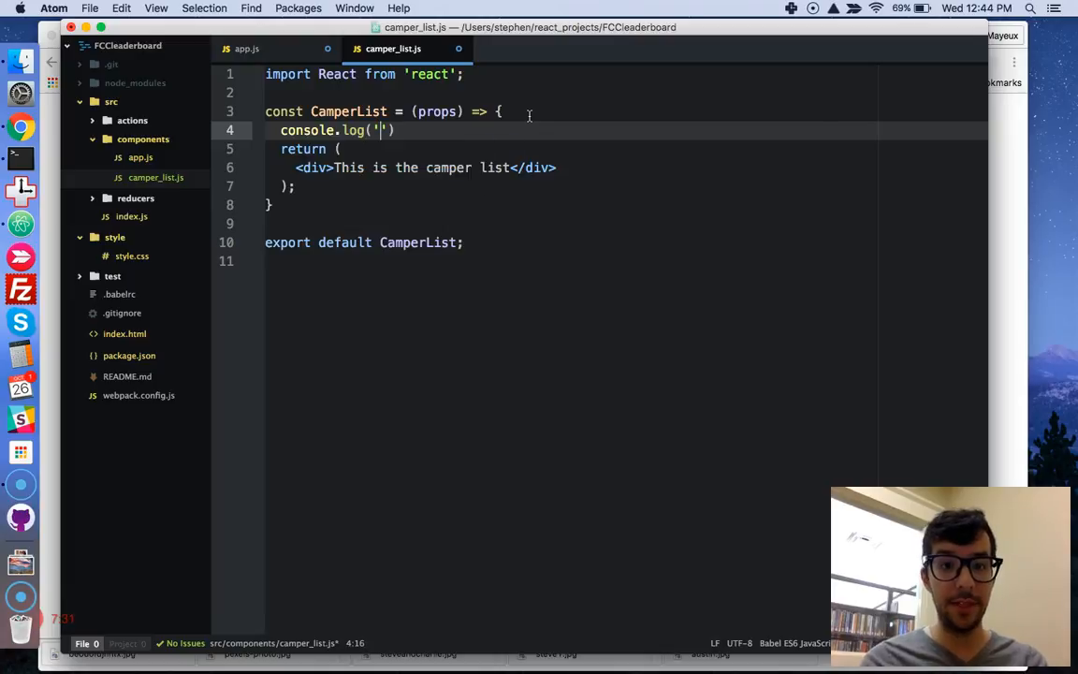
text(This)
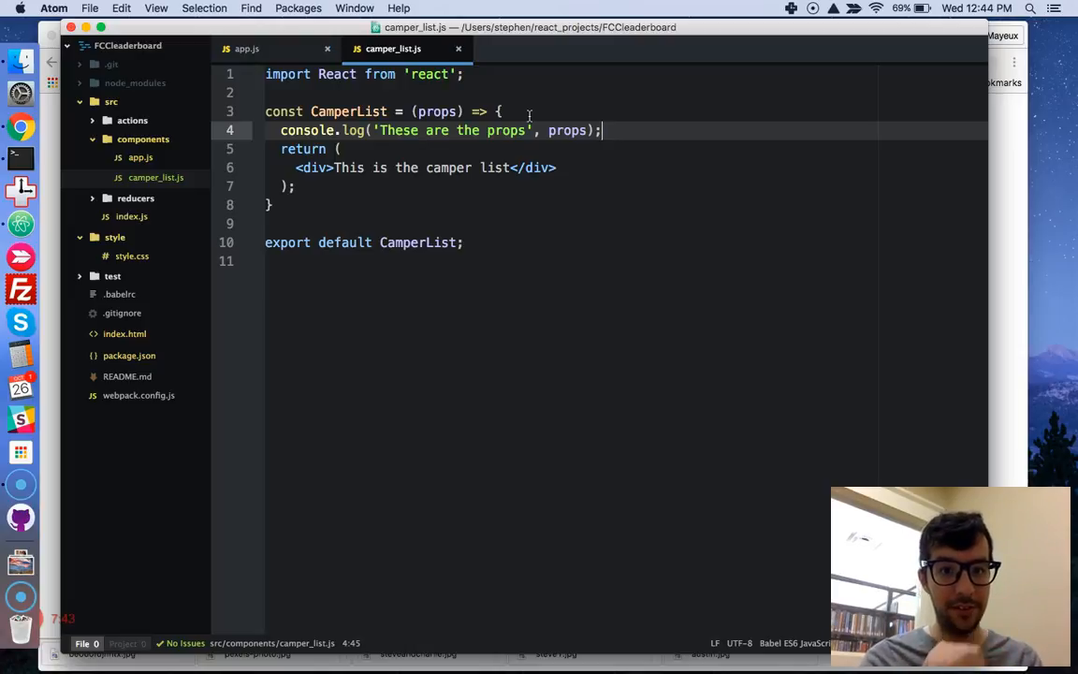
key(cmd+tab)
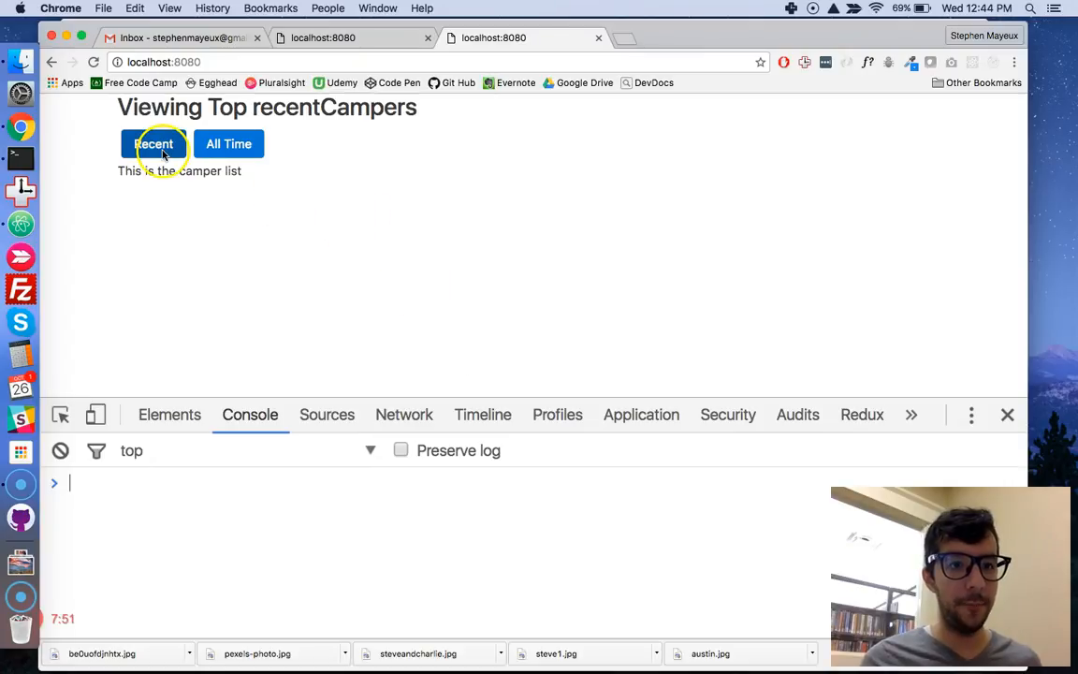
Step: Reload the page in Chrome and inspect the logged props in the console
click(94, 62)
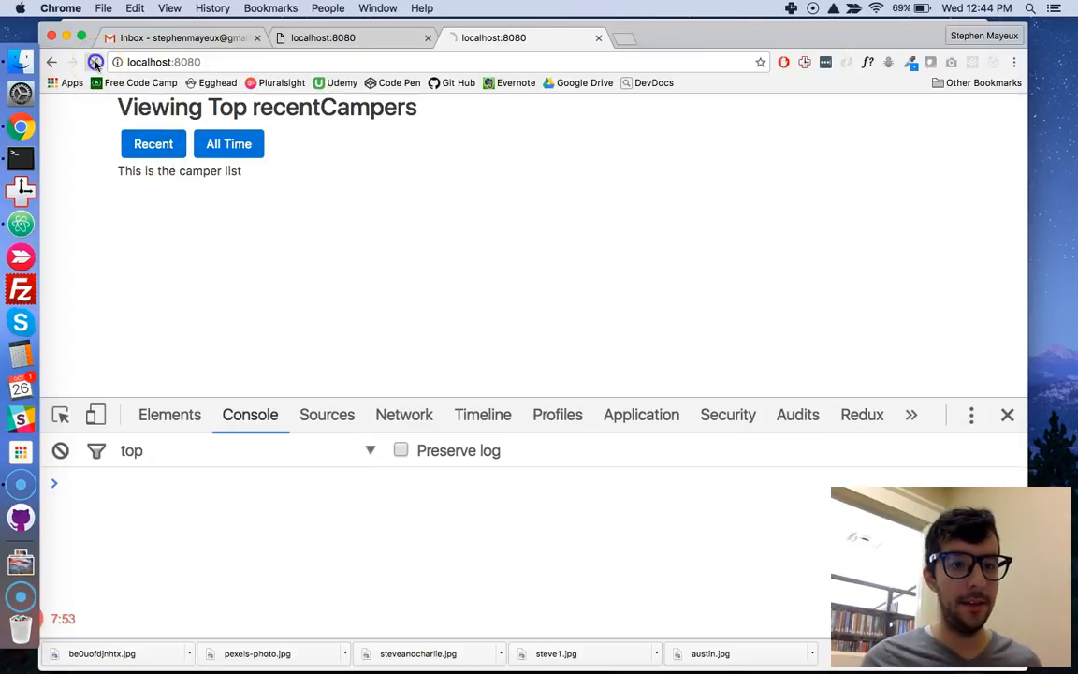
click(93, 62)
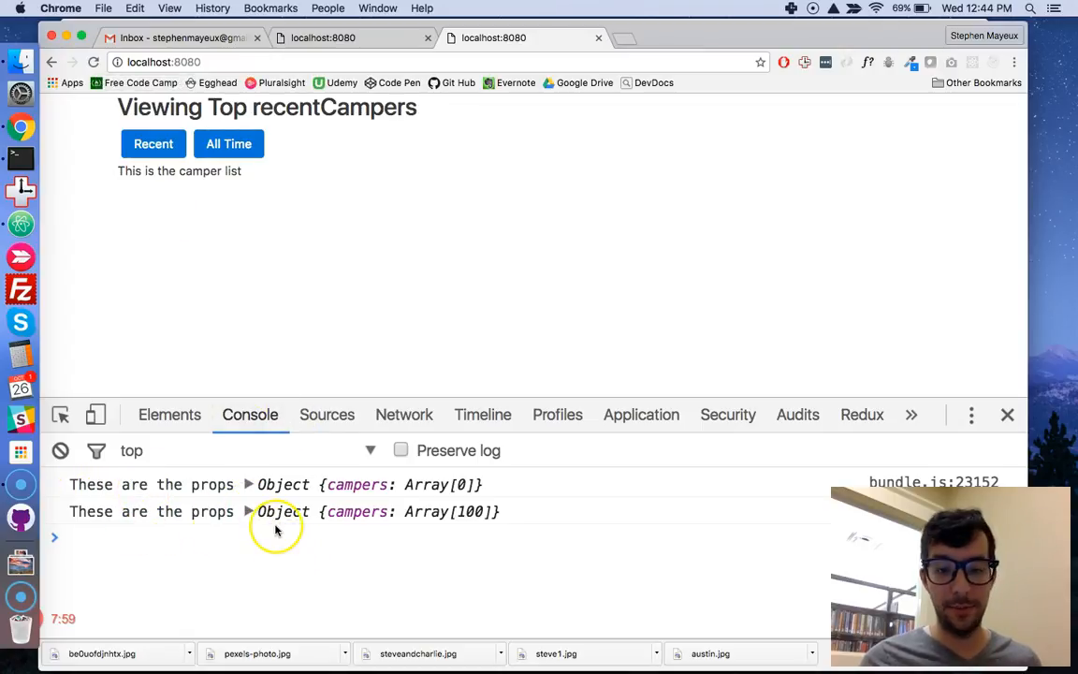
mouse_move(285, 506)
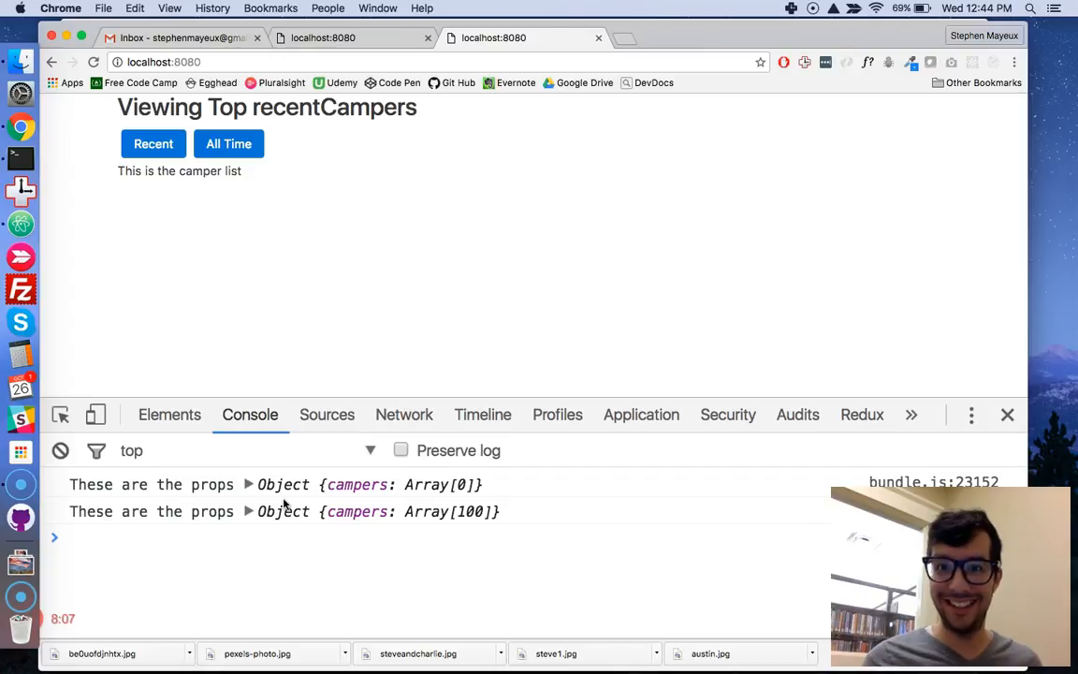
click(91, 62)
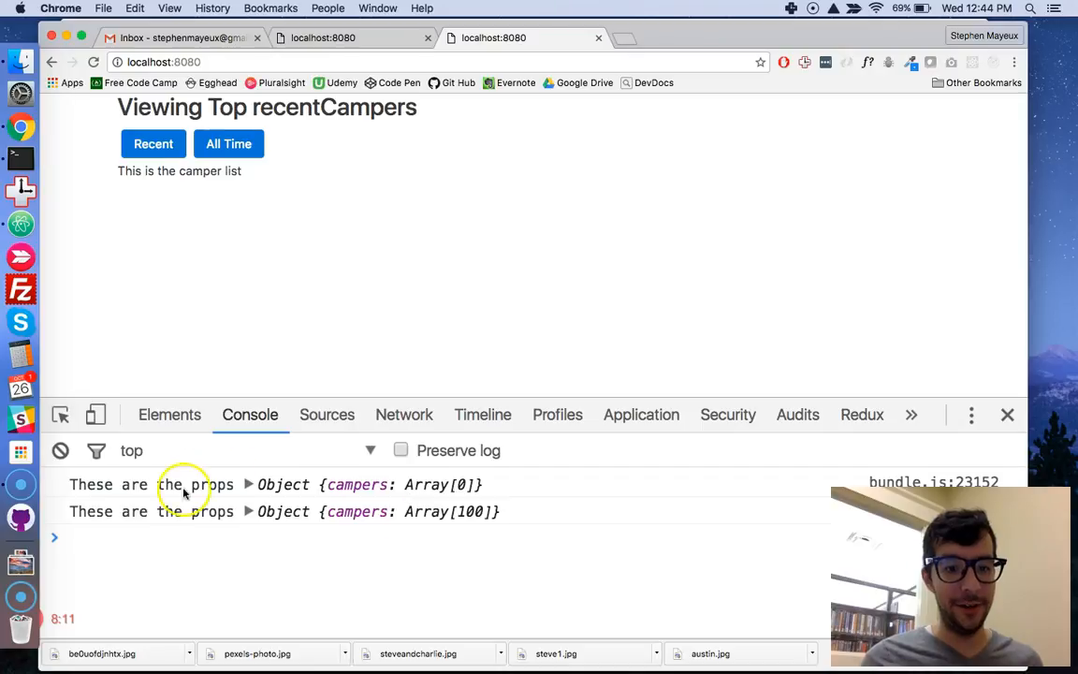
mouse_move(112, 494)
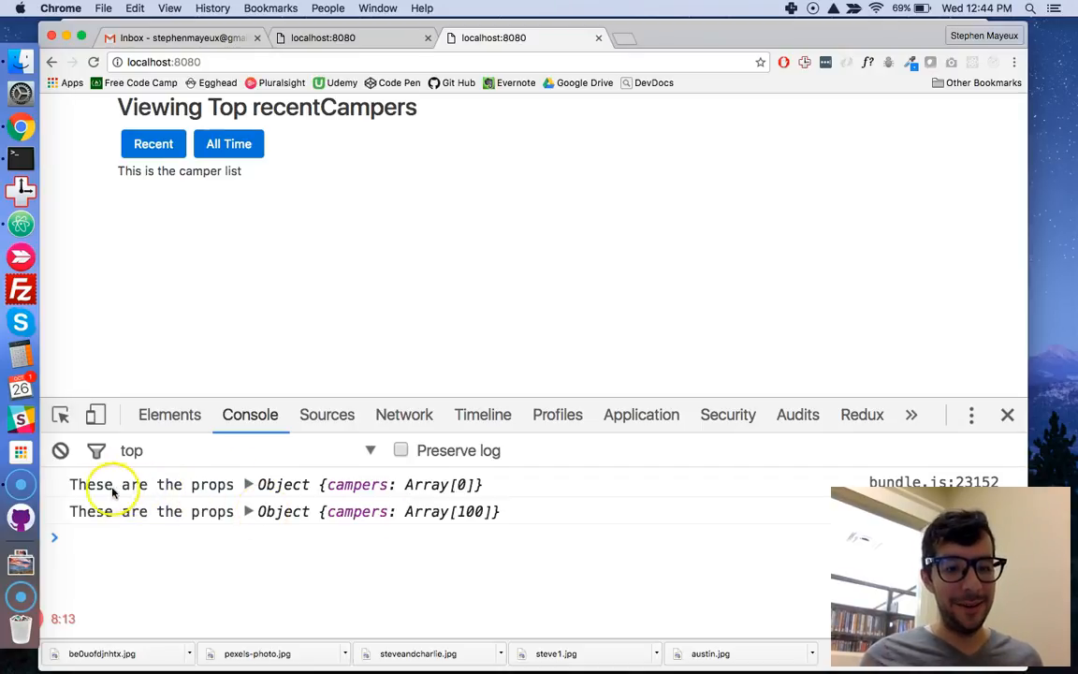
Step: Check the camper_list and app sources, then reload to log props again (empty array, then 100 campers)
click(247, 483)
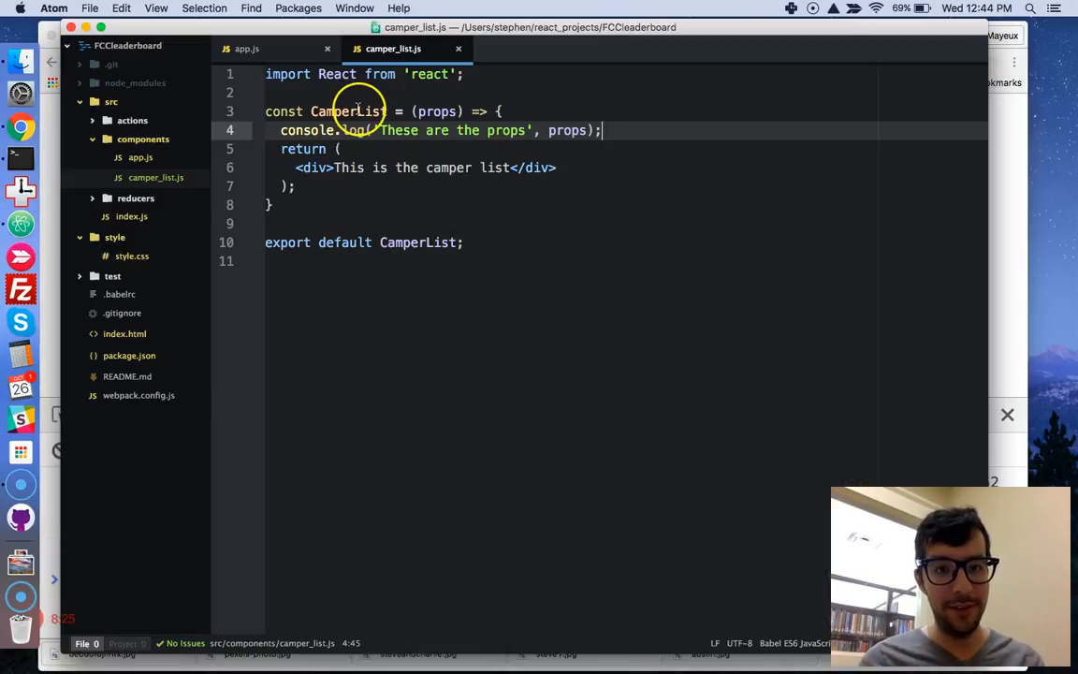
click(247, 49)
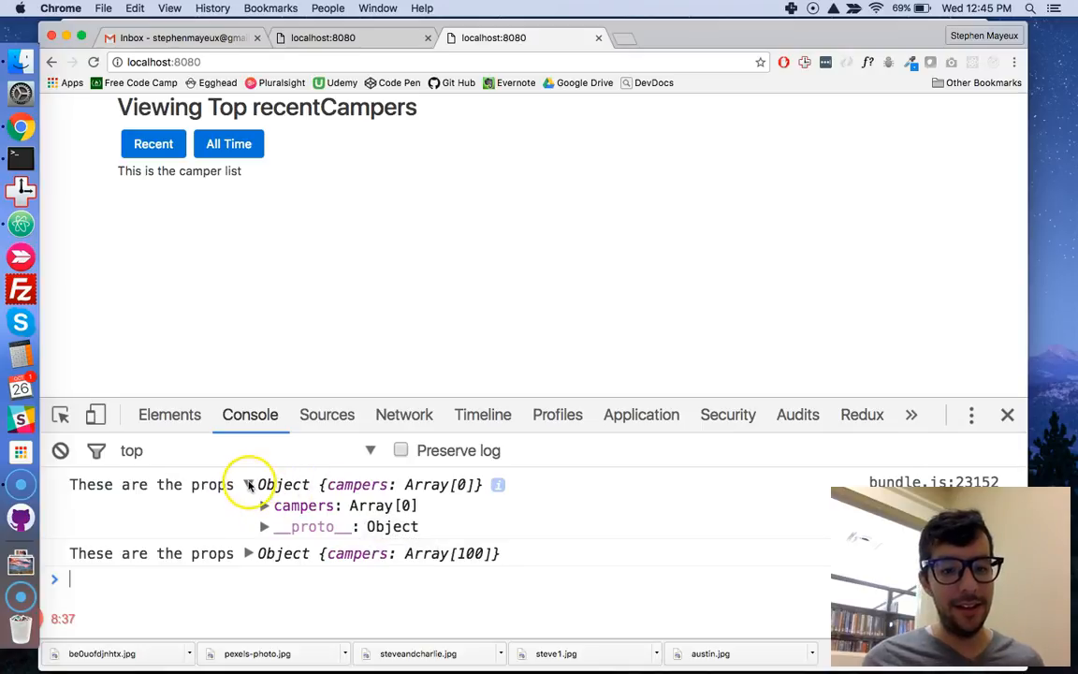
click(94, 61)
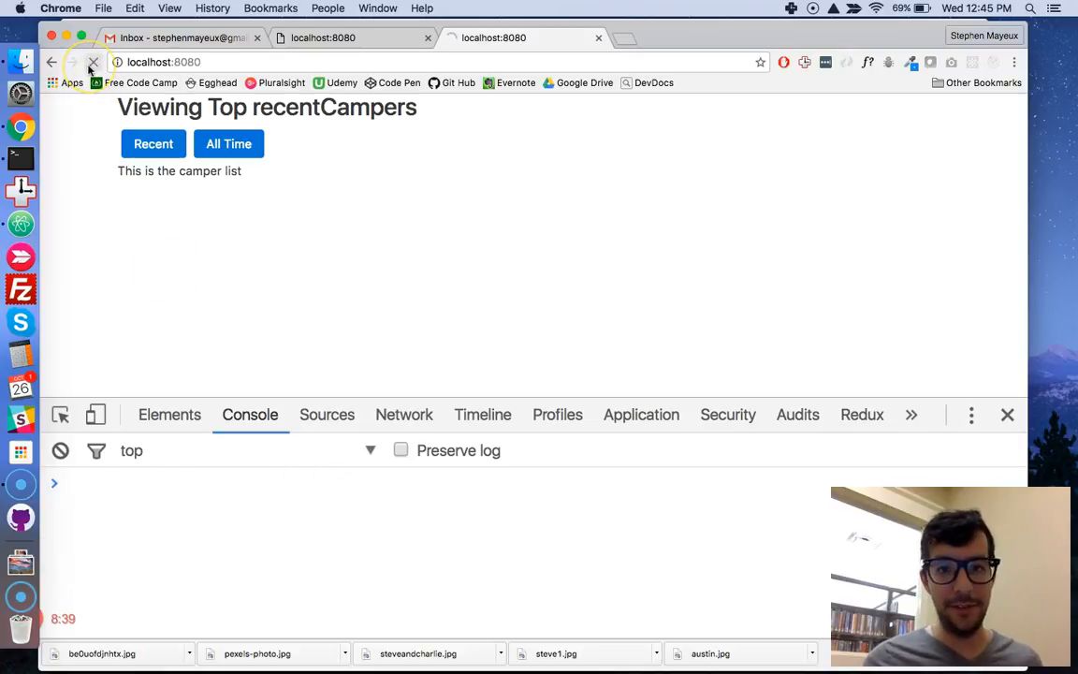
click(94, 62)
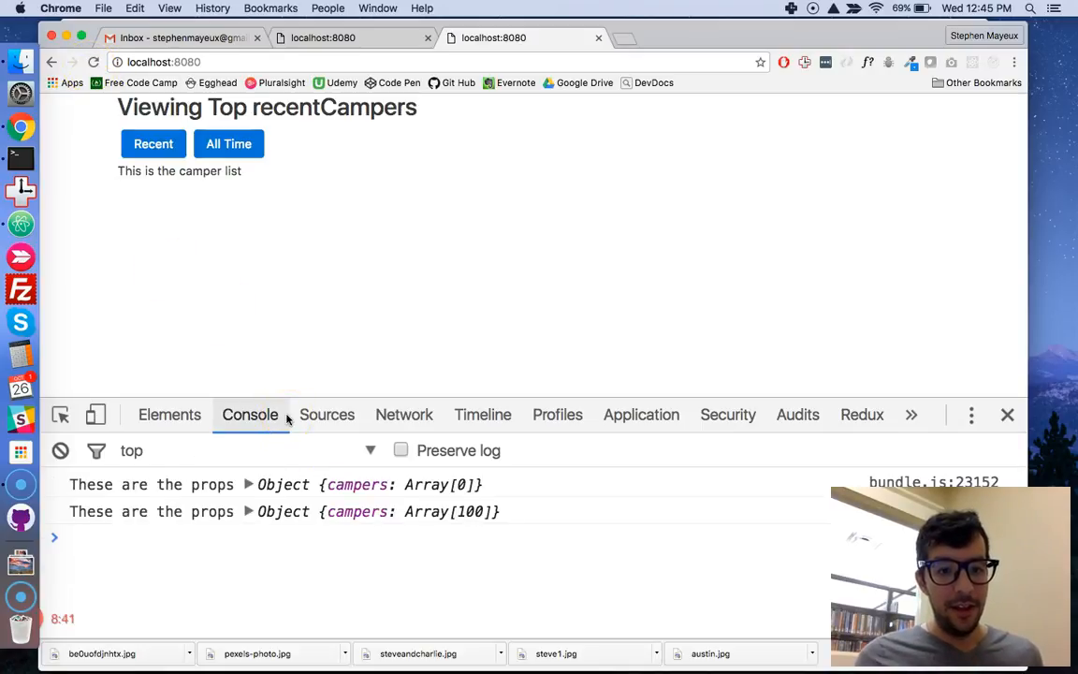
mouse_move(273, 528)
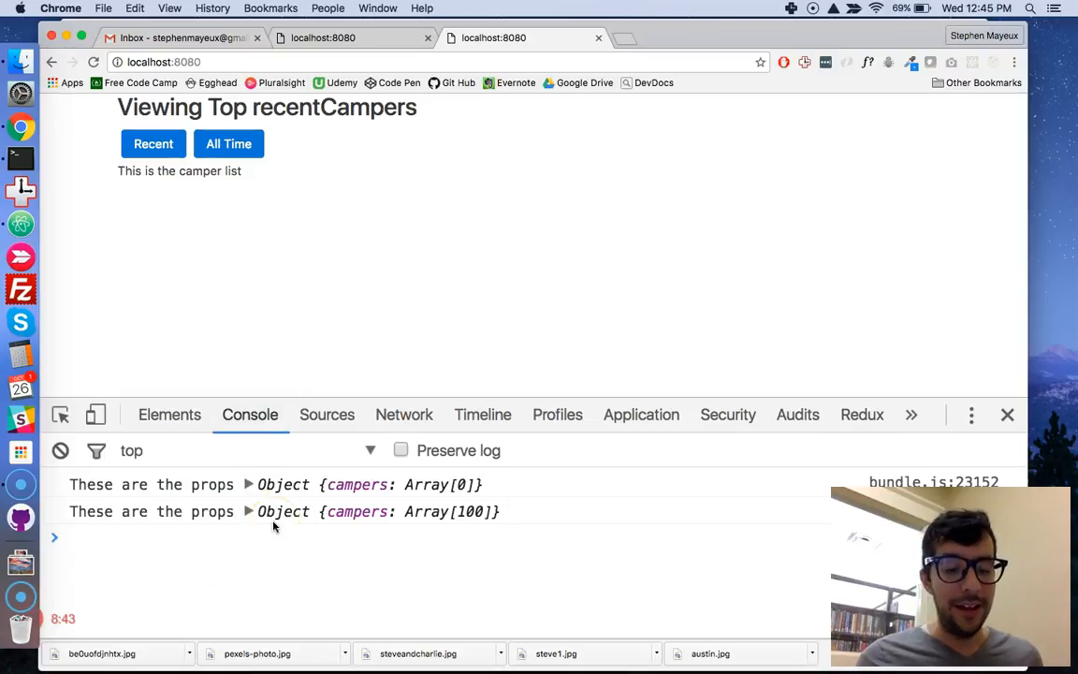
mouse_move(453, 494)
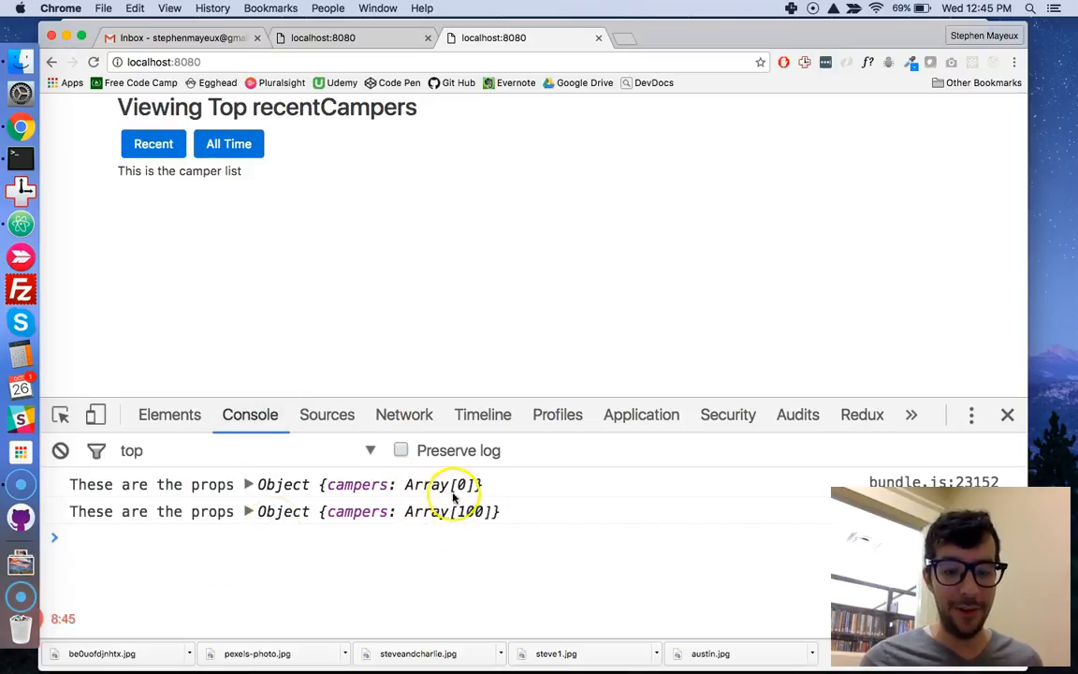
mouse_move(453, 483)
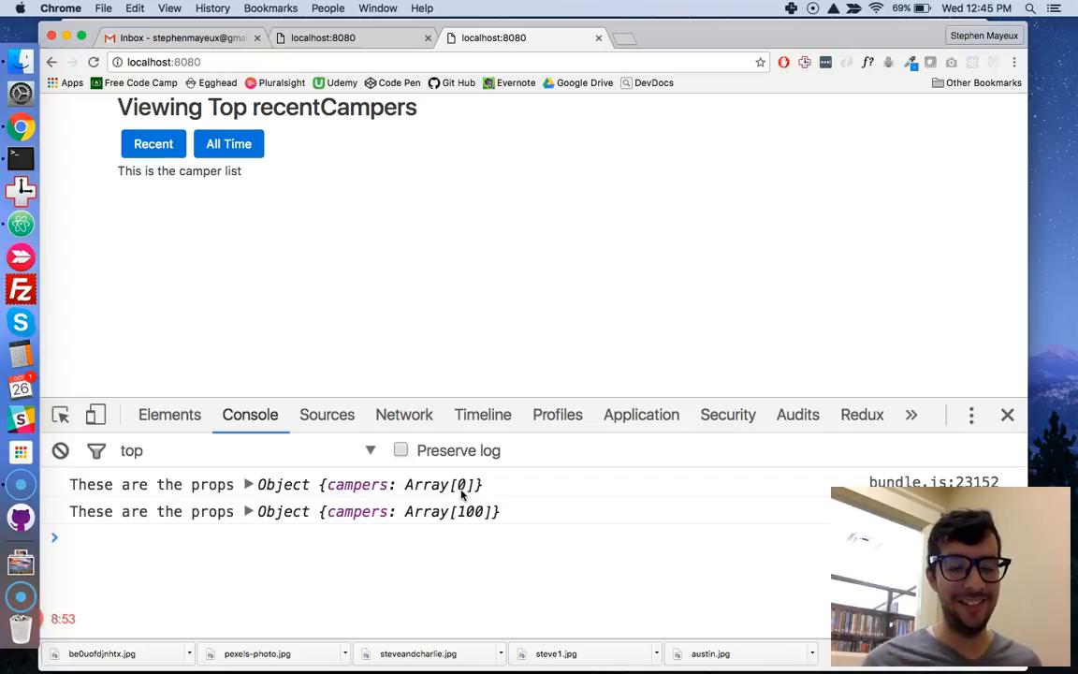
mouse_move(427, 528)
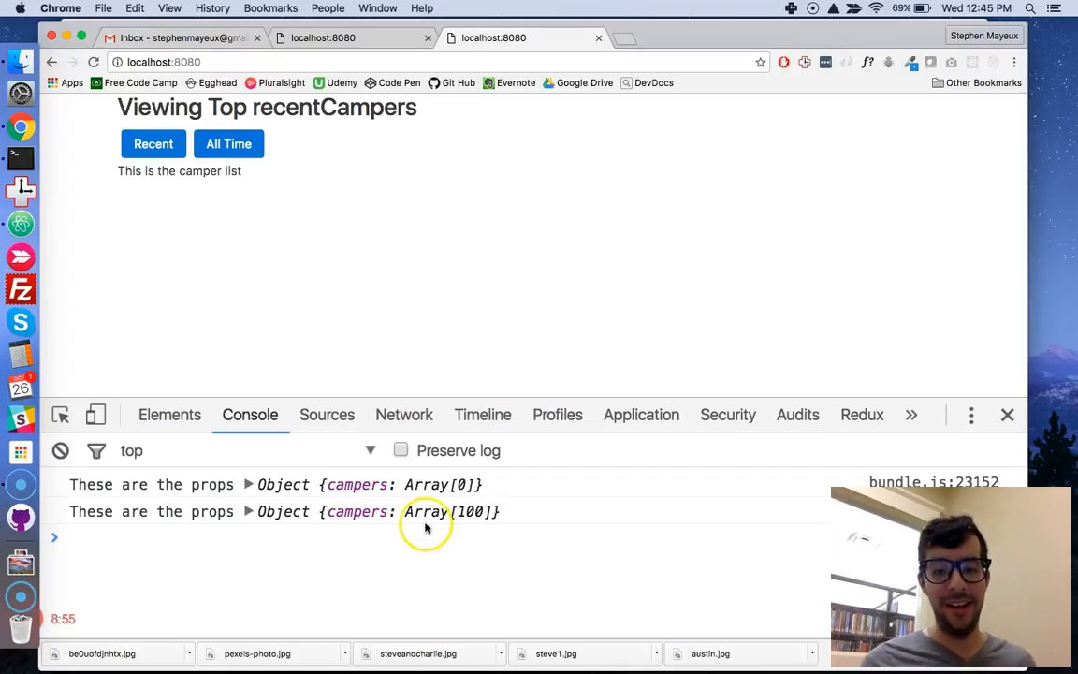
mouse_move(453, 558)
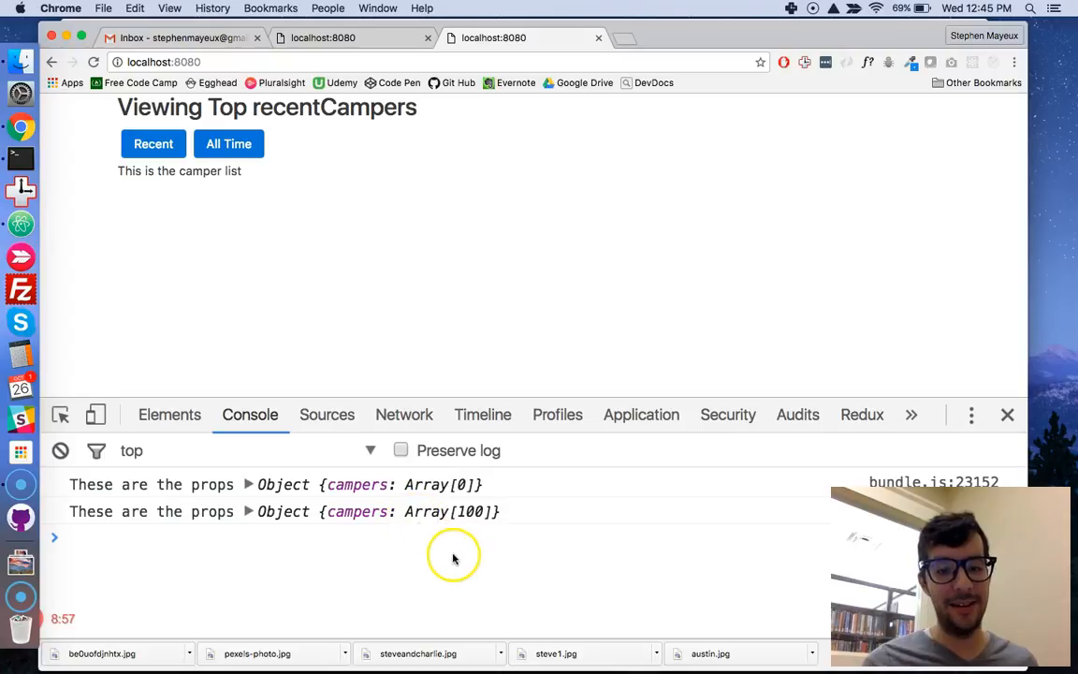
mouse_move(464, 532)
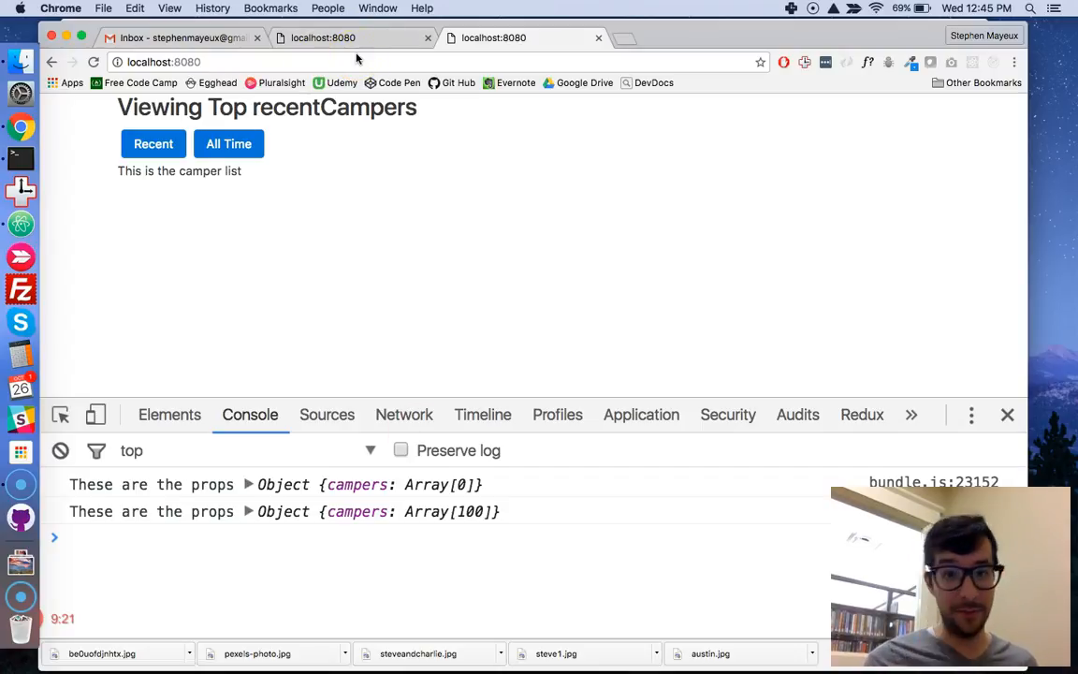
mouse_move(341, 186)
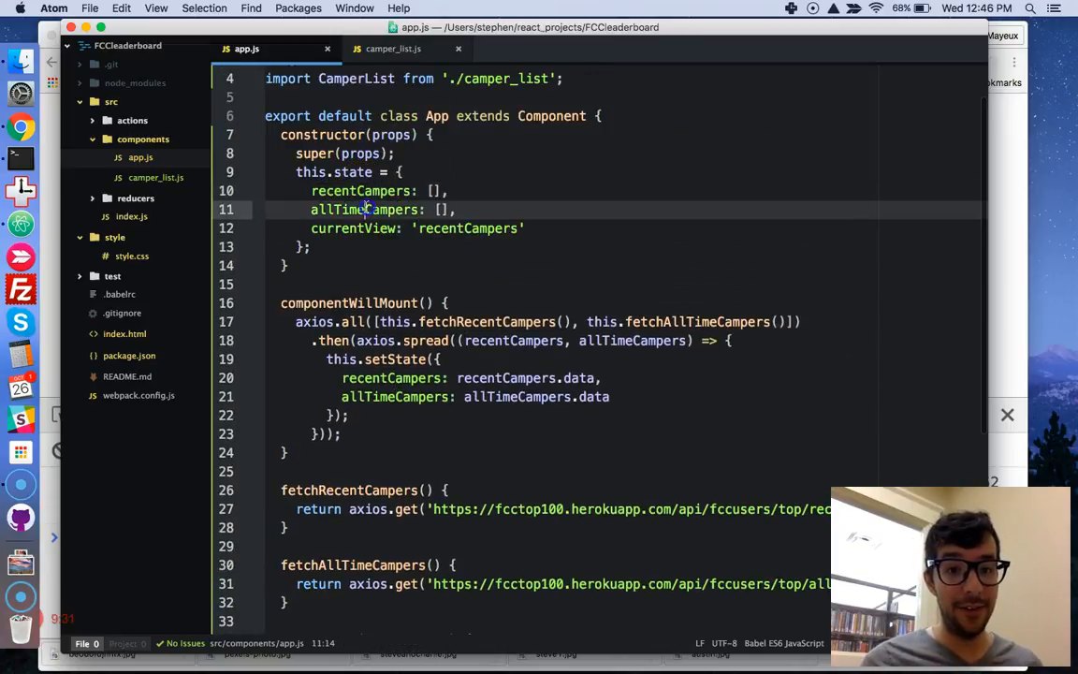
Step: Scroll app.js from the state constructor through setState down to render, without edits
double_click(363, 210)
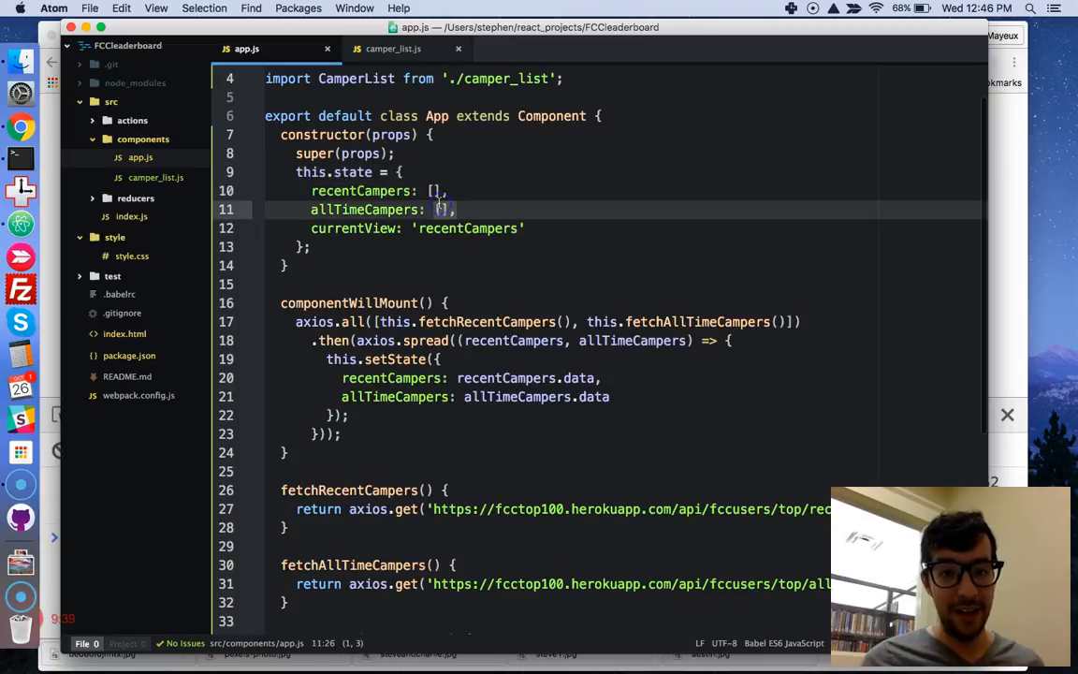
scroll(down, 3)
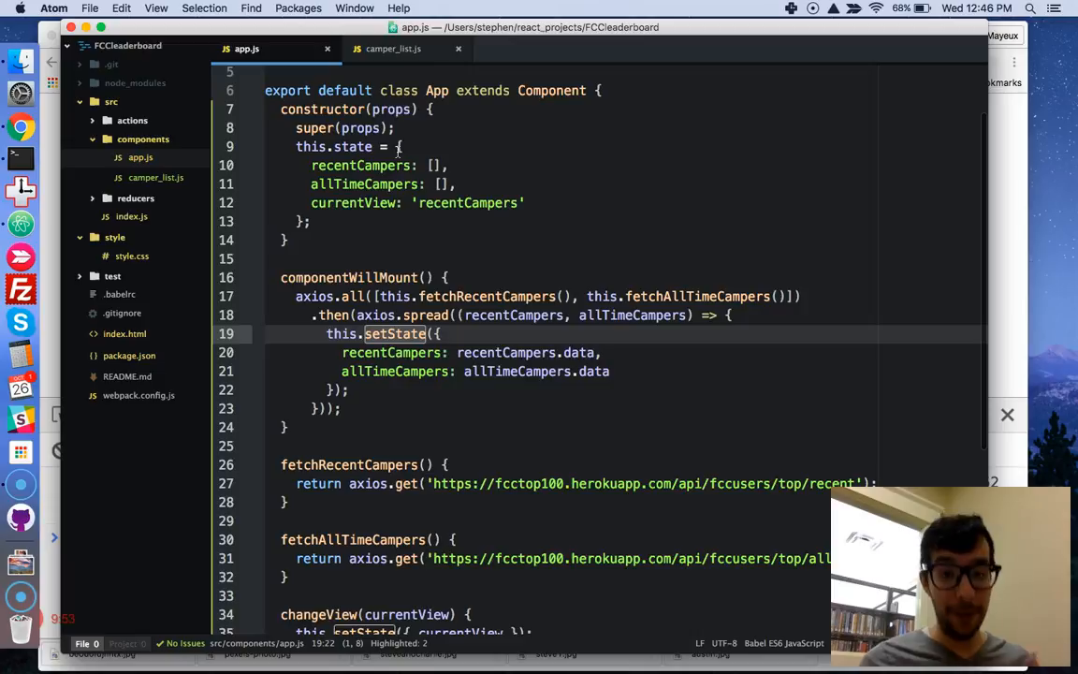
scroll(down, 3)
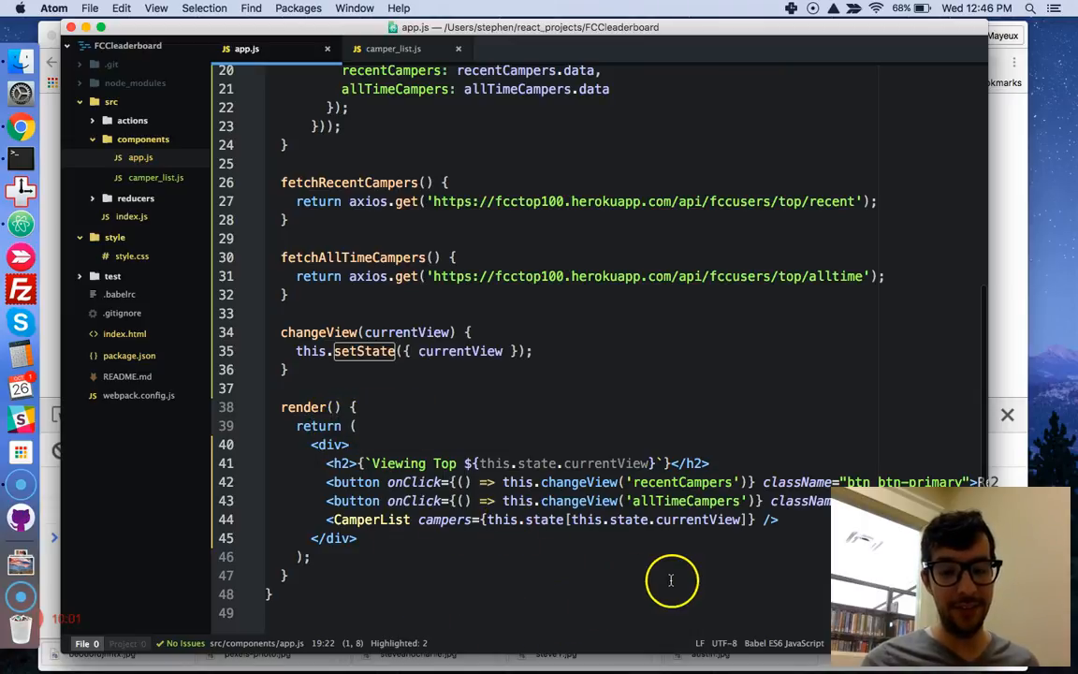
mouse_move(618, 520)
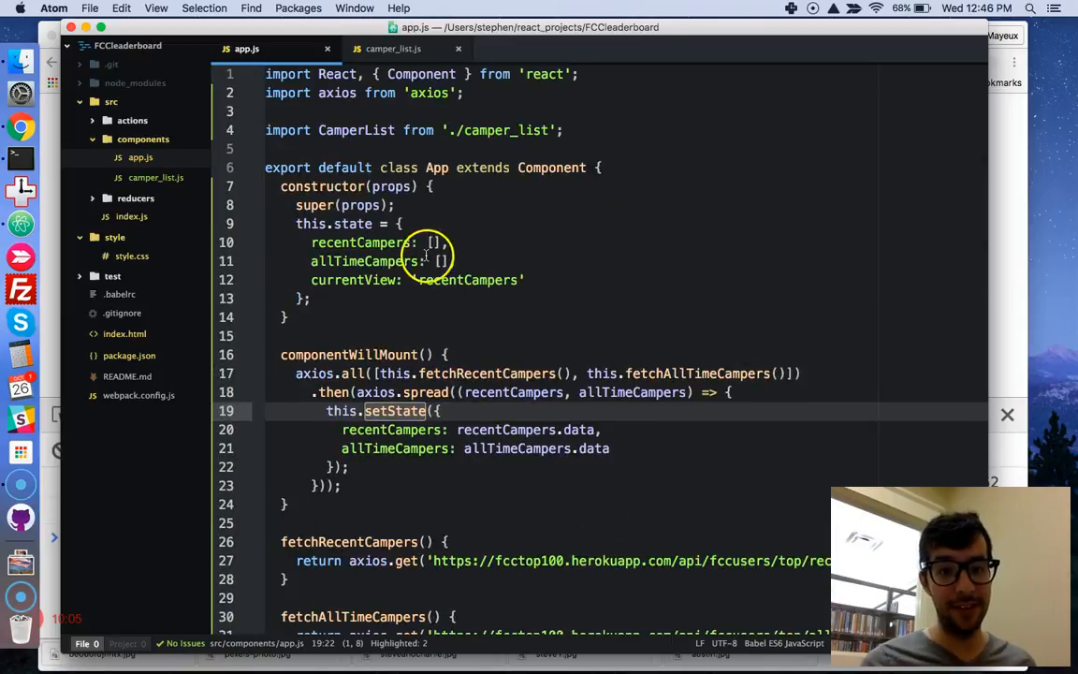
mouse_move(540, 356)
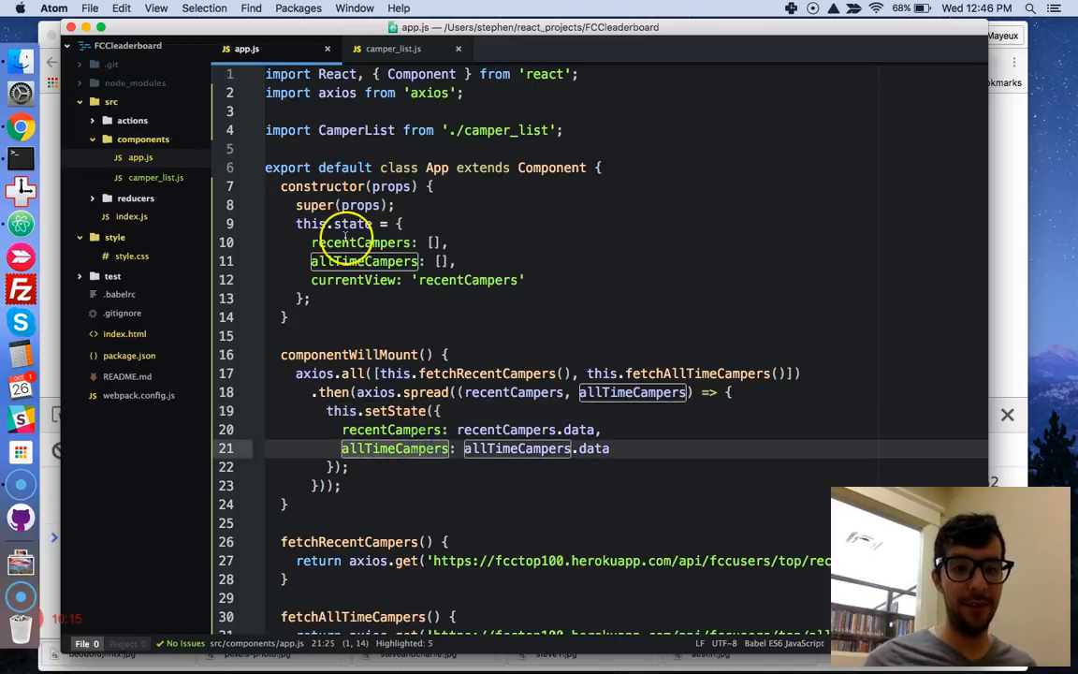
scroll(down, 3)
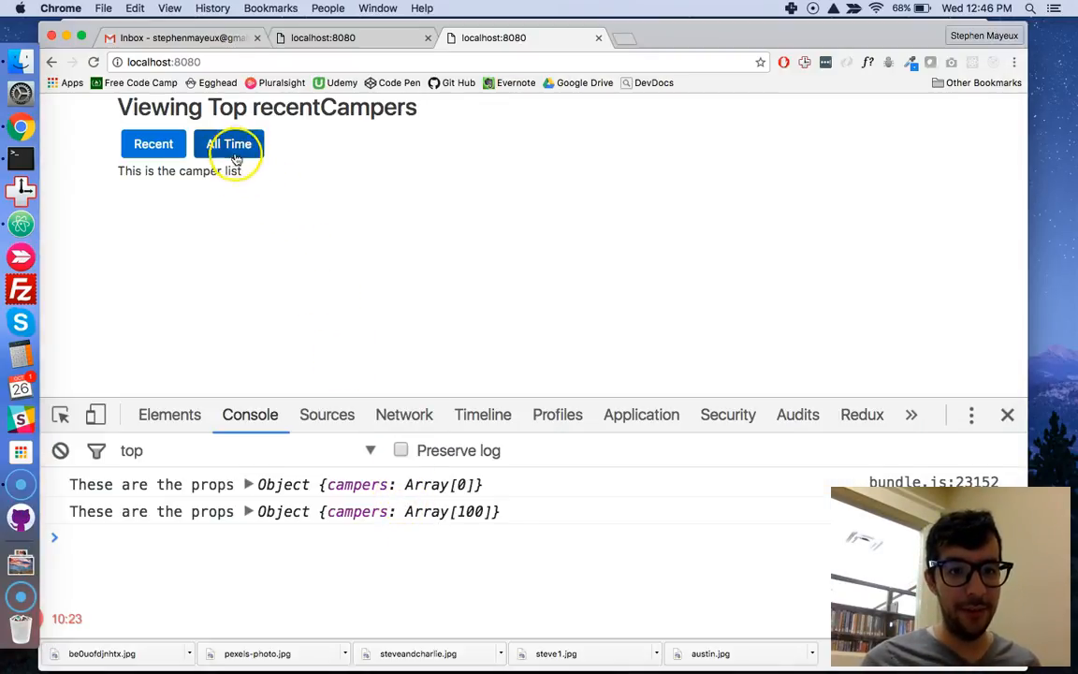
Step: Flip the page between allTimeCampers and recentCampers, each logging a 100-camper props object
click(228, 143)
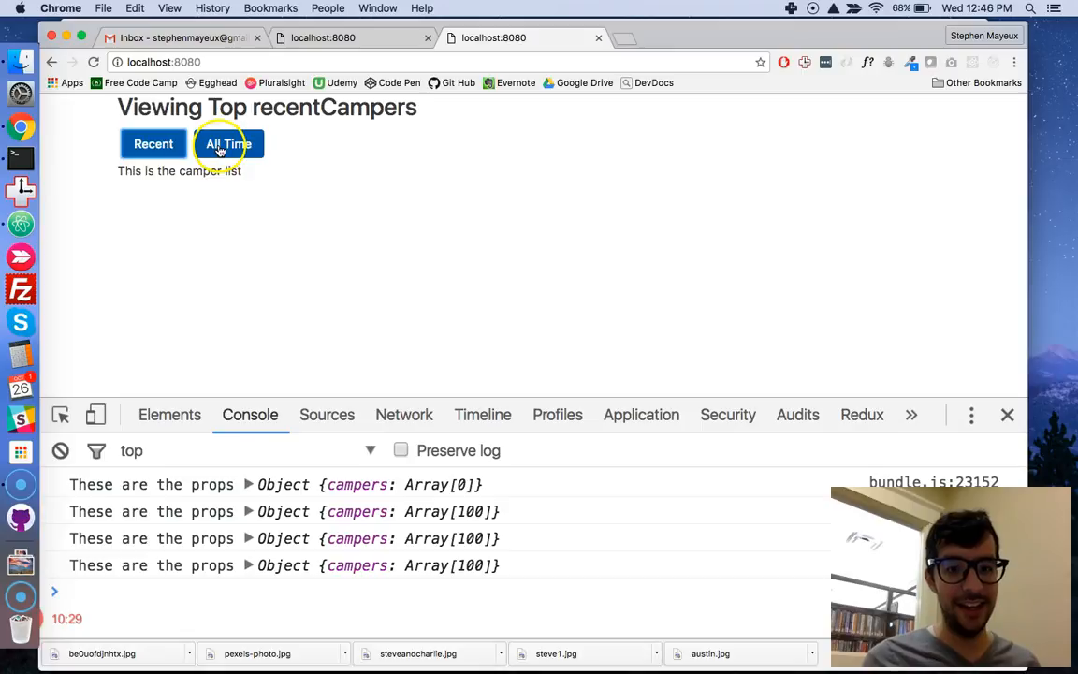
click(226, 142)
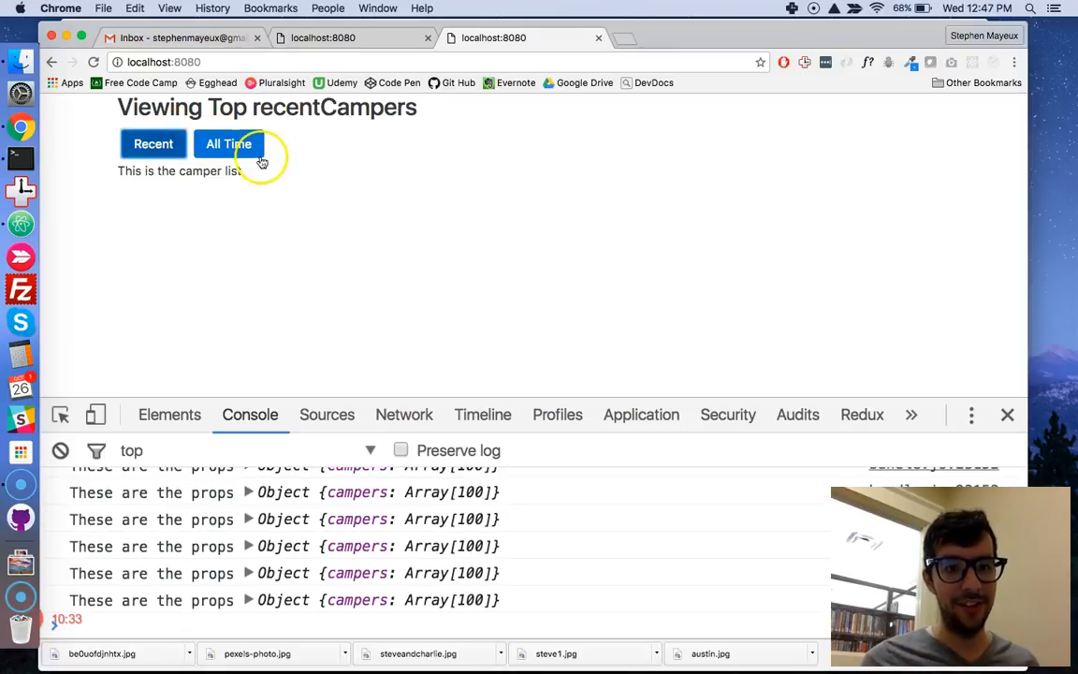
click(66, 449)
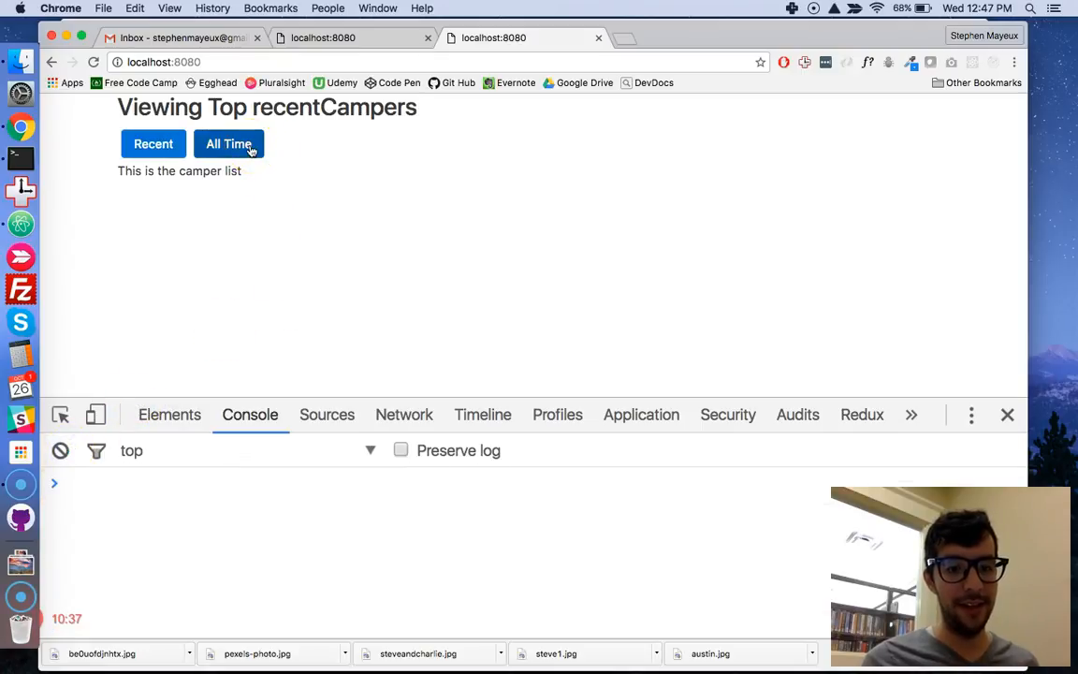
click(228, 142)
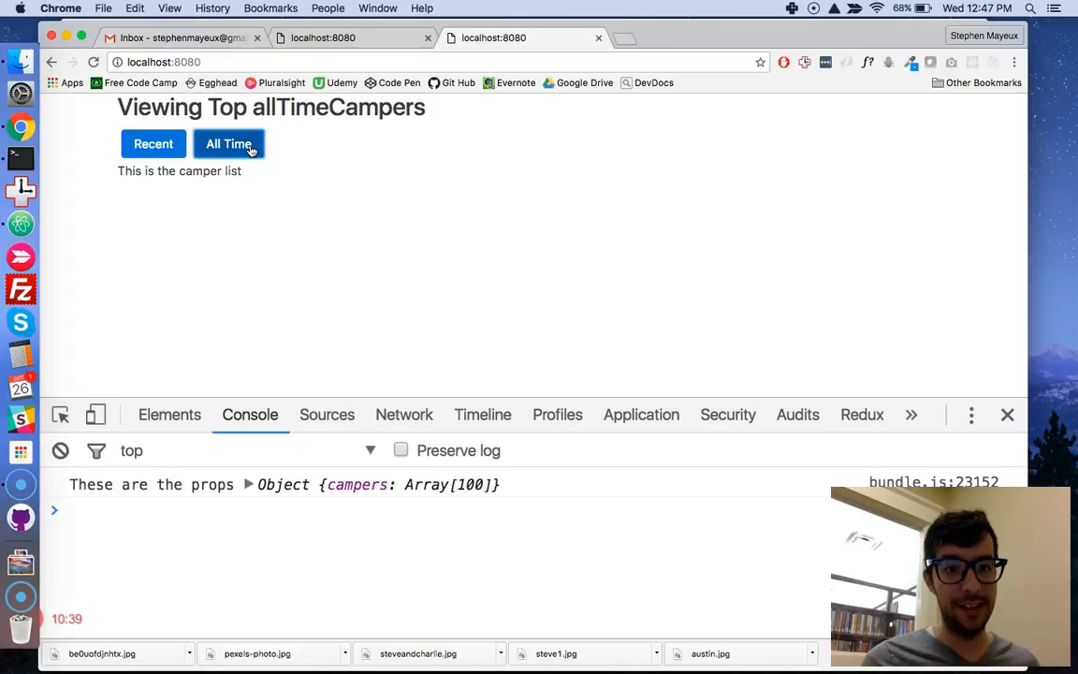
mouse_move(406, 153)
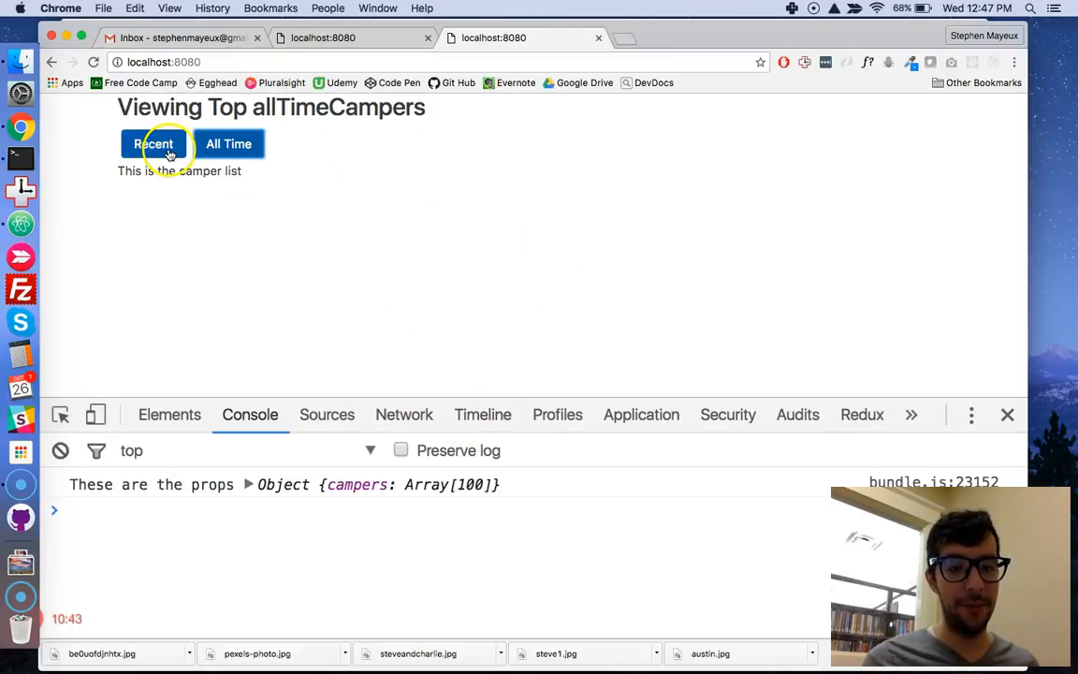
click(156, 142)
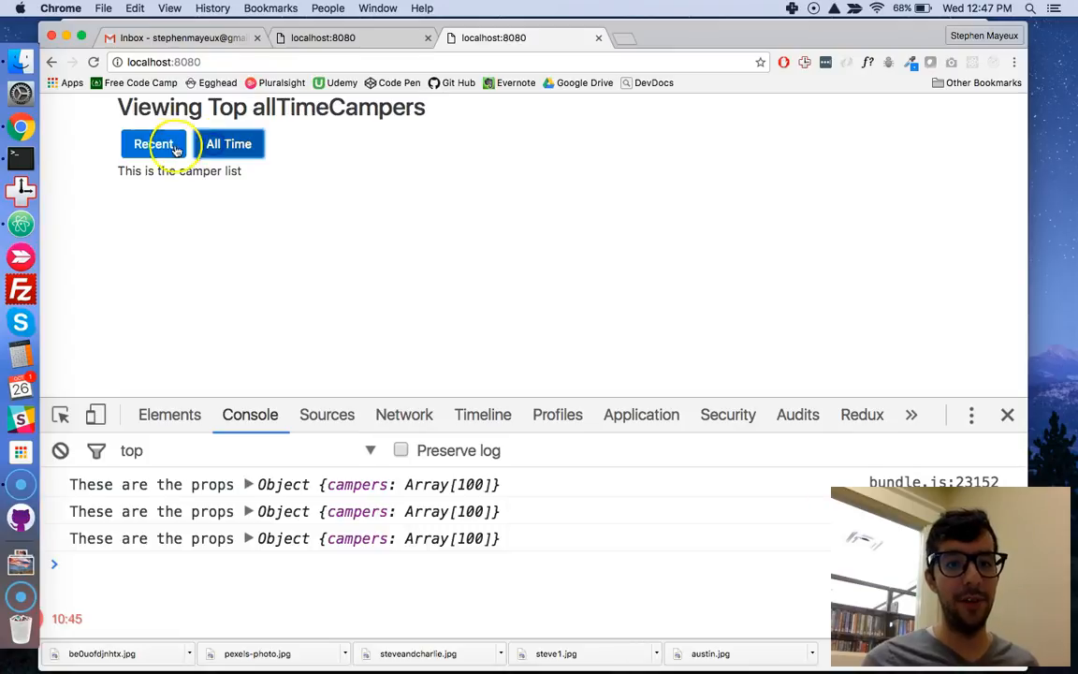
click(153, 144)
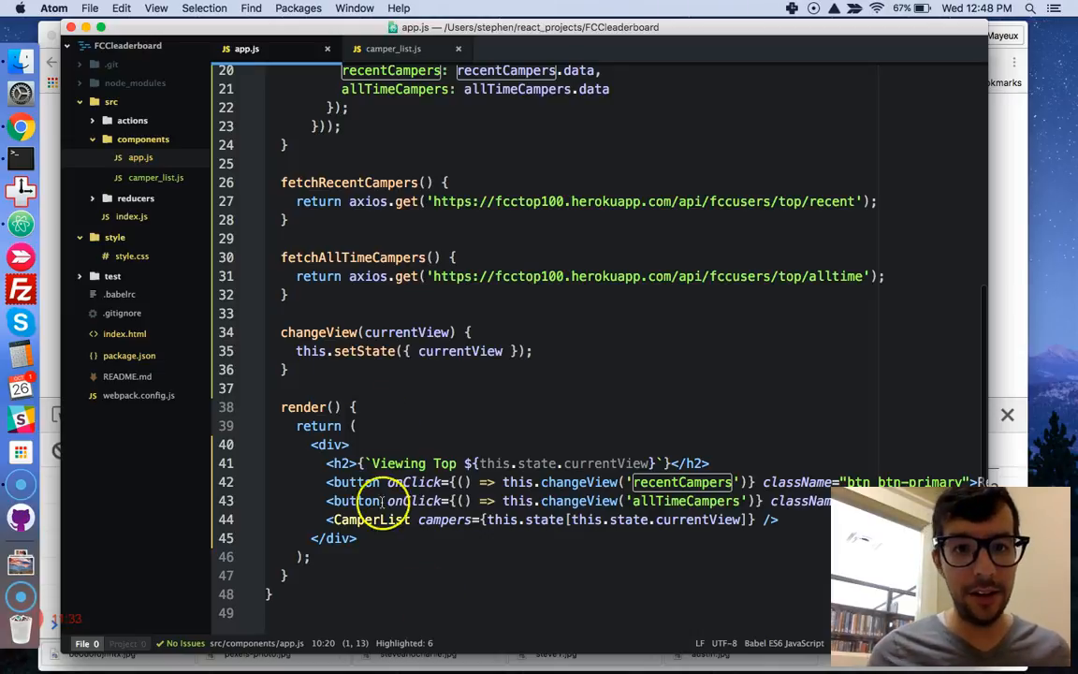
Step: Try out prop access lines in camper_list.js — props.campers, this.props.campers, const campers = props.campers
click(393, 49)
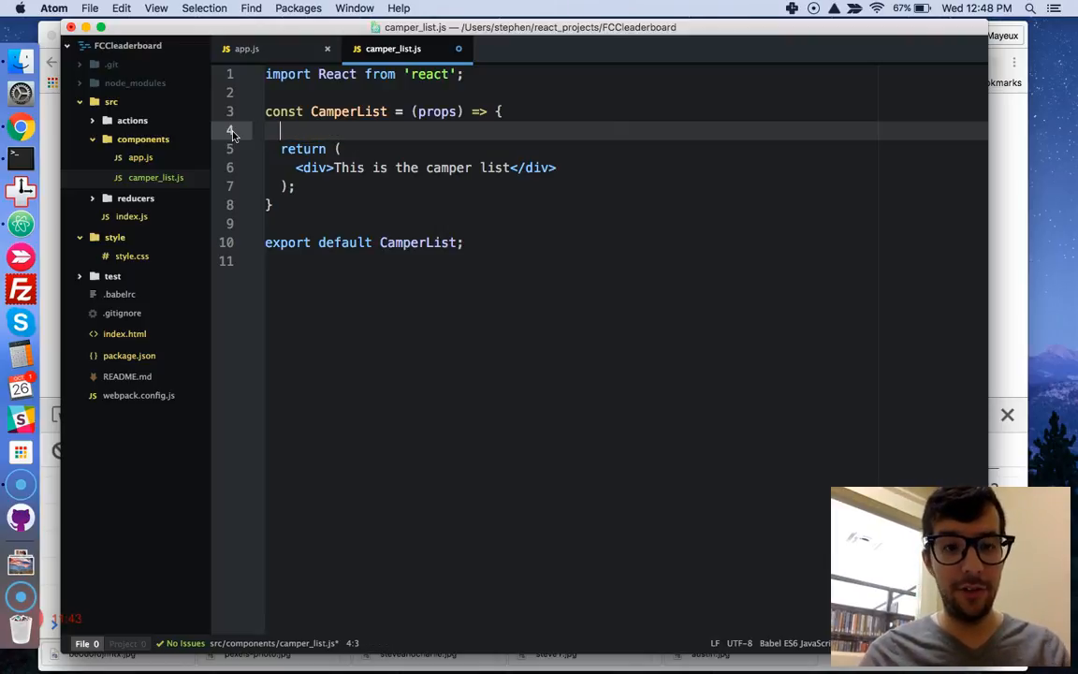
text(props.)
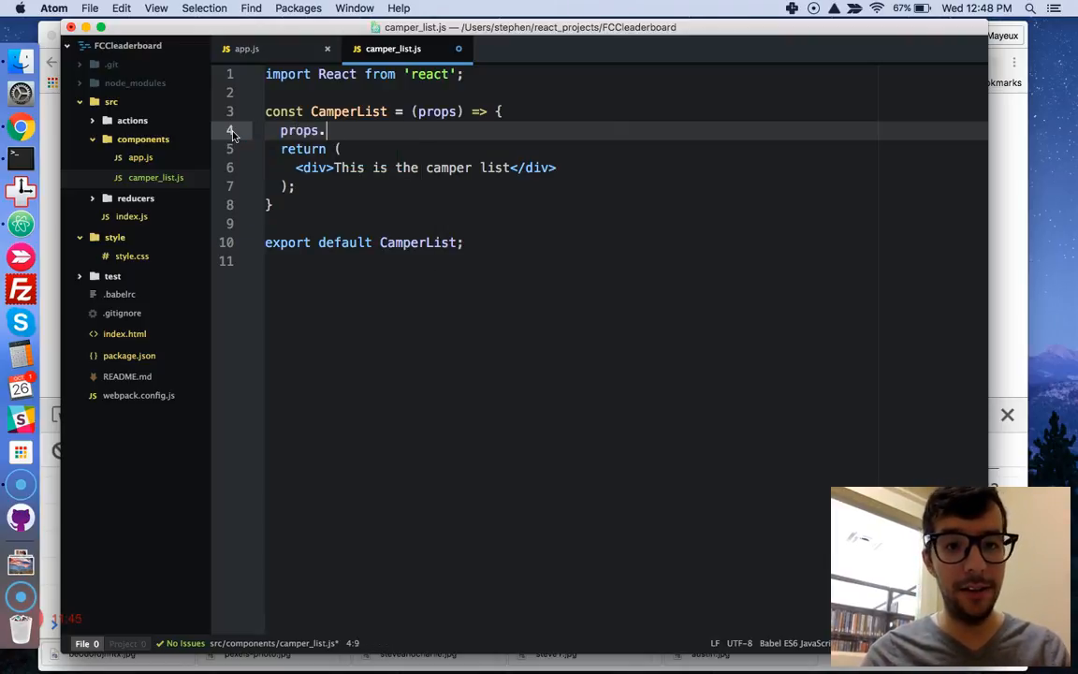
text(campers)
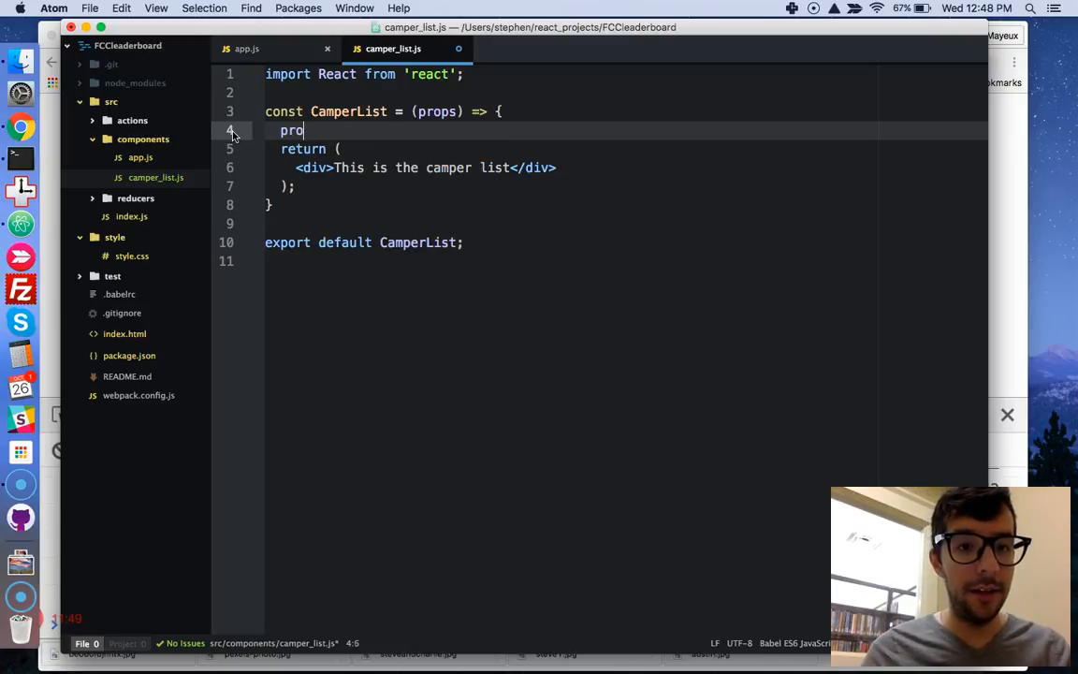
key(backspace)
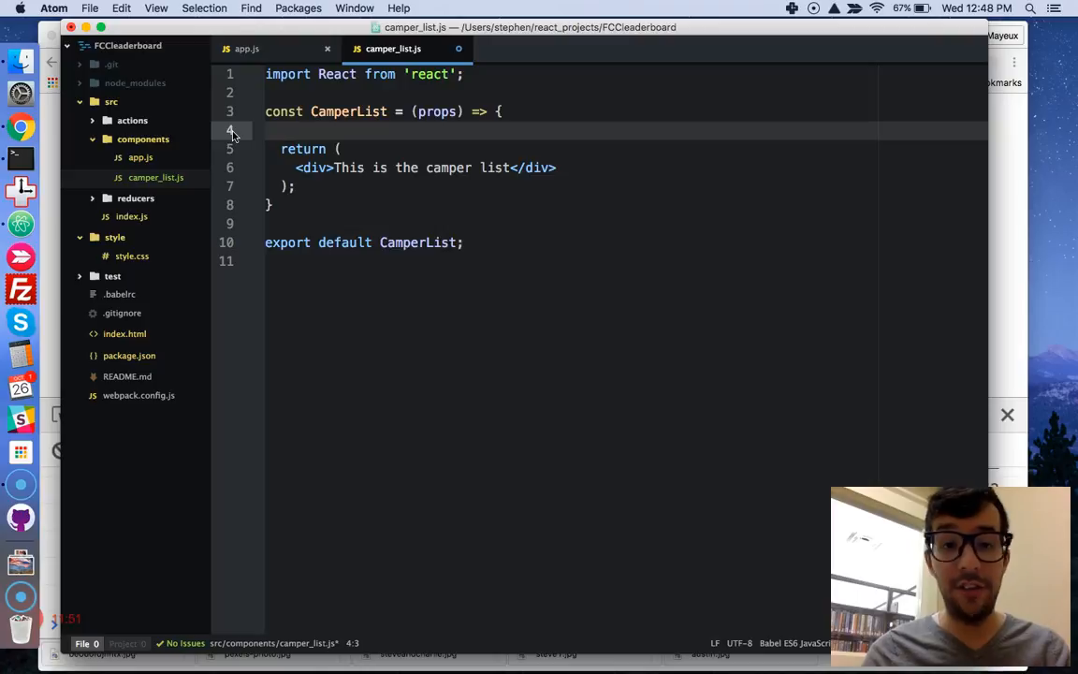
text(this.props.)
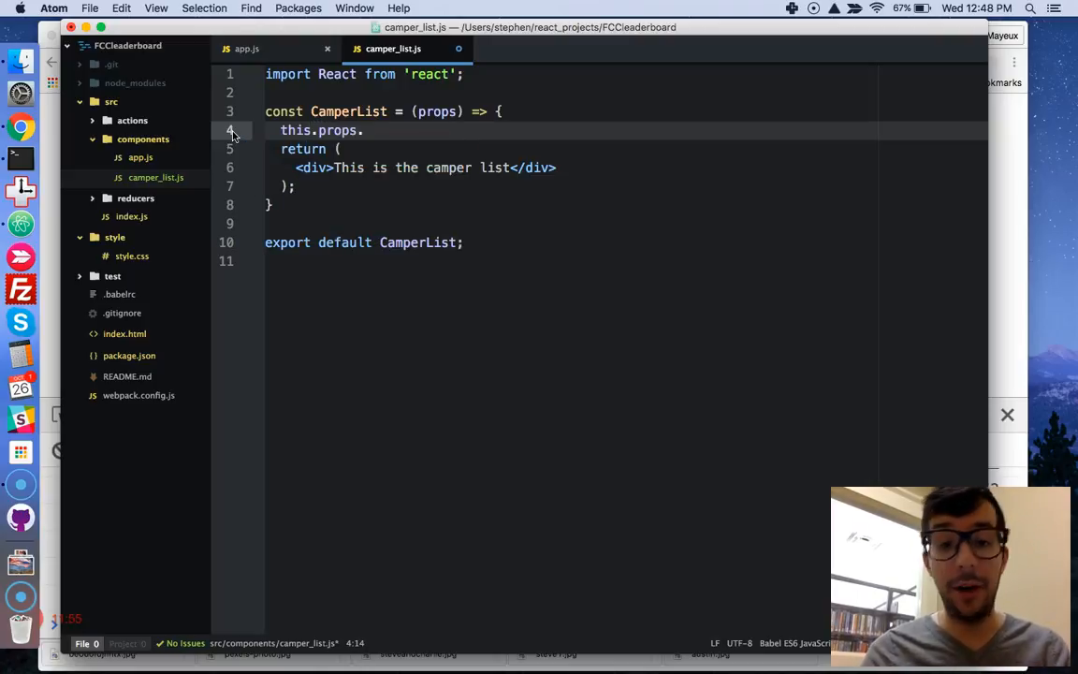
text(camper)
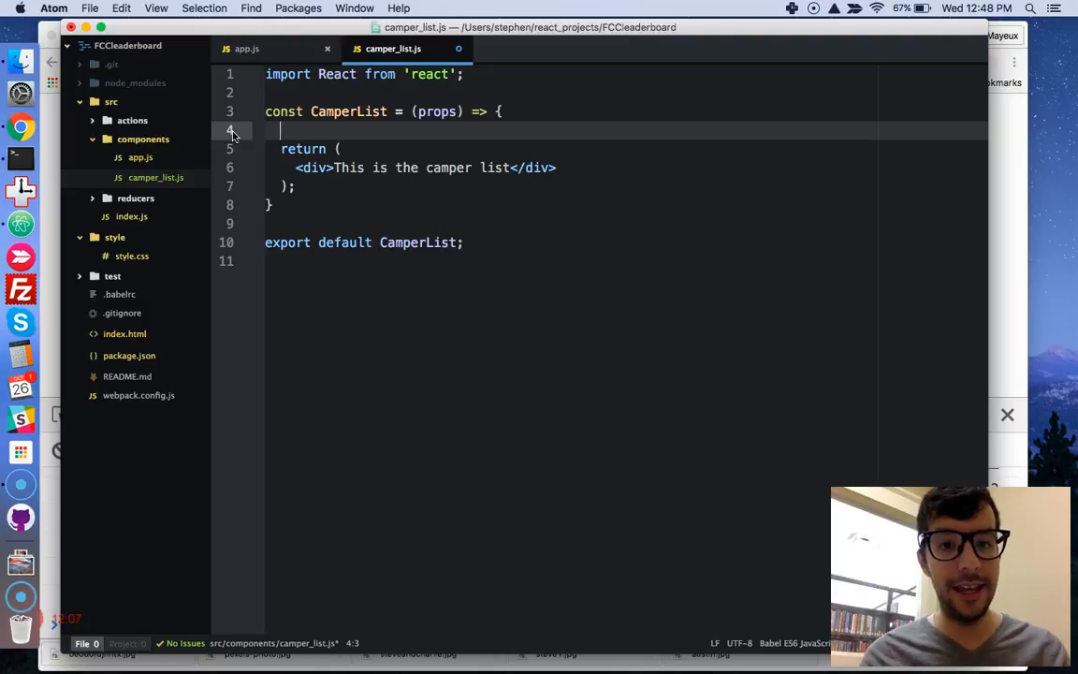
text(const campers = p)
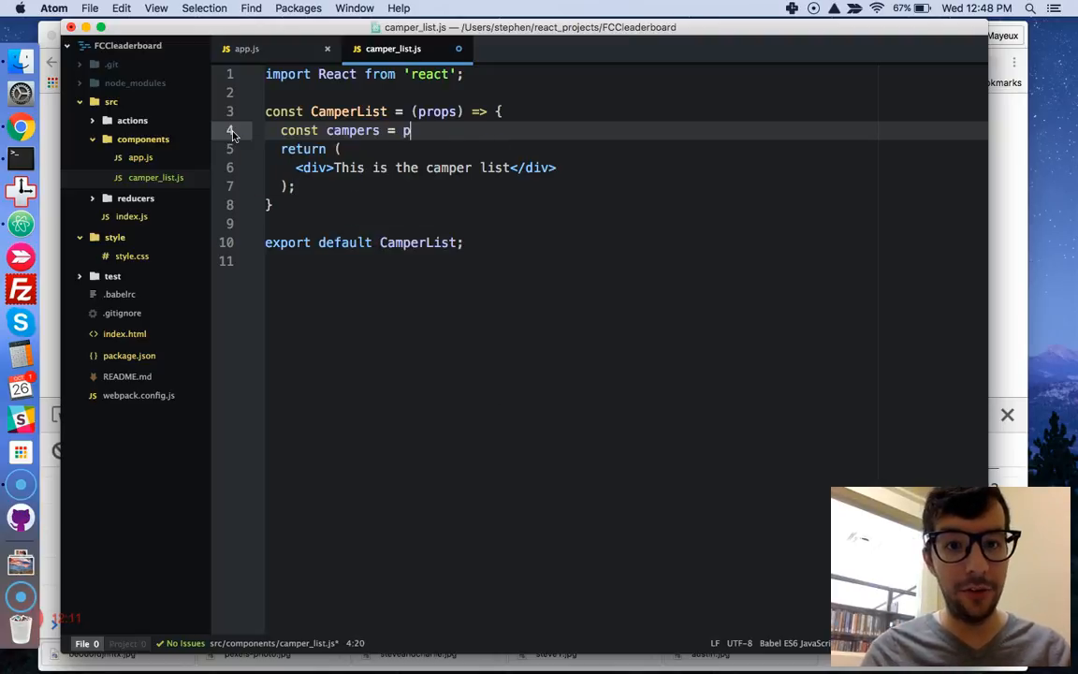
text(rops.campe)
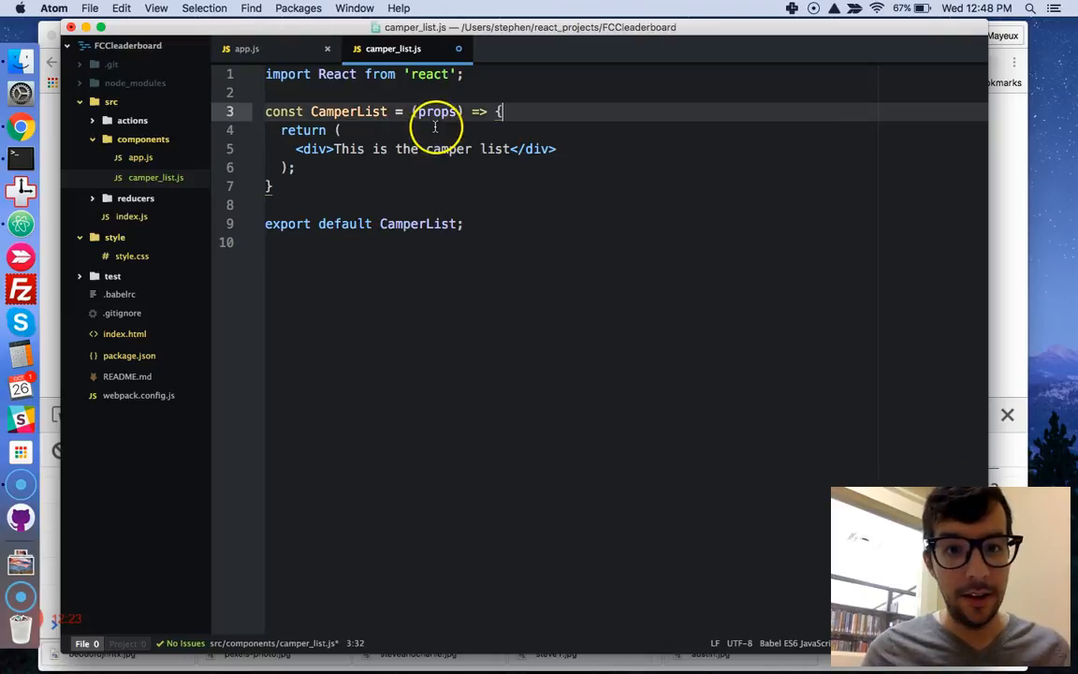
Step: Replace the (props) parameter with ({ campers }) and add campers // props.campers
double_click(436, 112)
text({  )
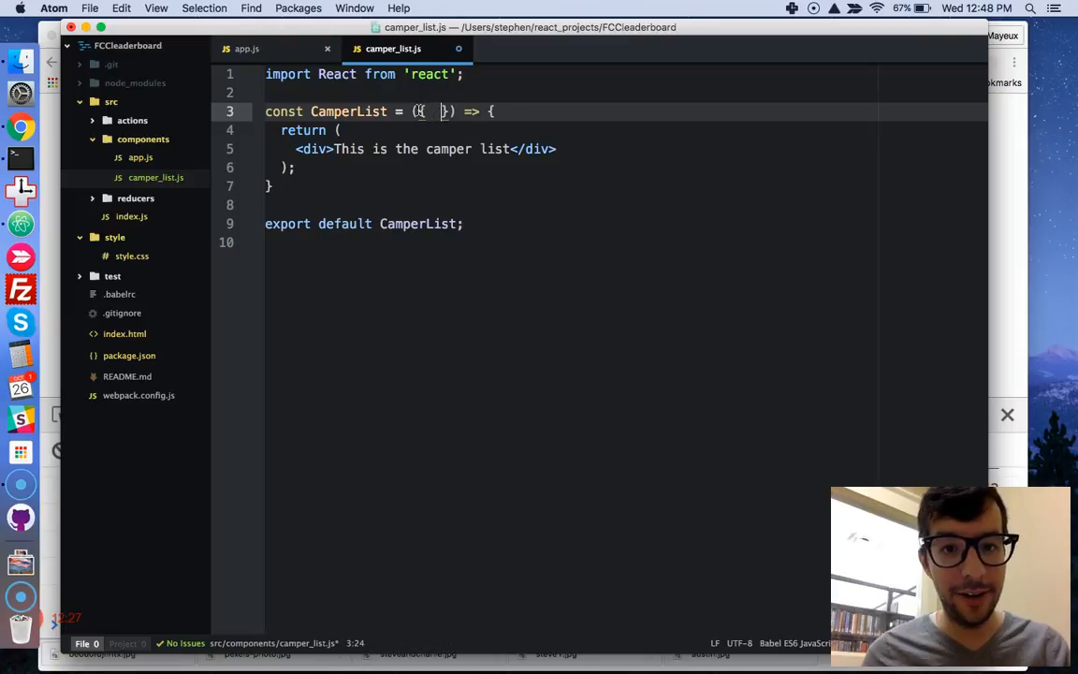
text(campers)
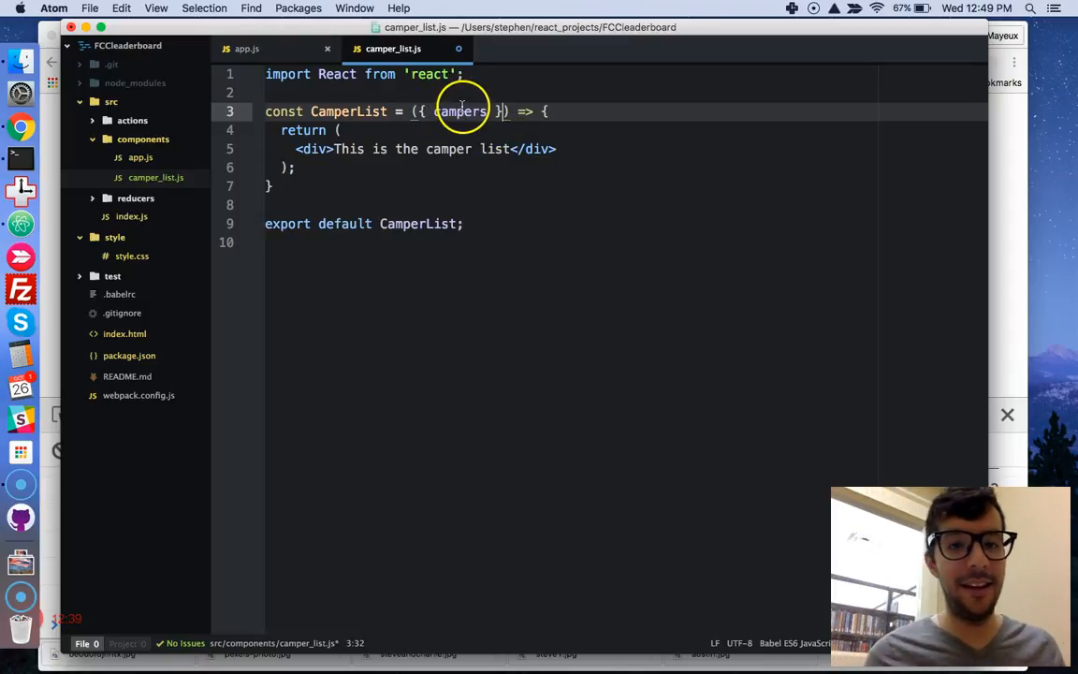
double_click(460, 113)
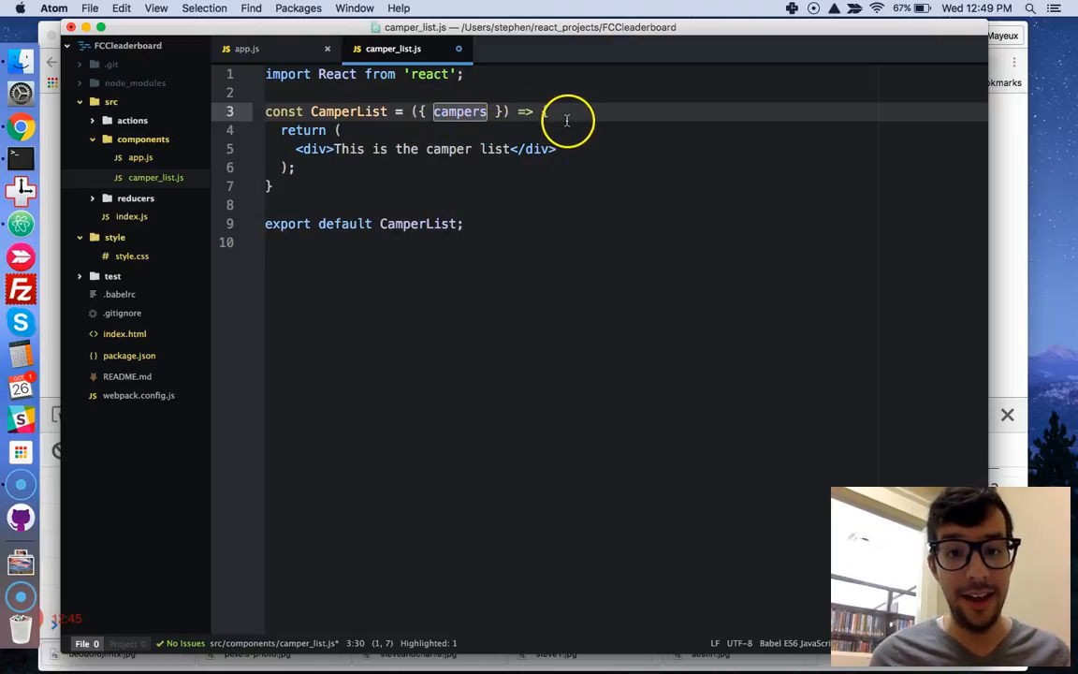
text(campers)
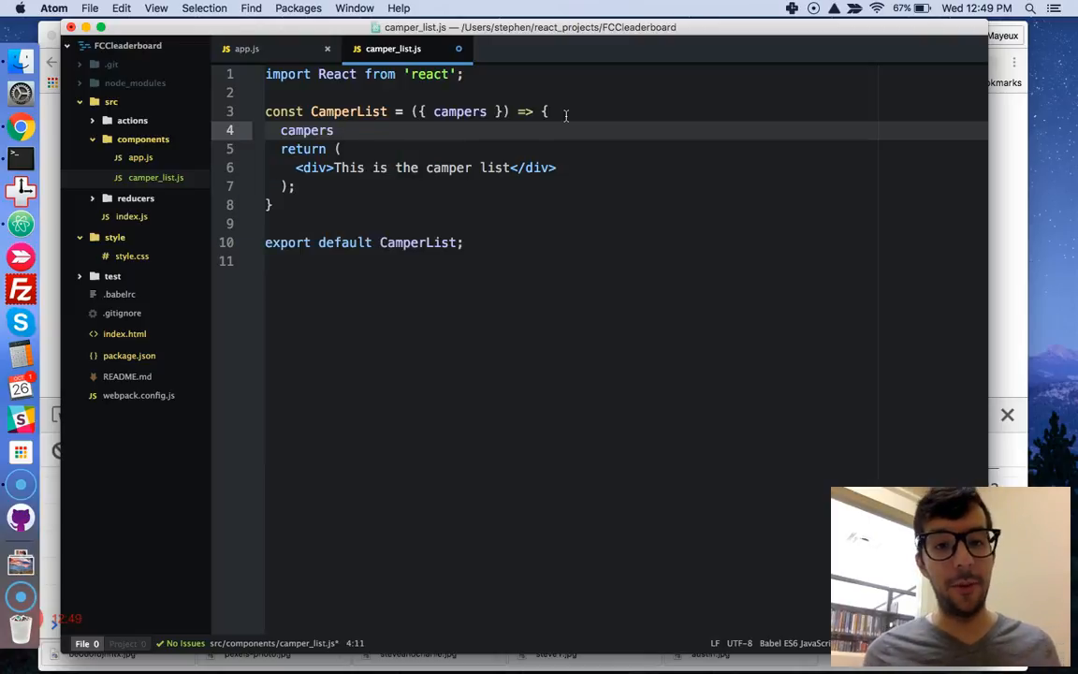
text(//)
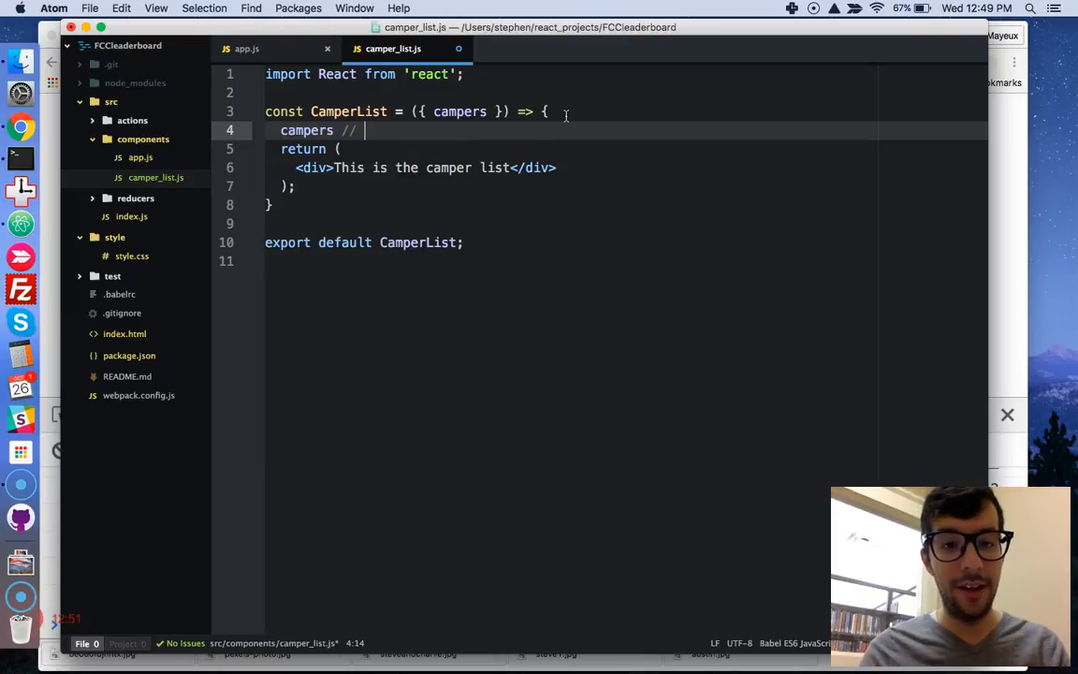
text(props.campers)
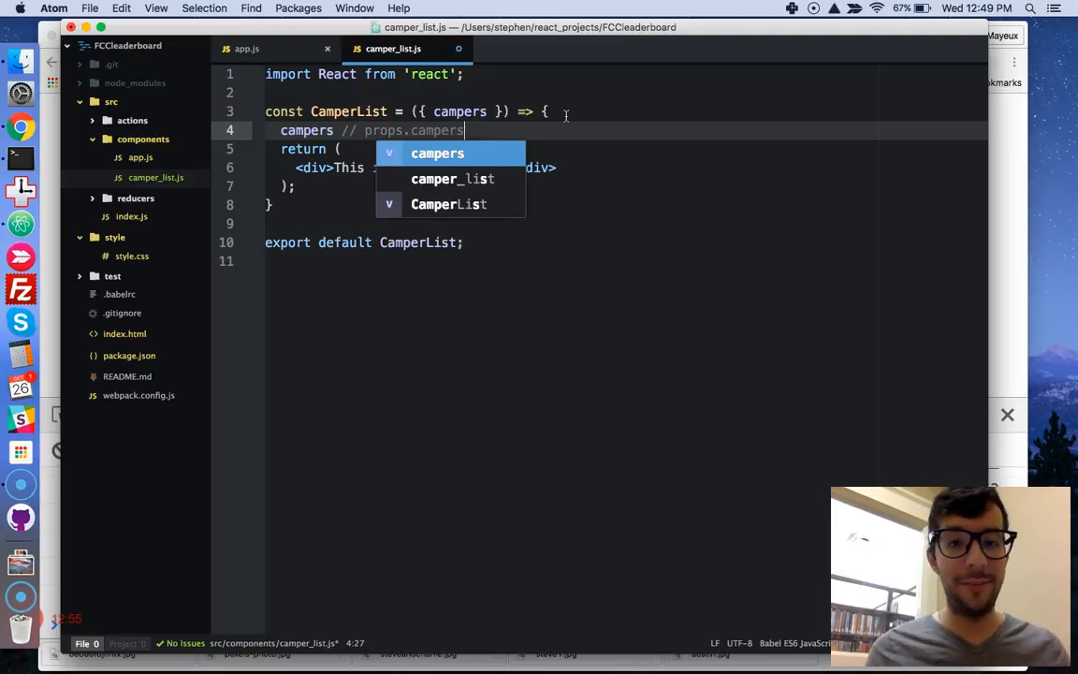
mouse_move(756, 176)
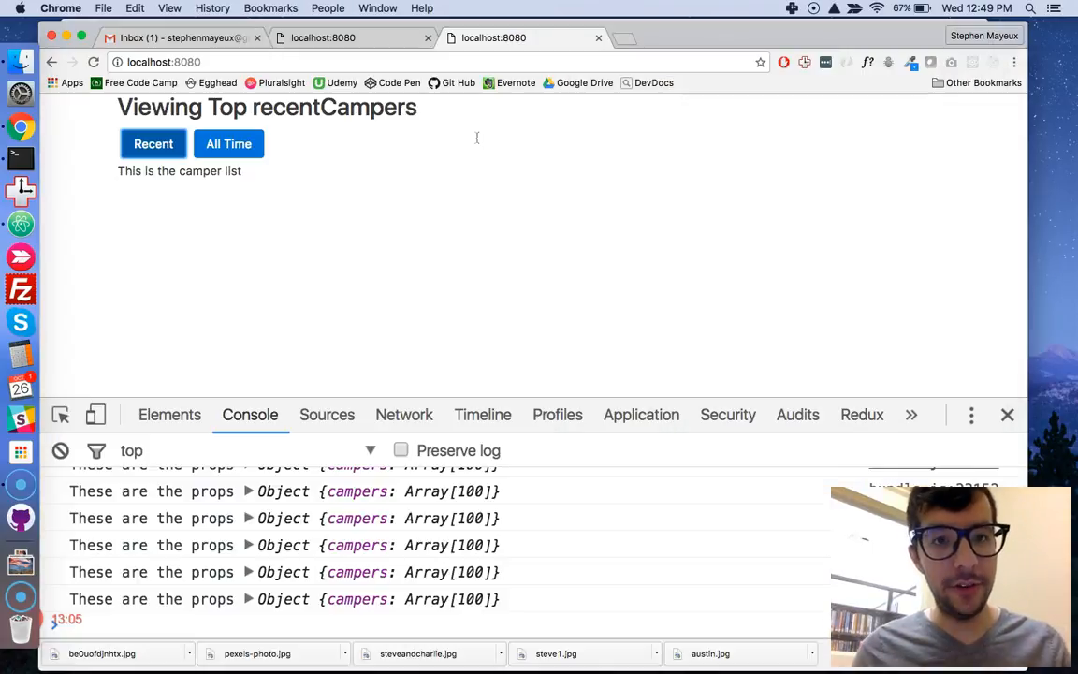
Step: Return a table-striped with #, Username, Last 30 Days, All Time Points headers and empty tbody
click(154, 142)
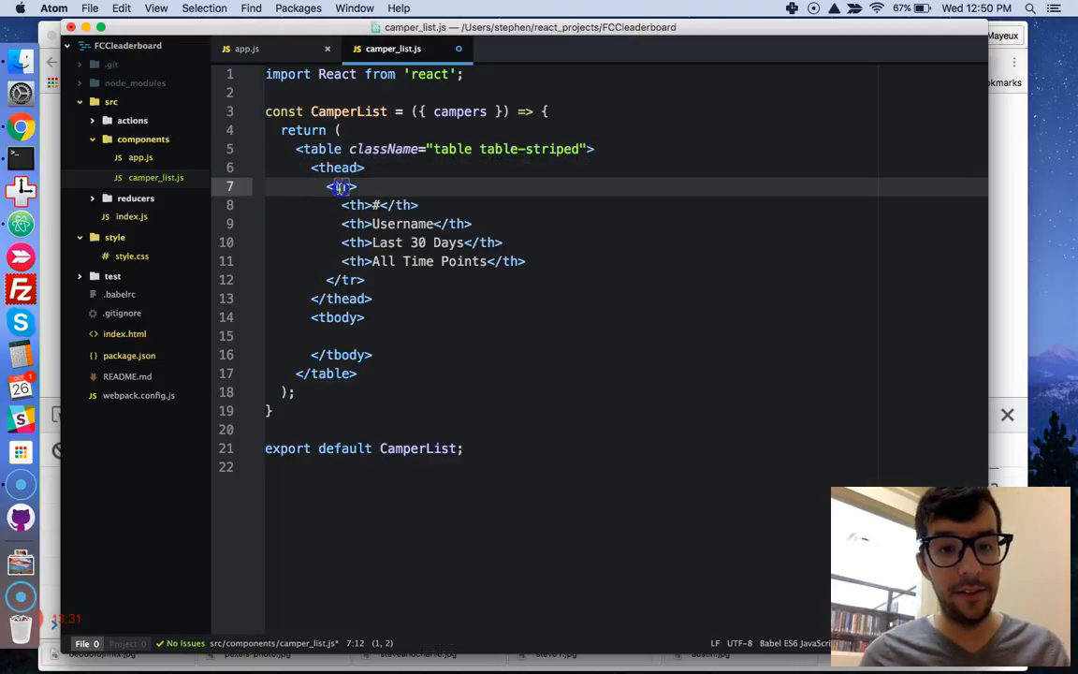
click(364, 262)
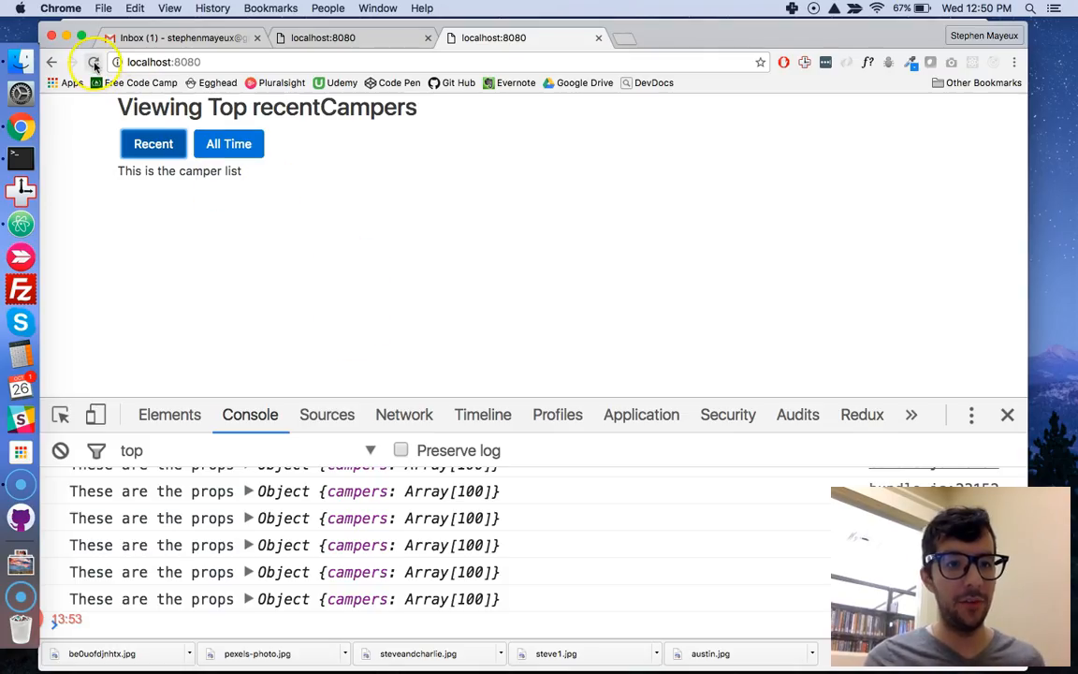
Step: Reload localhost:8080 to show the headers, then add blank lines above CamperList's return
click(93, 62)
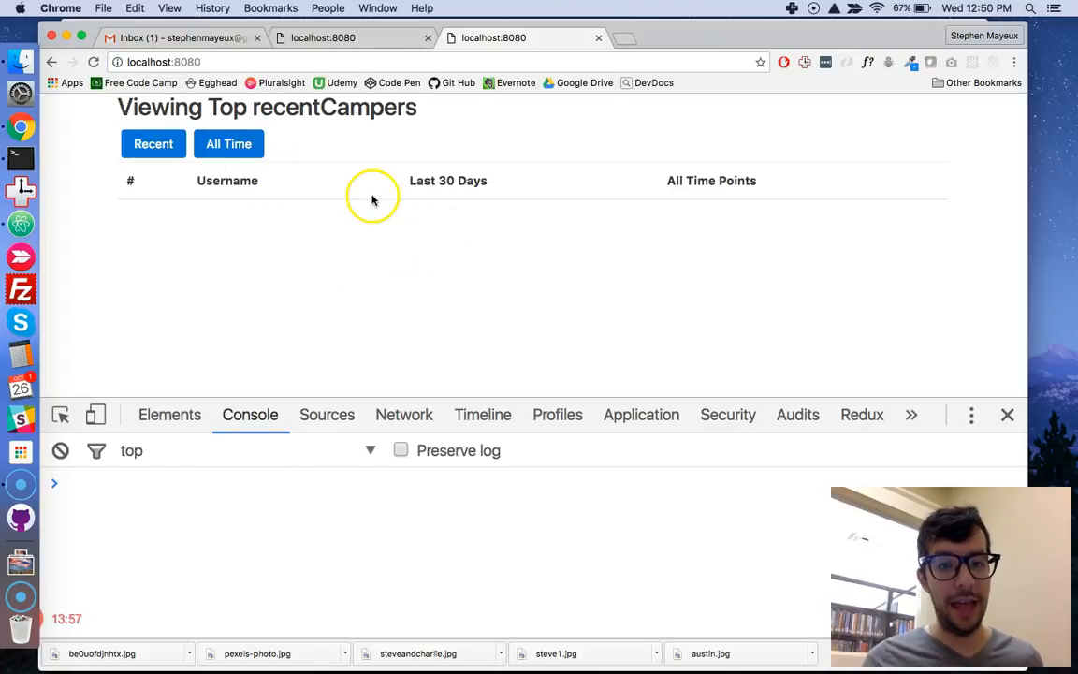
mouse_move(715, 193)
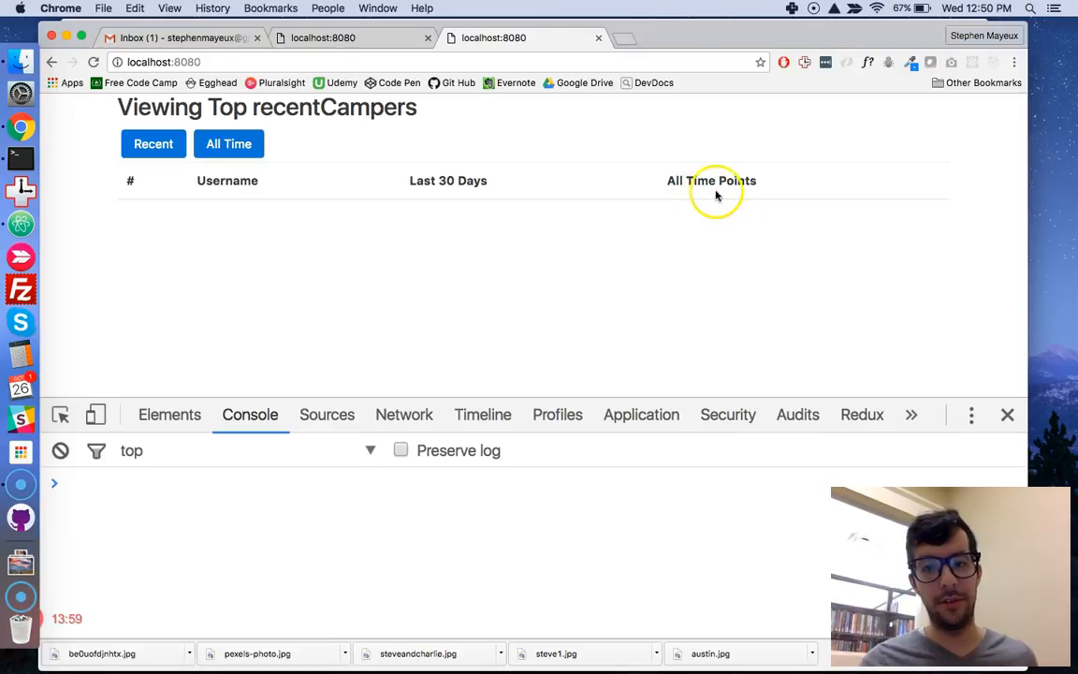
mouse_move(805, 202)
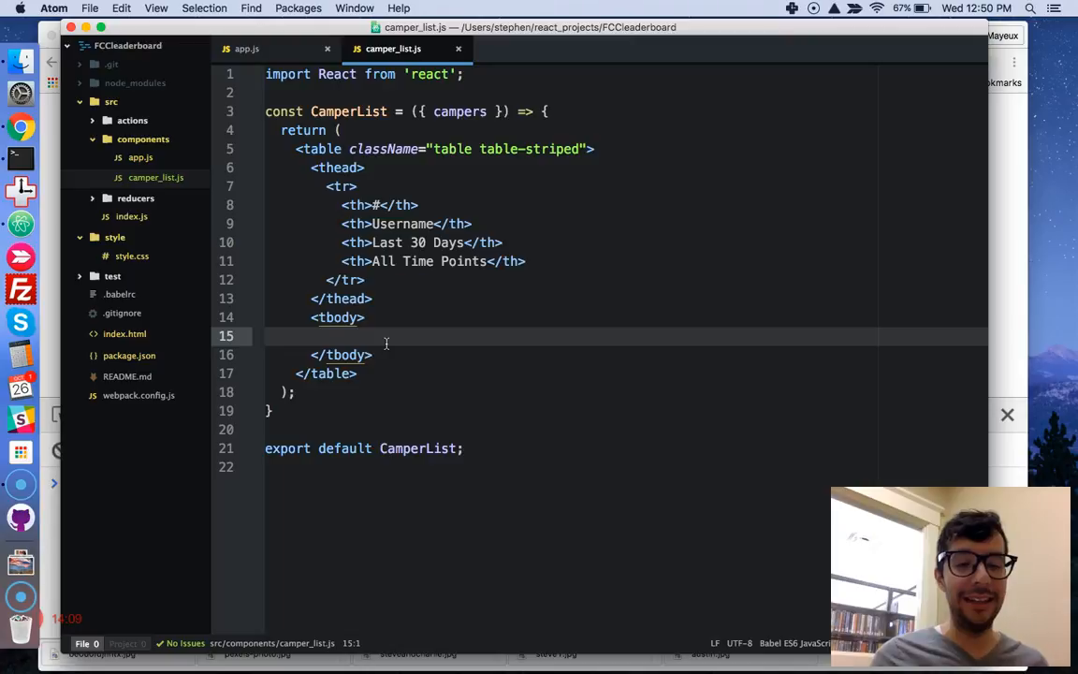
click(347, 335)
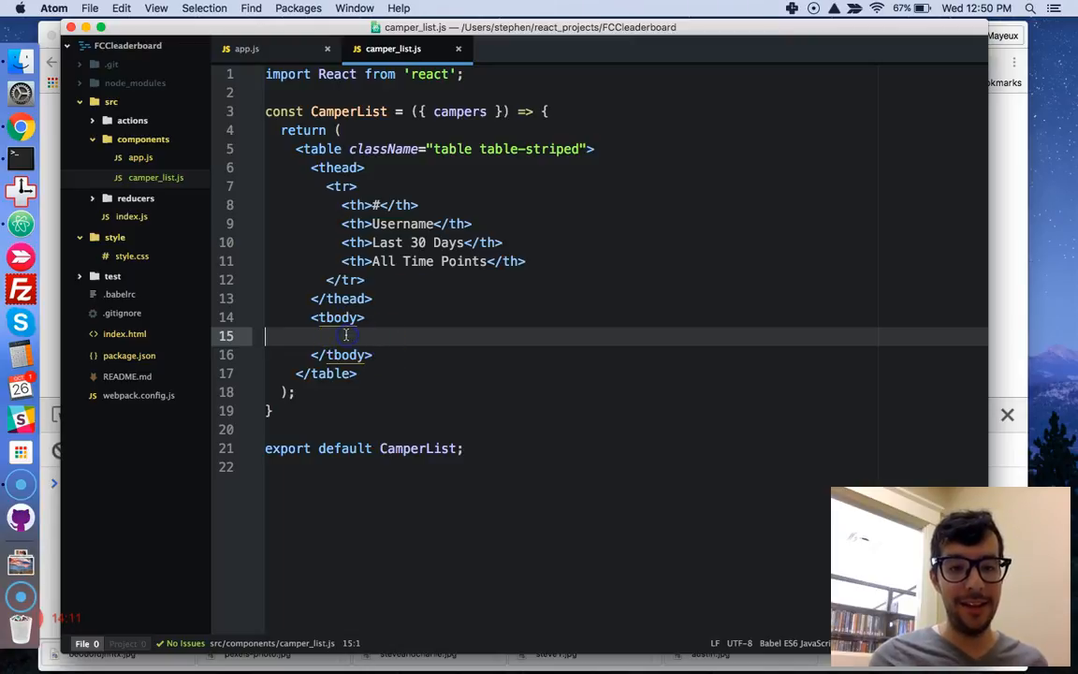
mouse_move(519, 386)
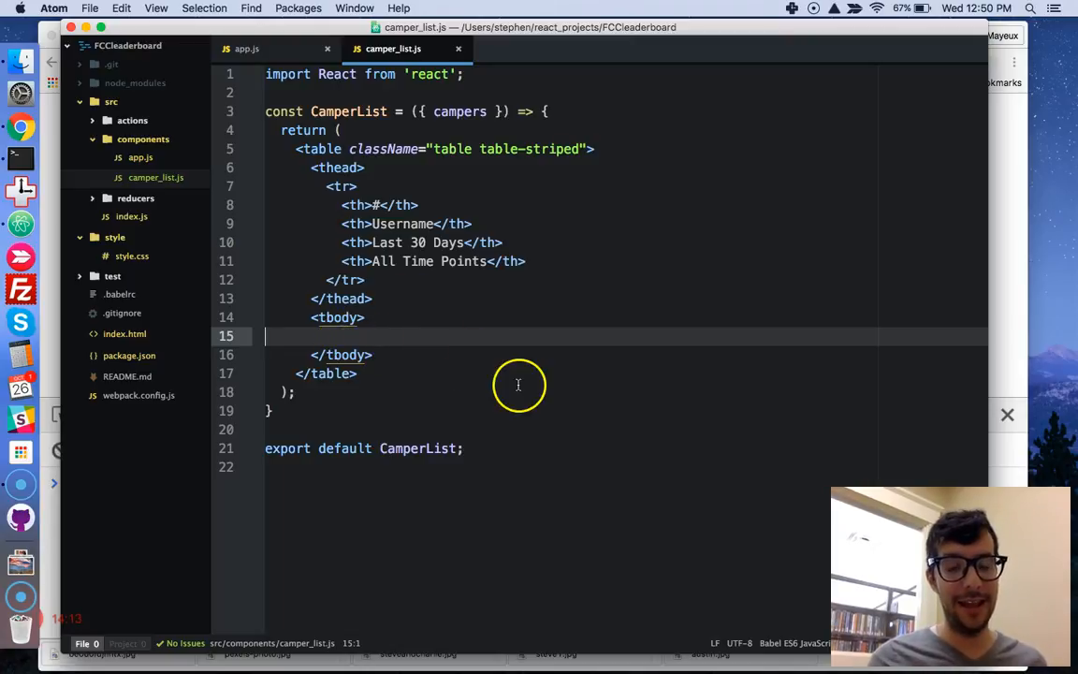
mouse_move(558, 87)
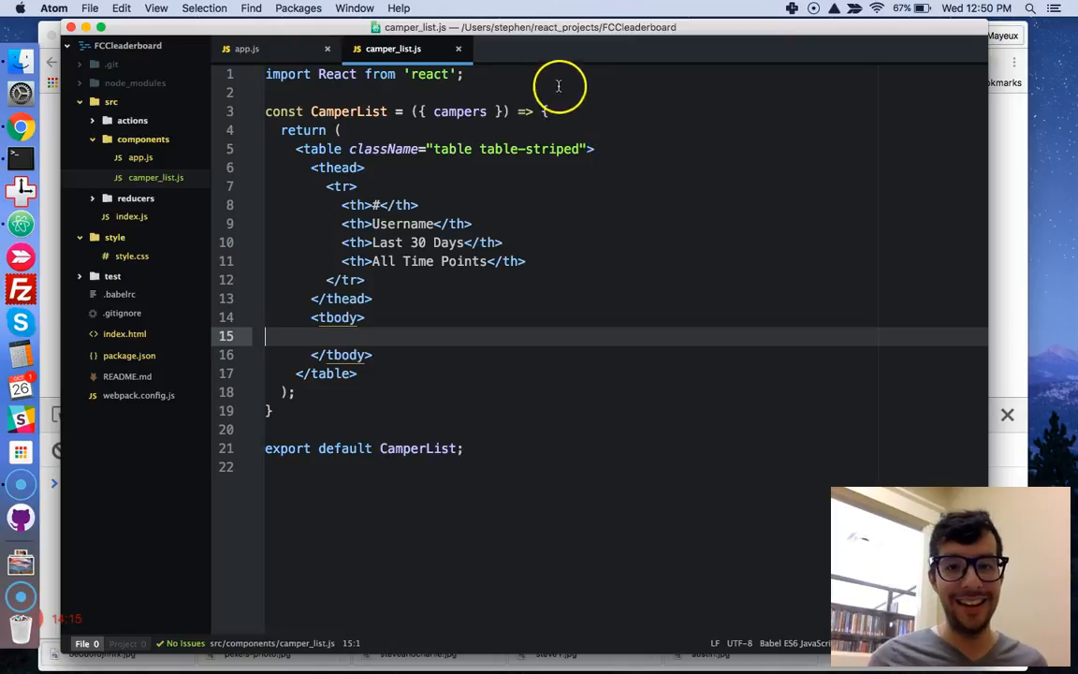
key(enter)
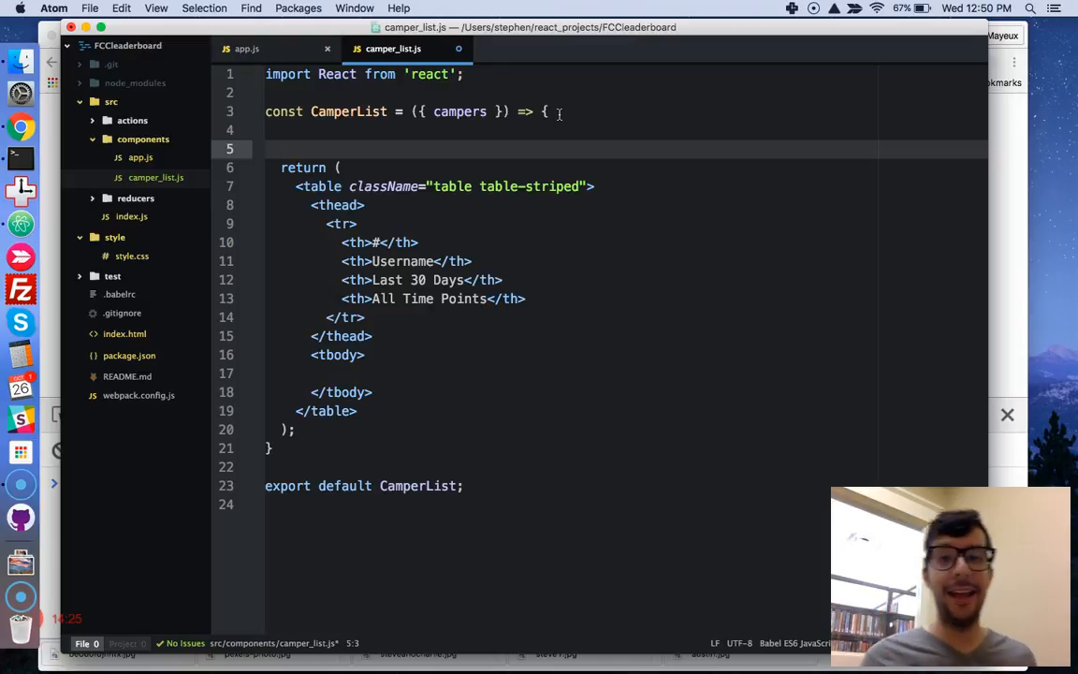
click(279, 149)
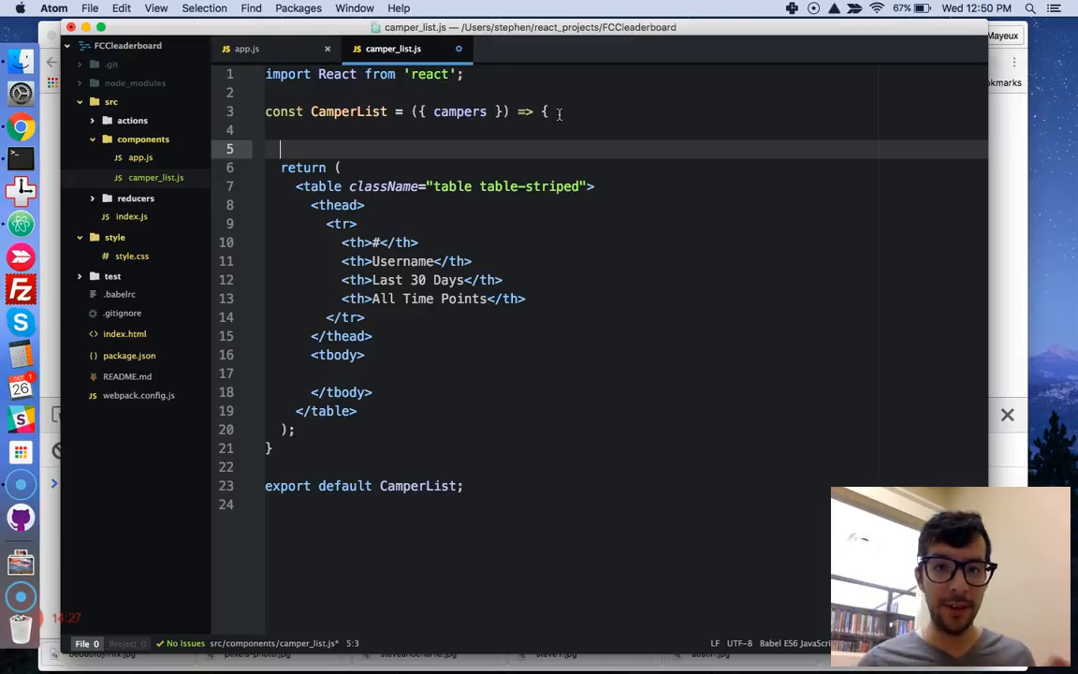